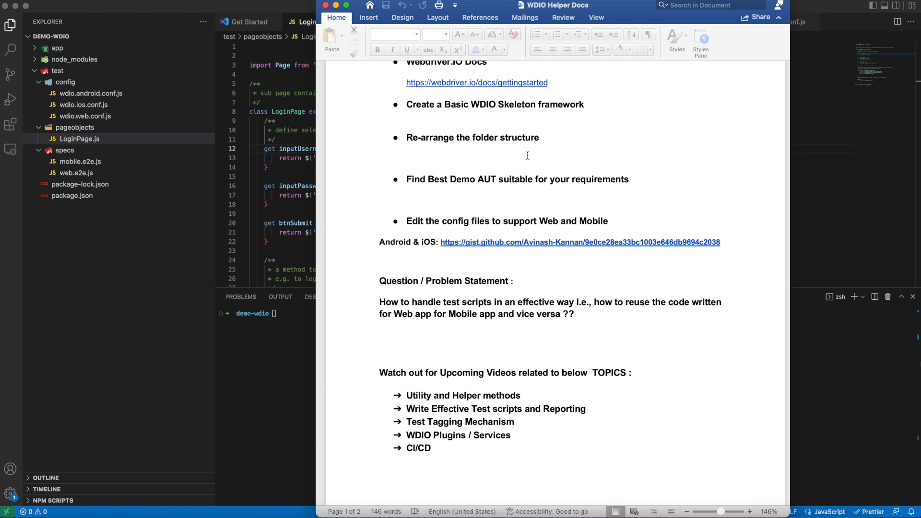
mouse_move(458, 122)
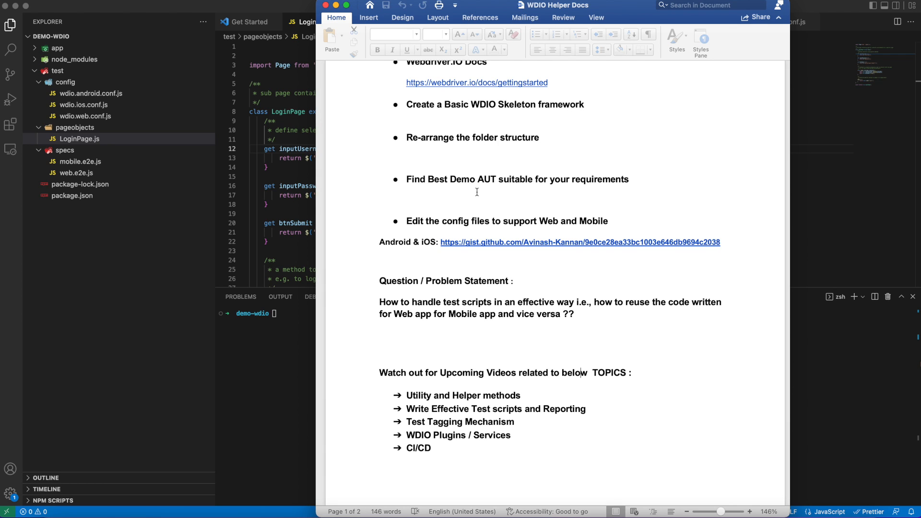
mouse_move(476, 192)
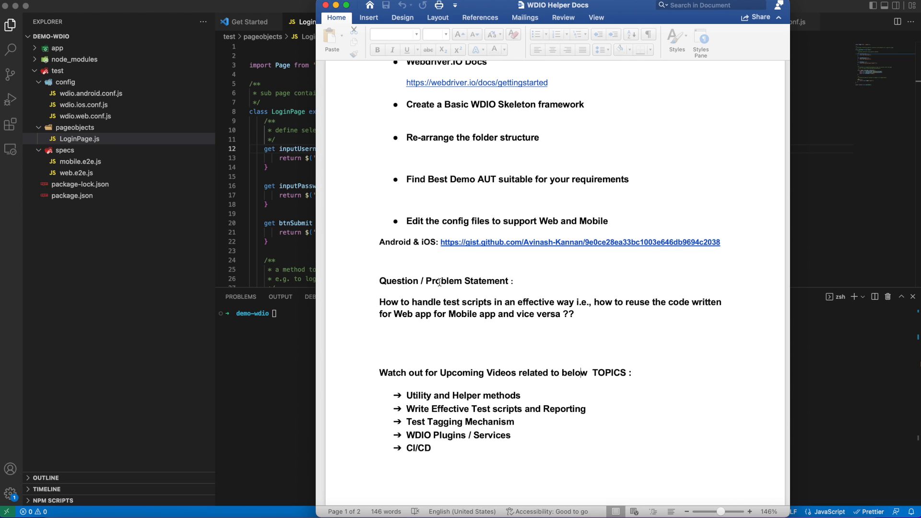
mouse_move(461, 300)
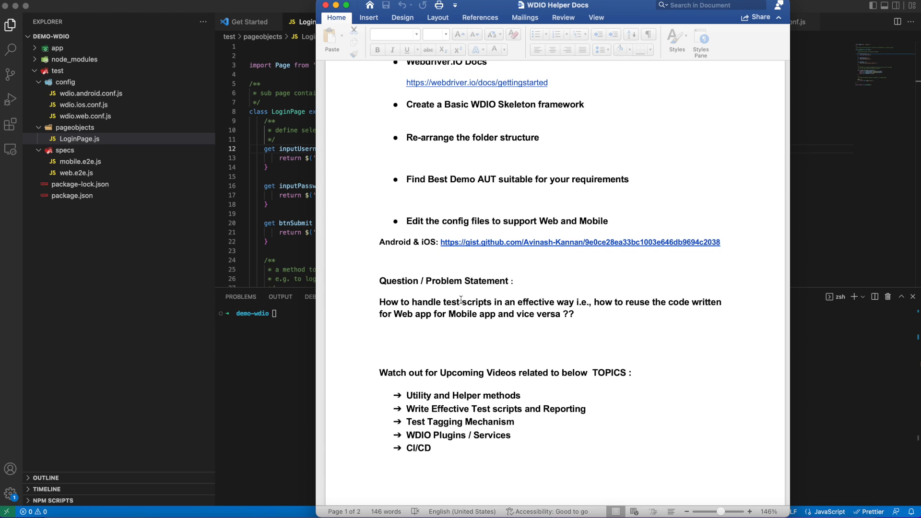
Step: Set aside the WDIO helper notes in Word and bring back the LoginPage.js code
left_click(581, 372)
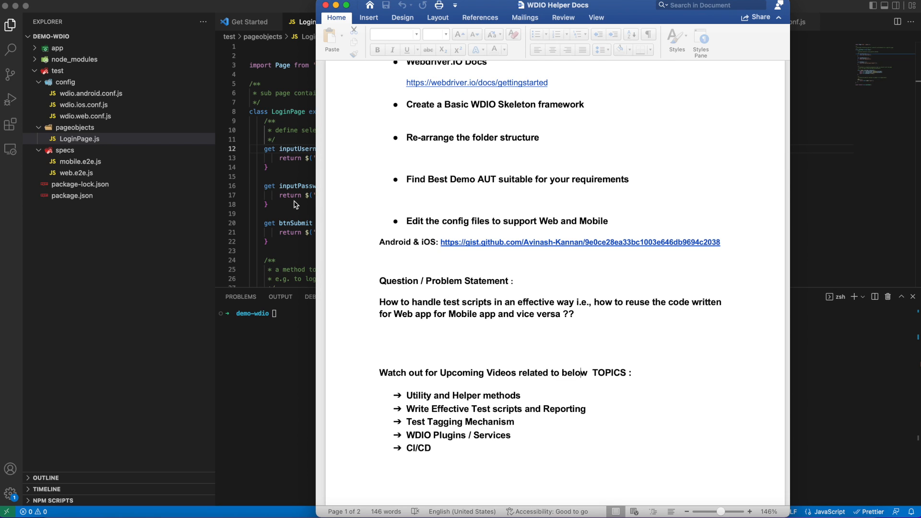
left_click(317, 22)
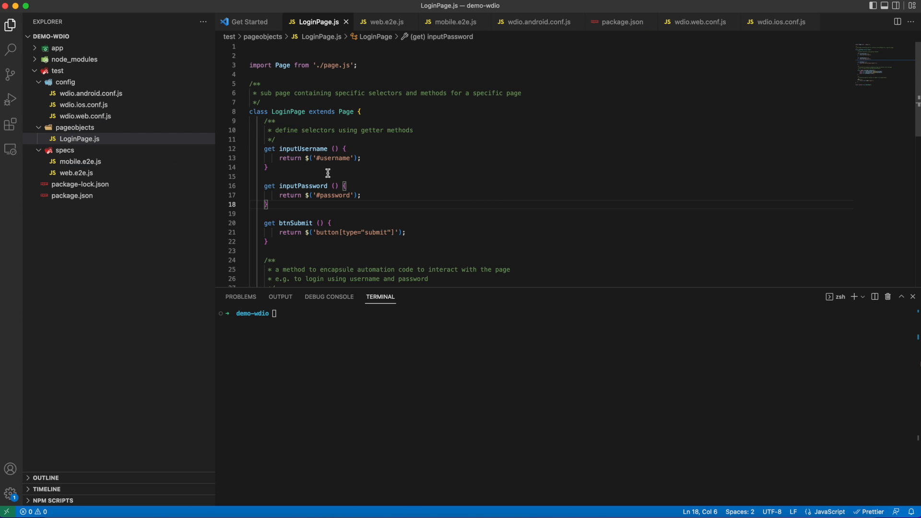
left_click(360, 158)
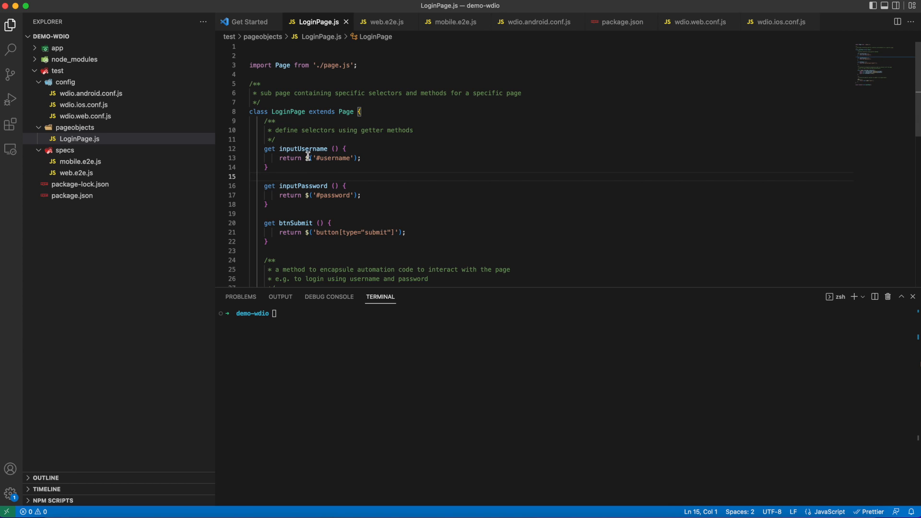
left_click(320, 157)
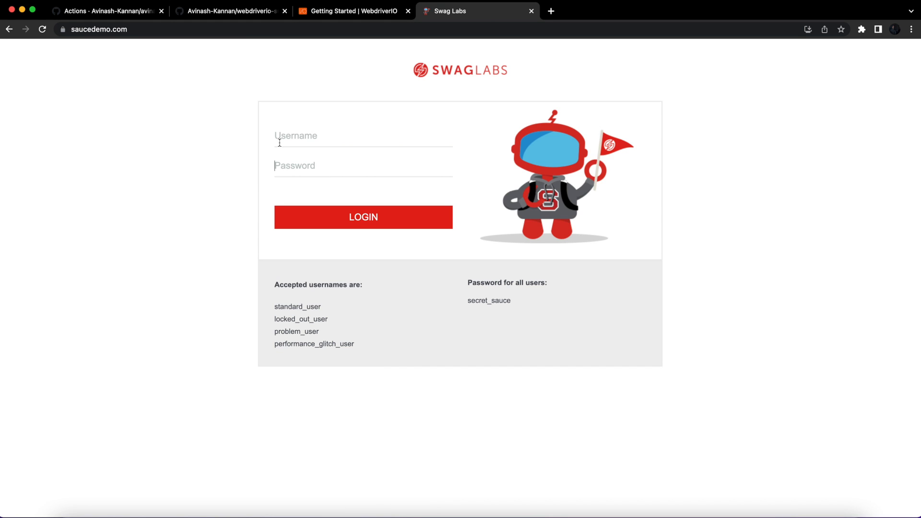
mouse_move(528, 70)
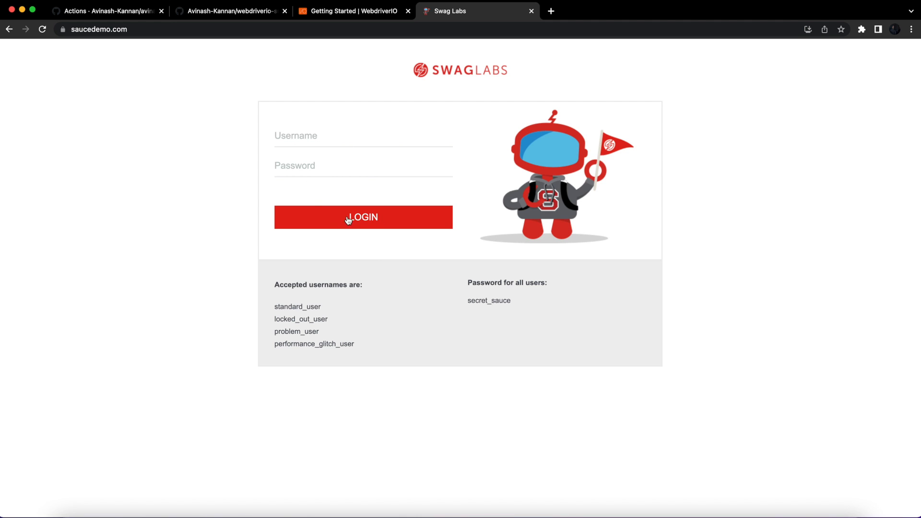
mouse_move(222, 173)
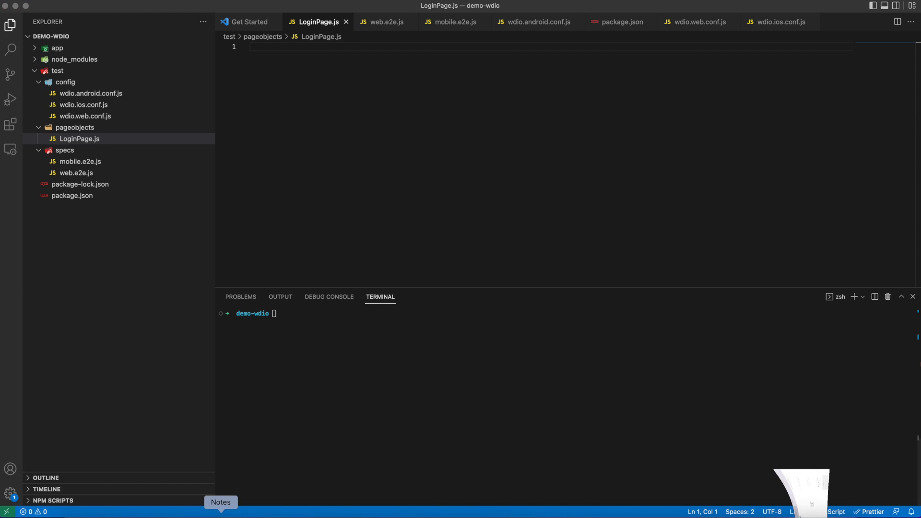
left_click(220, 503)
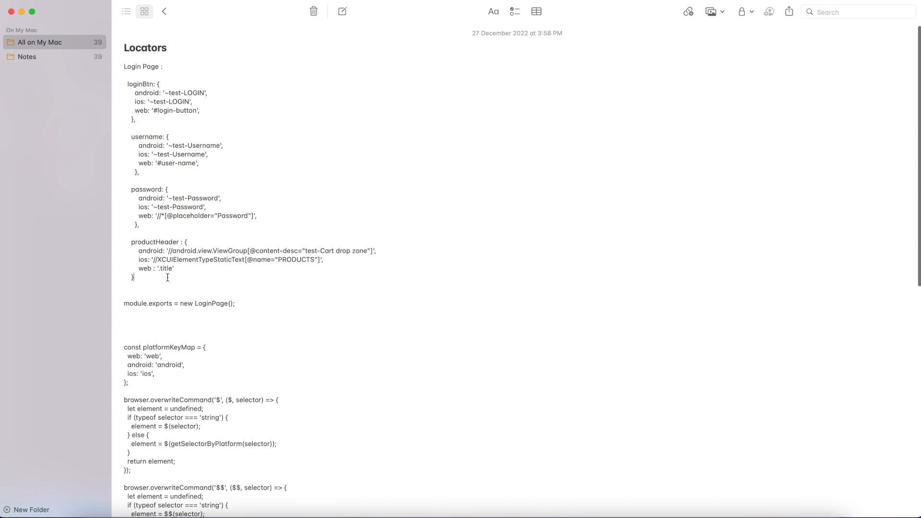
left_click_drag(126, 83, 134, 277)
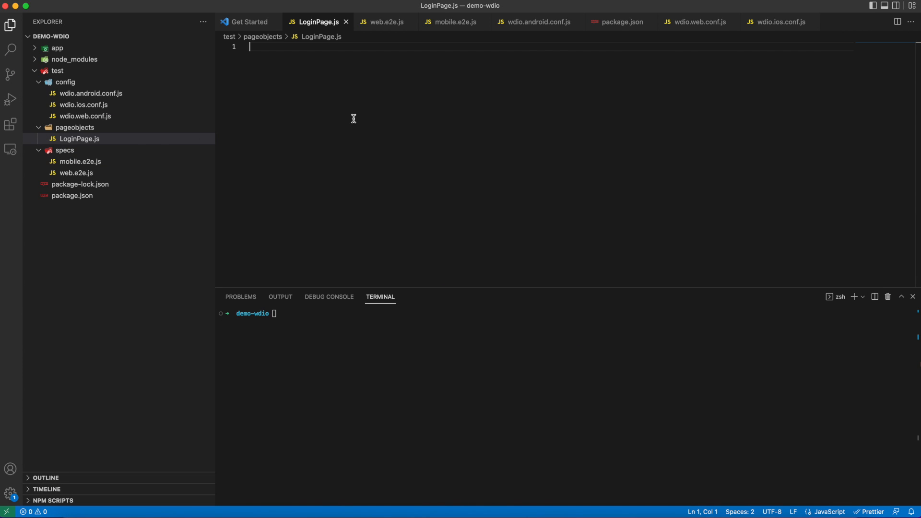
Step: Declare const Locators holding android, ios and web selectors, highlighting the loginBtn and username groups
type("con")
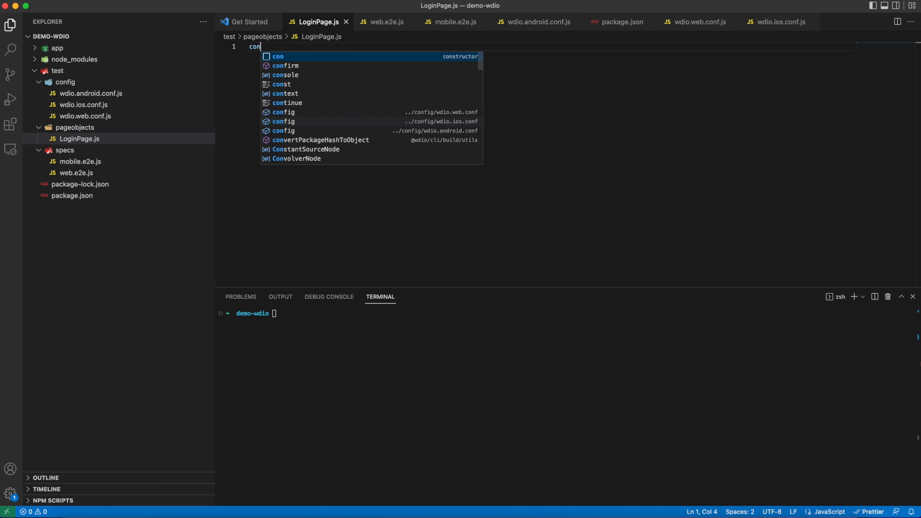
type("st")
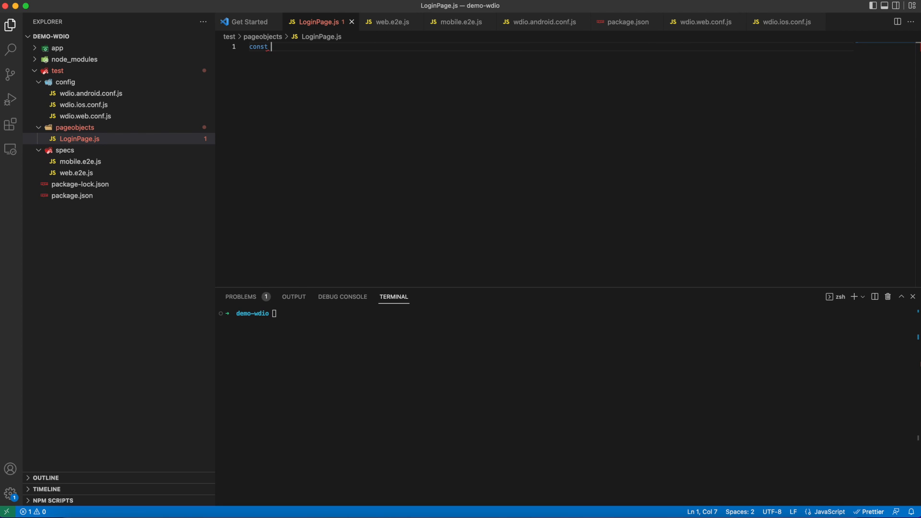
type("Local")
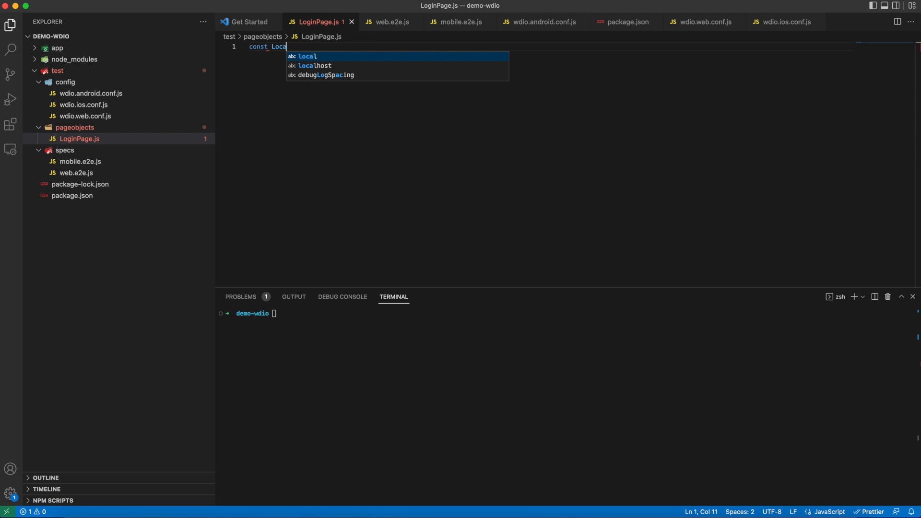
type("tor")
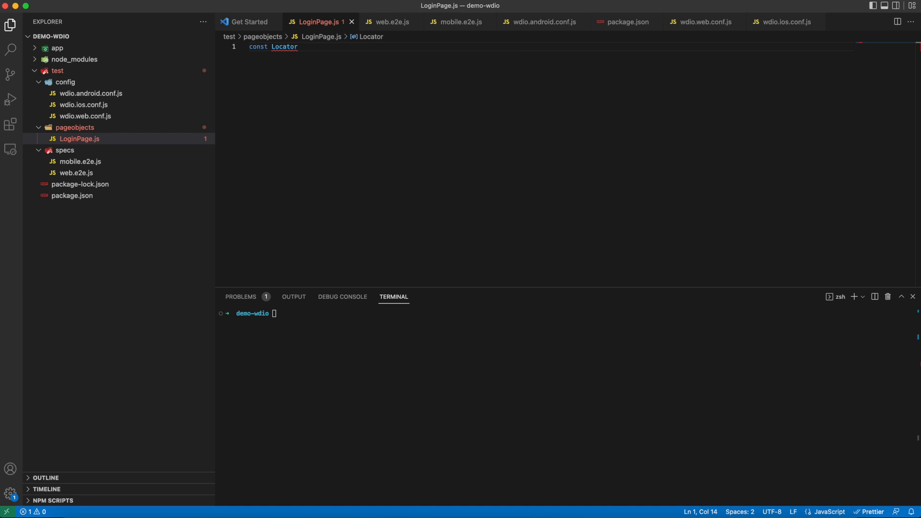
type("s = {")
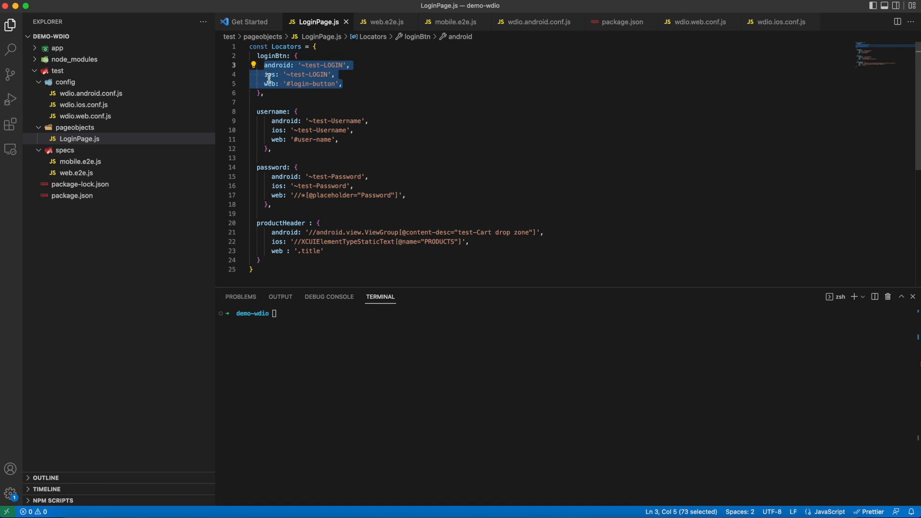
double_click(272, 55)
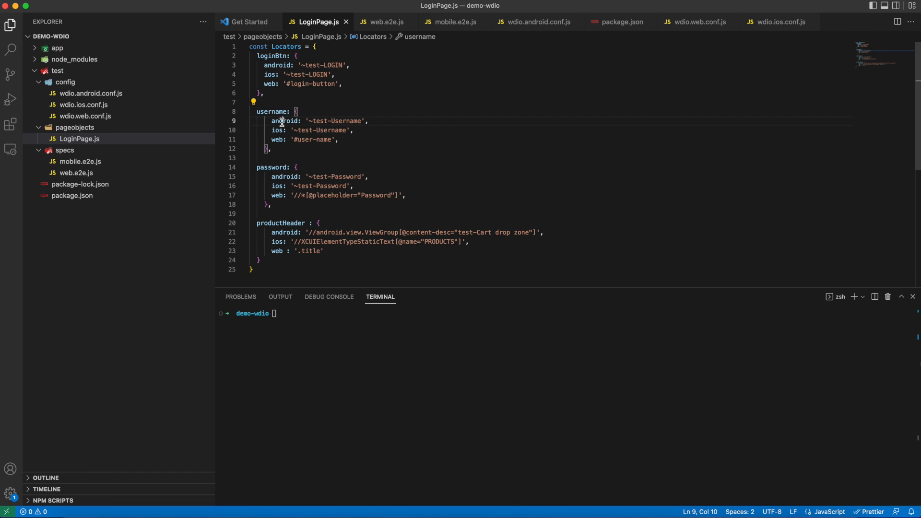
double_click(284, 121)
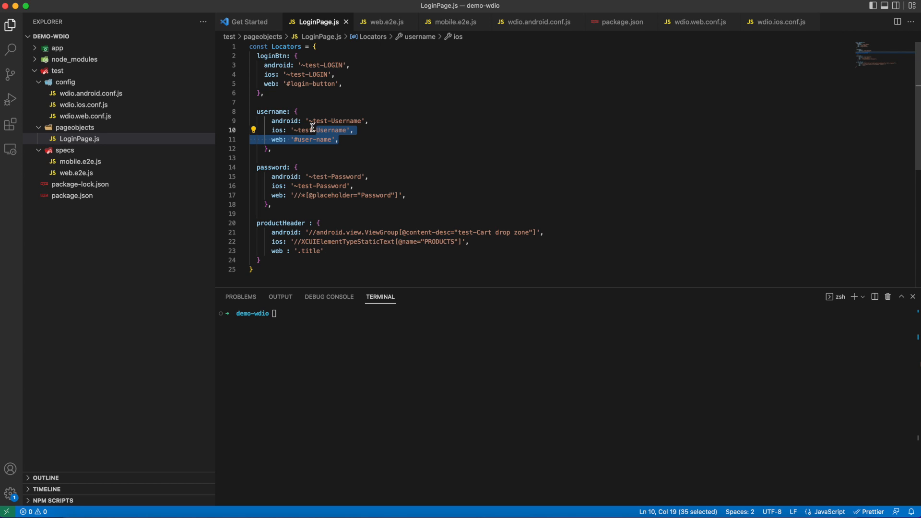
mouse_move(320, 154)
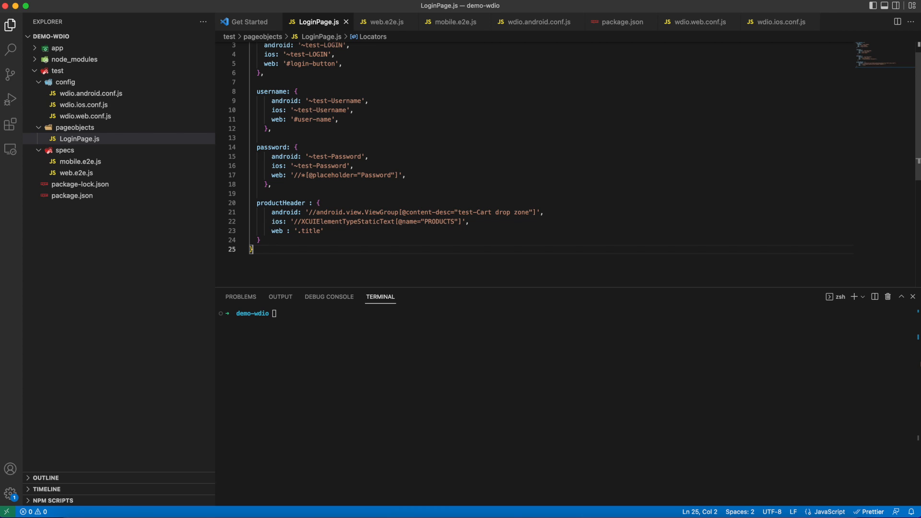
Step: Start a LoginPage class with an async enterUsername() method
type("class")
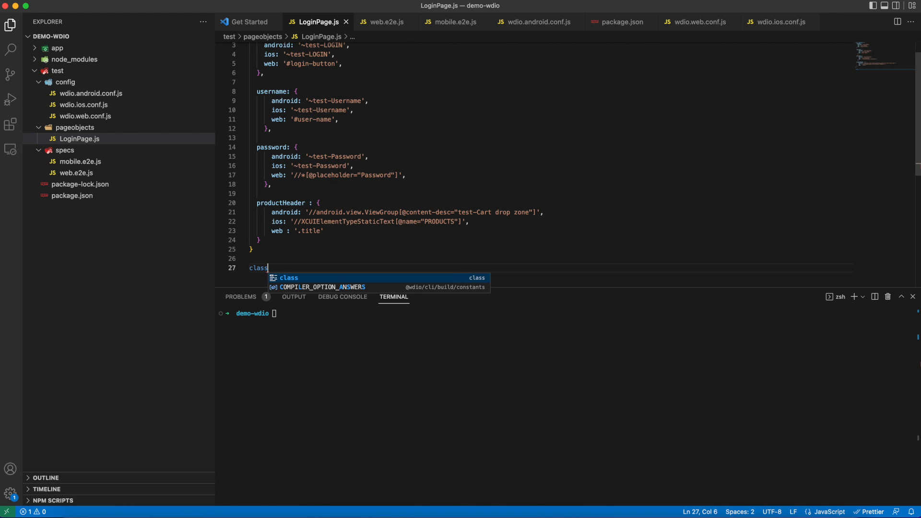
type("LoginPage {")
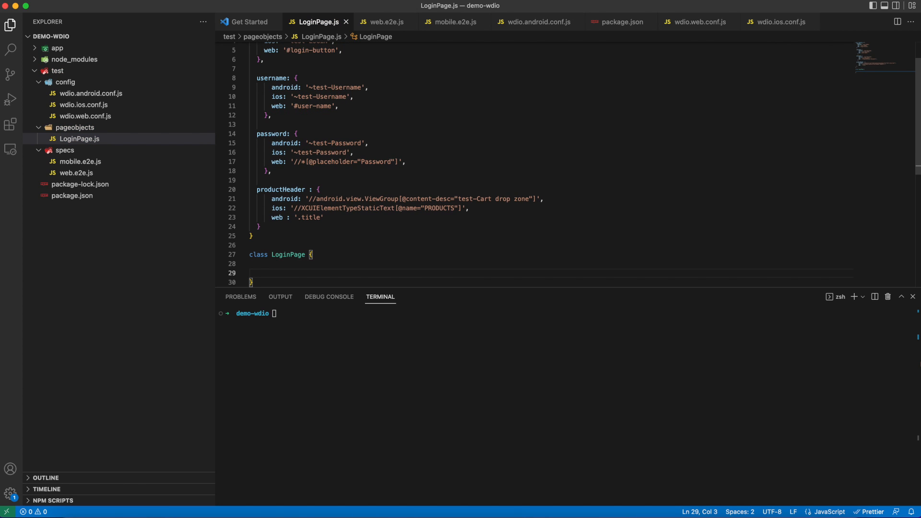
type("async")
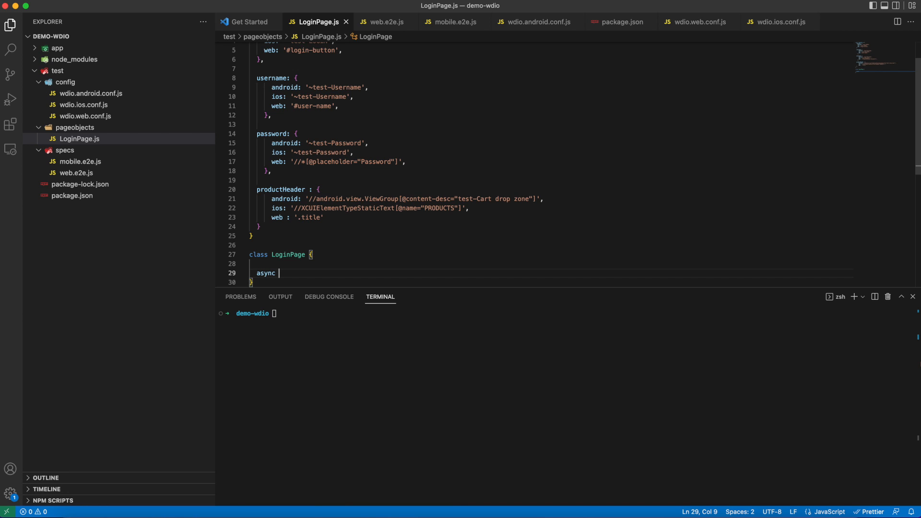
type("en")
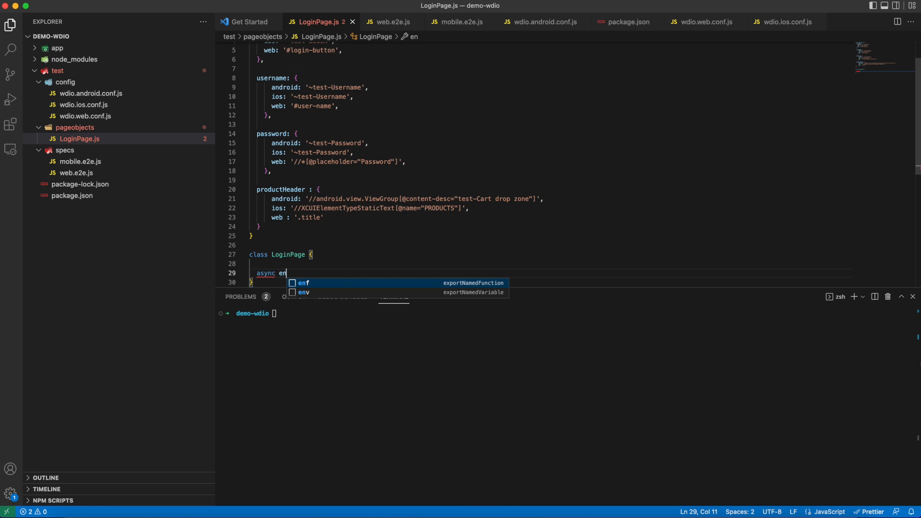
type("terUser")
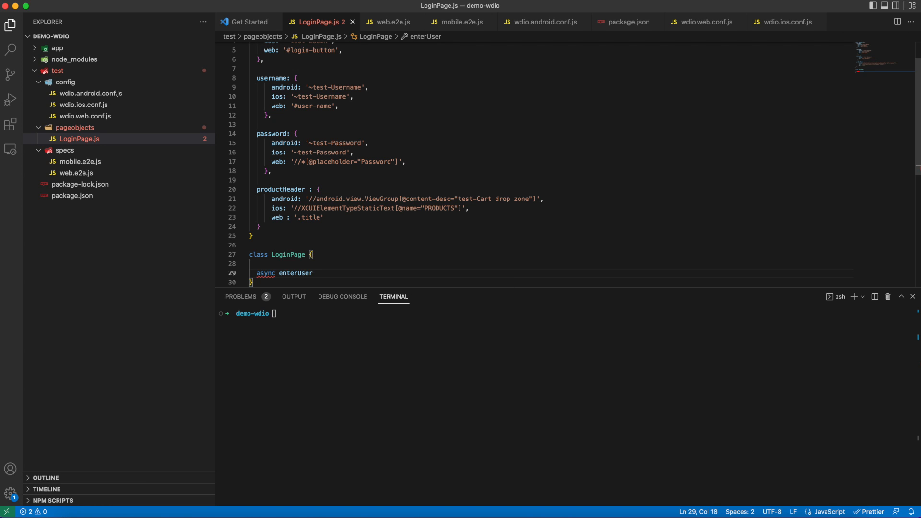
type("name")
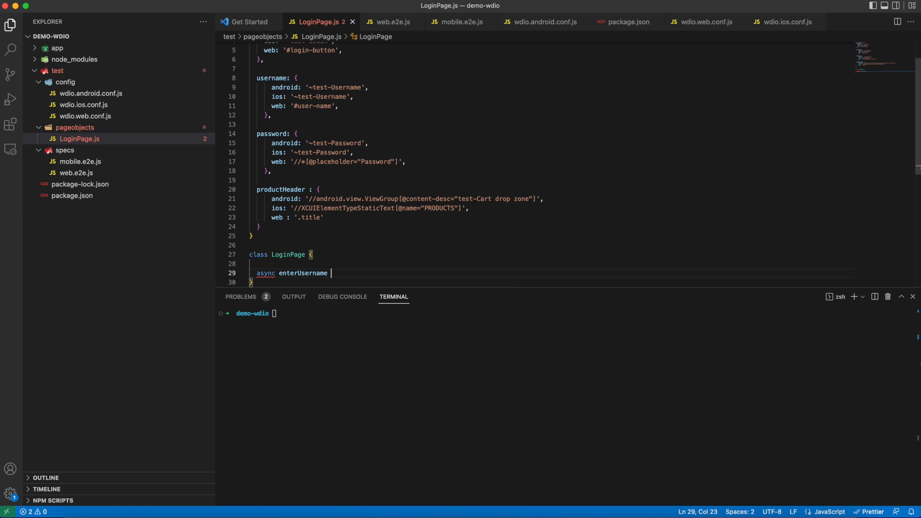
key("Backspace")
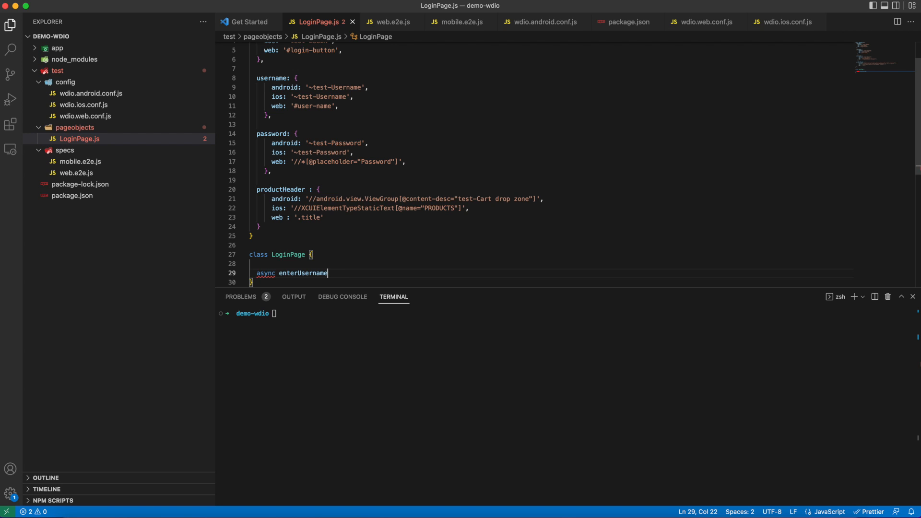
type("() {")
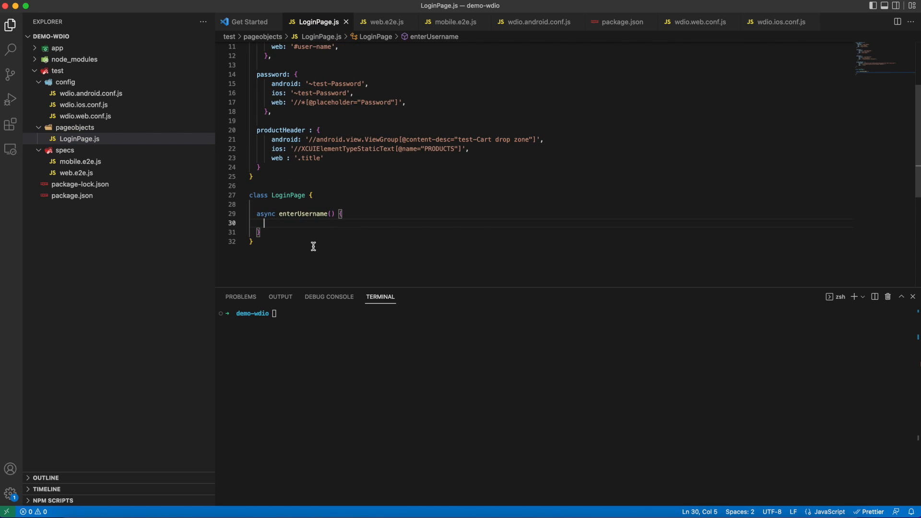
Step: Begin the enterUsername body with await $(Locators
scroll("down", 3)
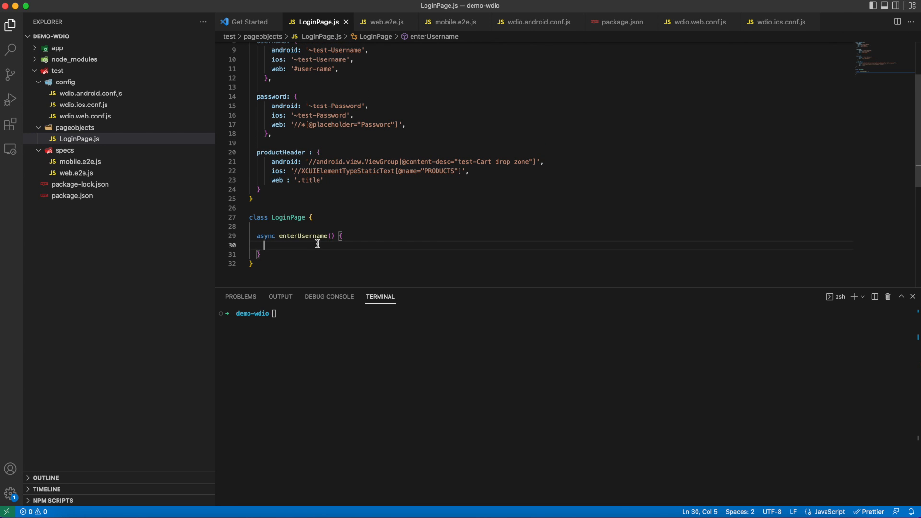
type("await")
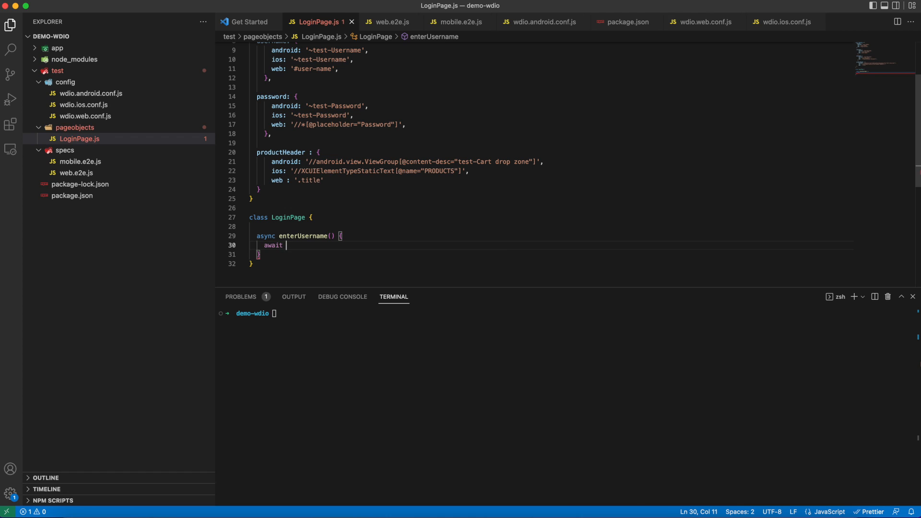
mouse_move(280, 249)
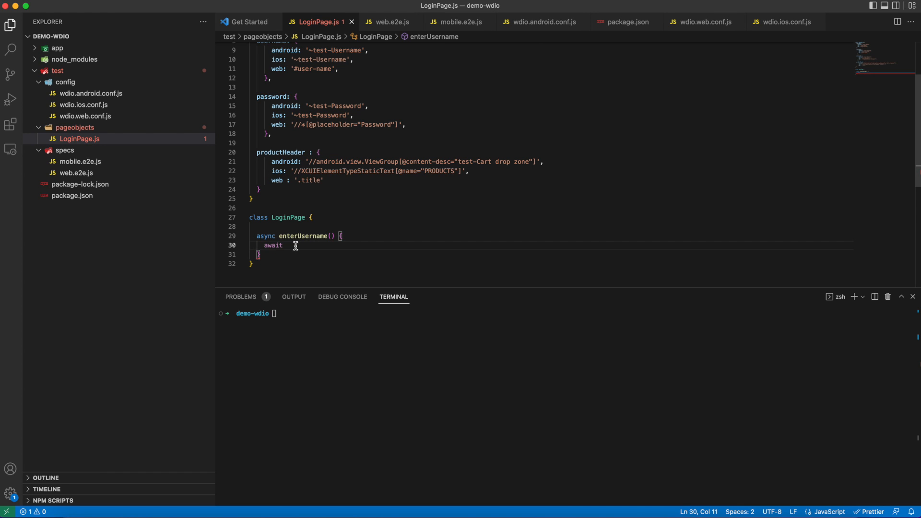
mouse_move(316, 243)
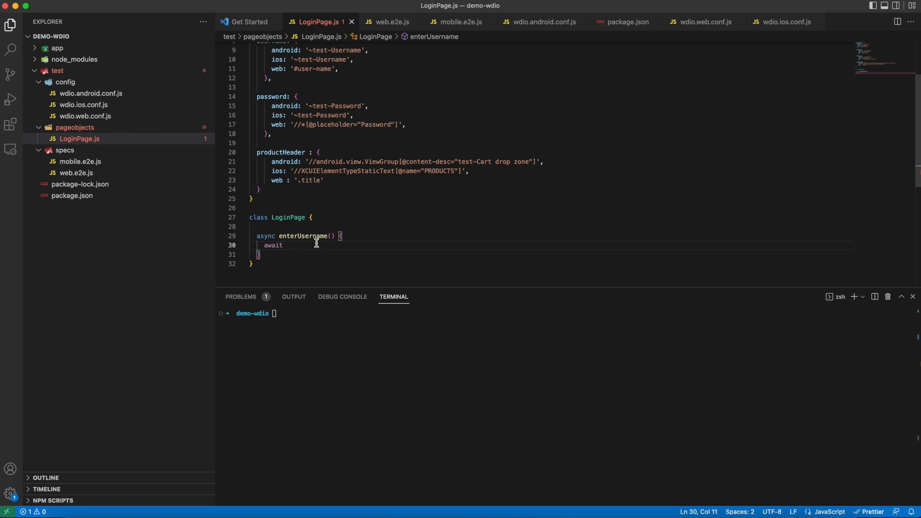
mouse_move(343, 242)
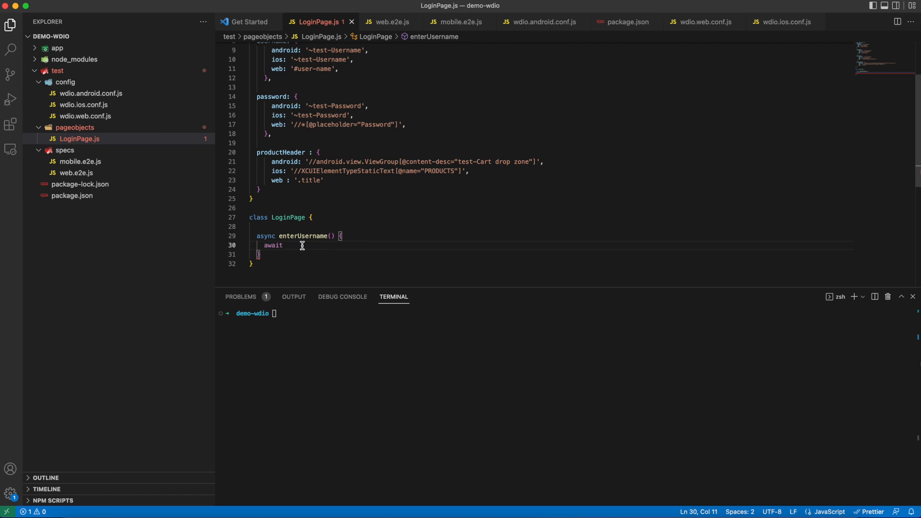
mouse_move(345, 249)
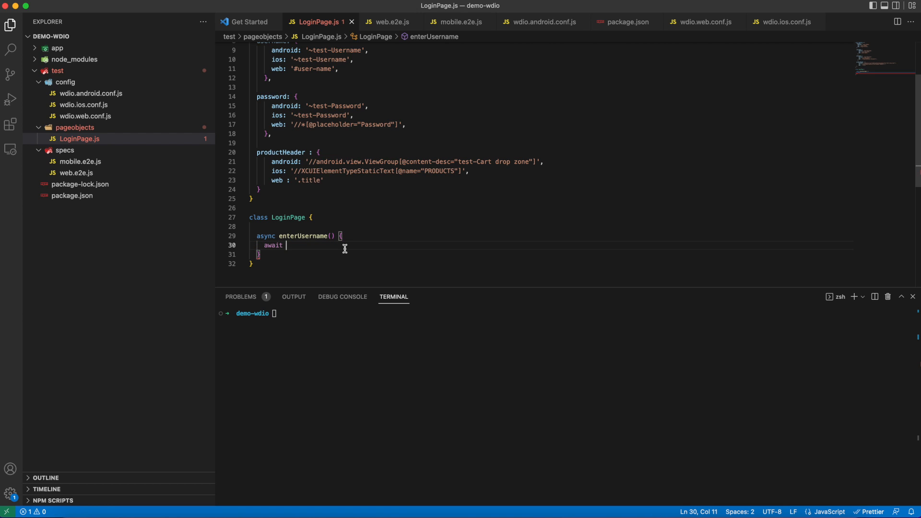
mouse_move(309, 245)
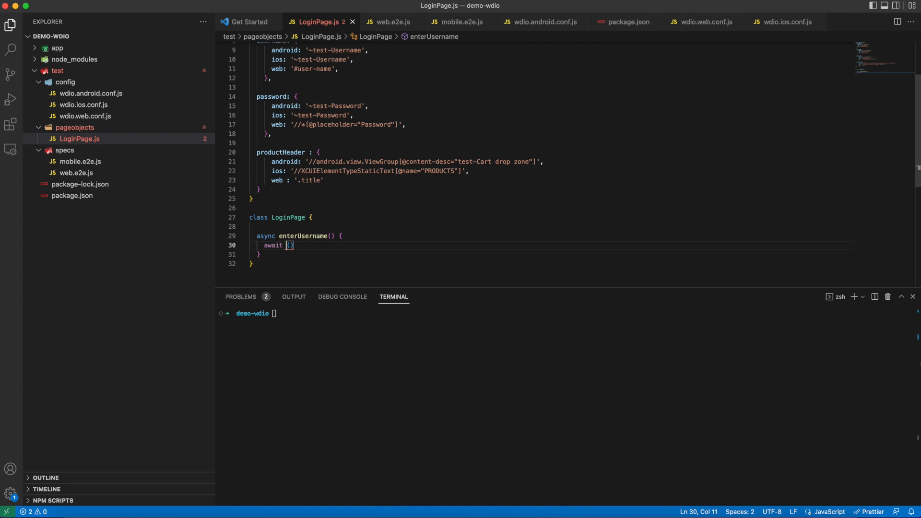
type("$Lo")
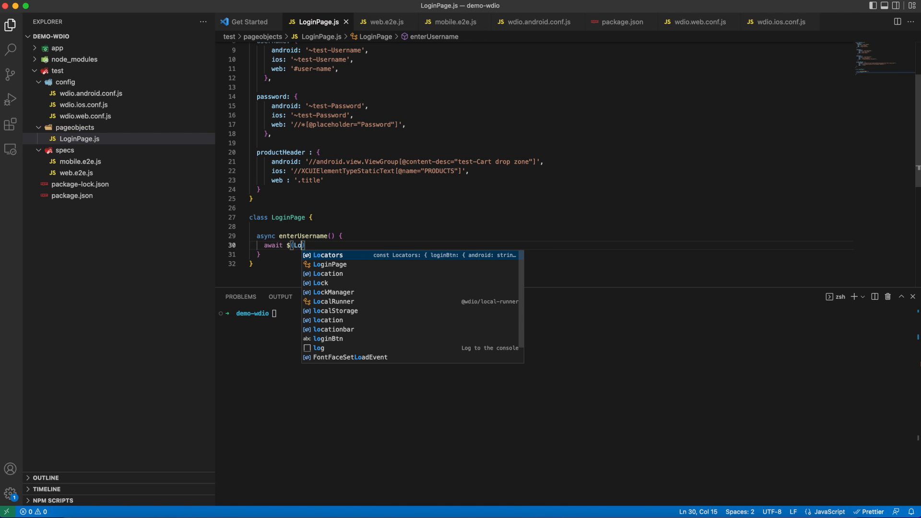
type("cators.")
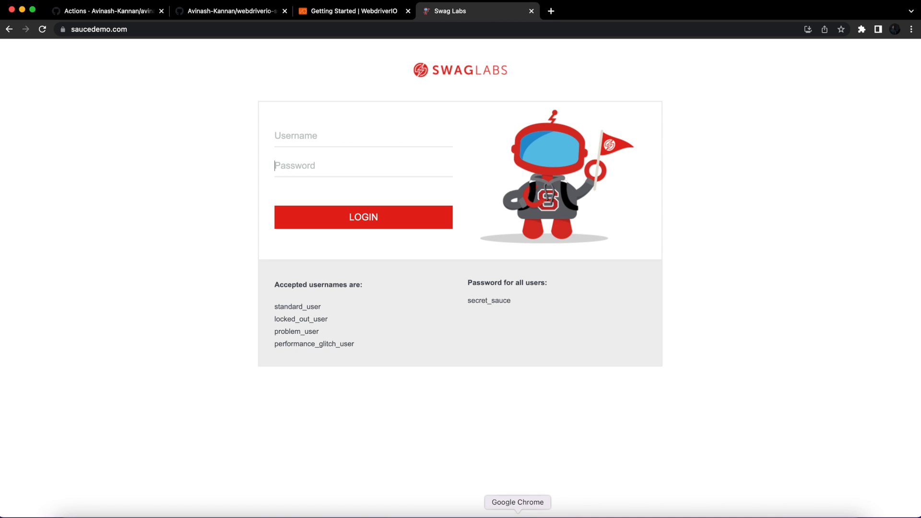
Step: Browse the WebdriverIO API reference for Element Object commands
left_click(351, 11)
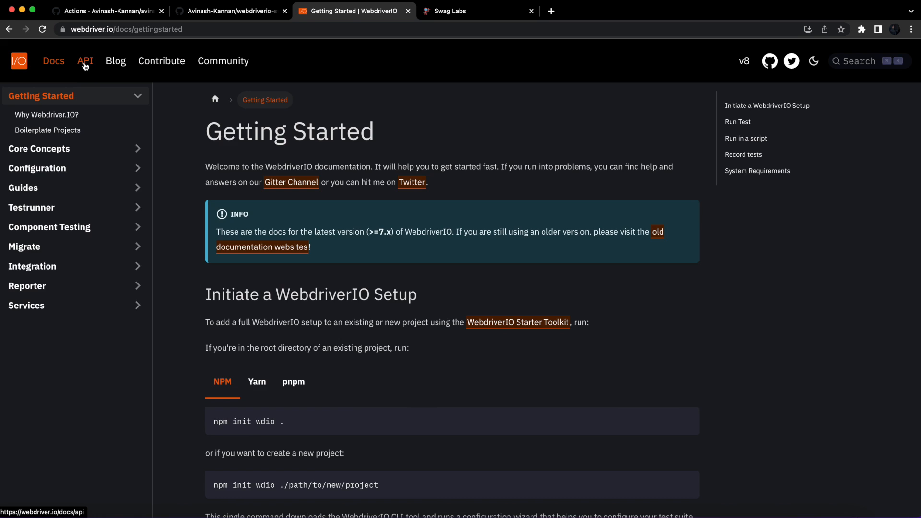
left_click(84, 60)
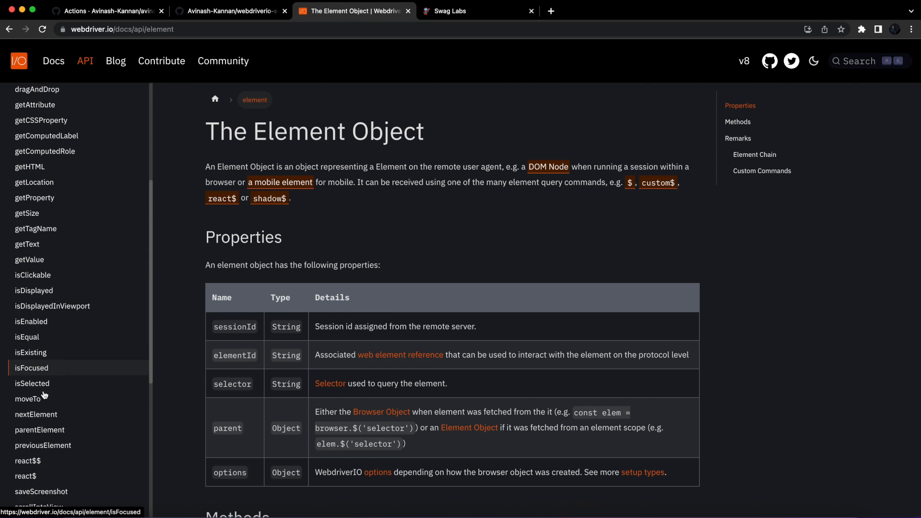
scroll("down", 3)
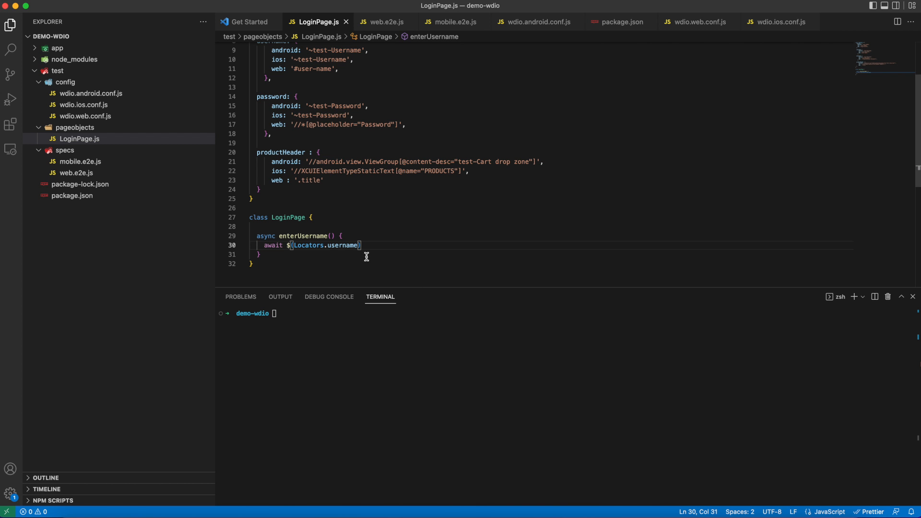
mouse_move(374, 247)
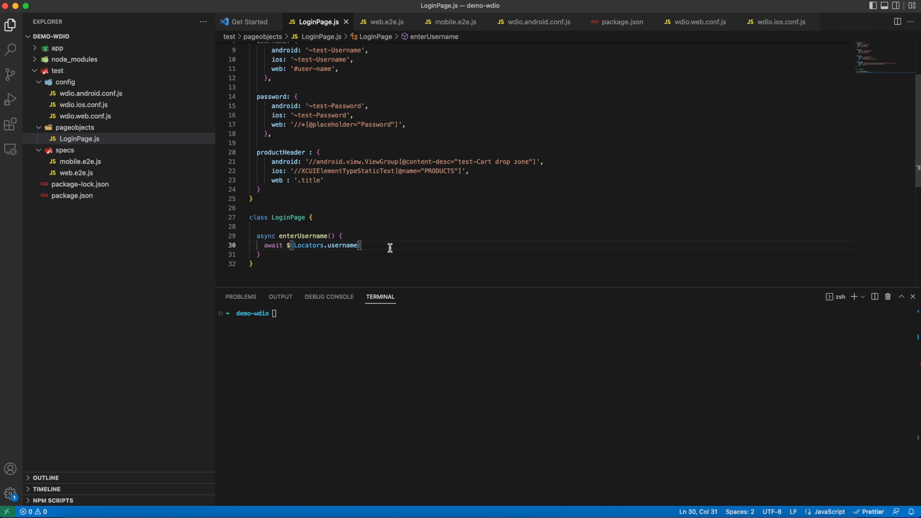
Step: Finish enterUsername with .setValue('') on $(Locators.username)
type(".setCa")
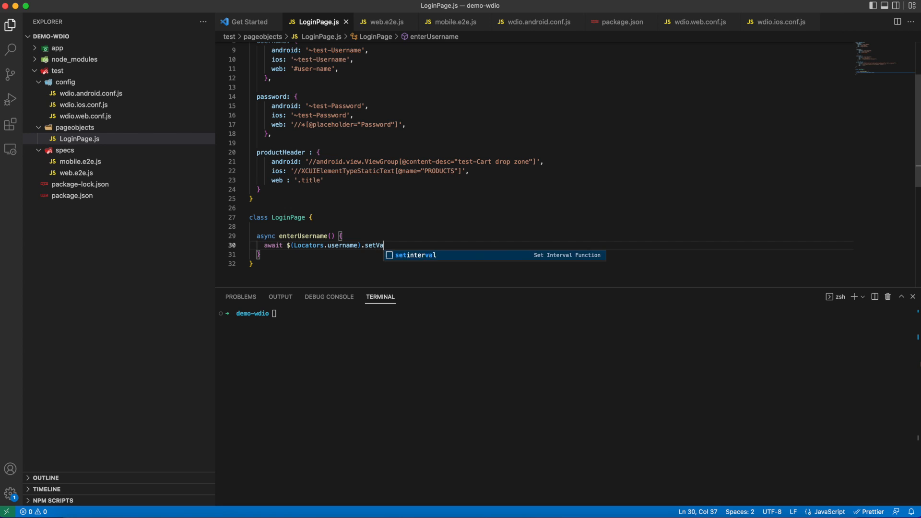
type("lue()")
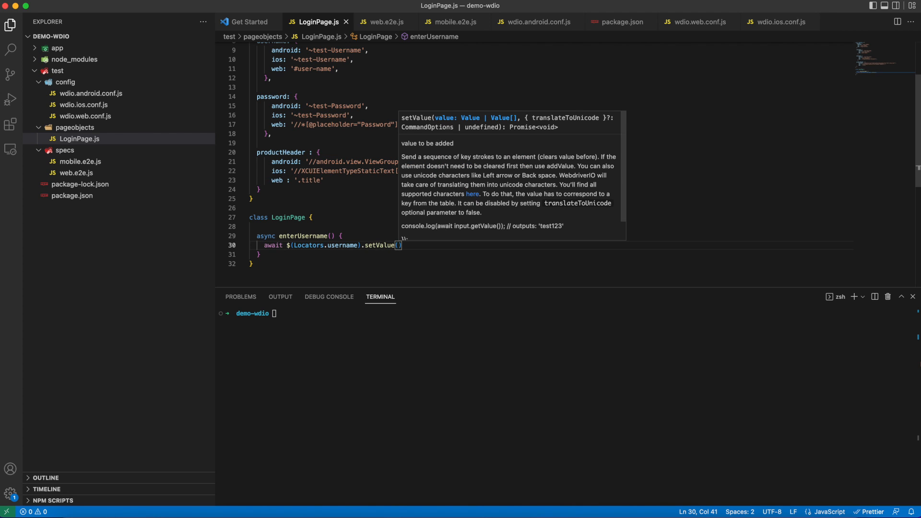
type("'")
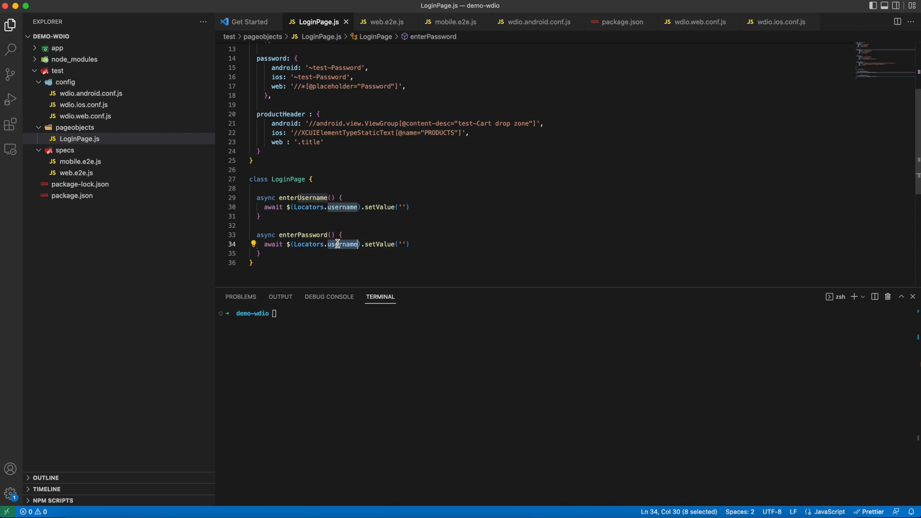
Step: Point enterPassword at Locators.password and set enterUsername's value to 'standard_user'
type("password")
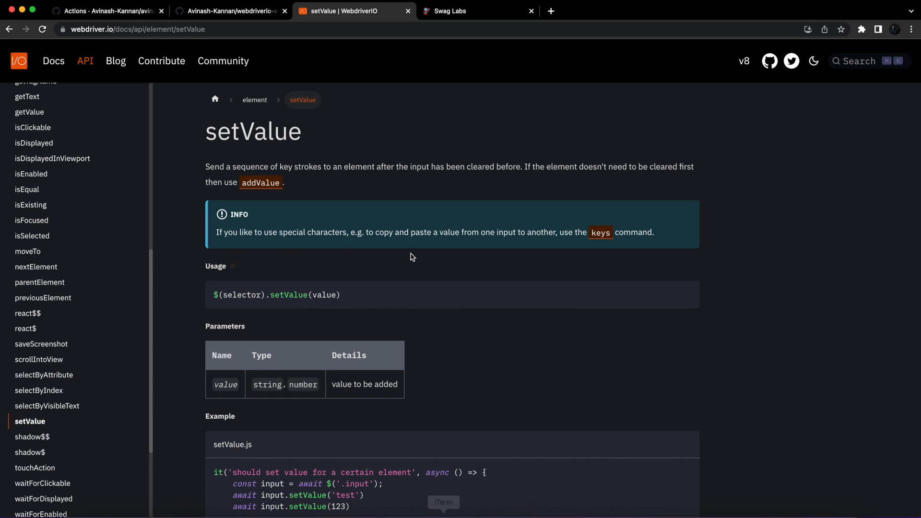
left_click(464, 10)
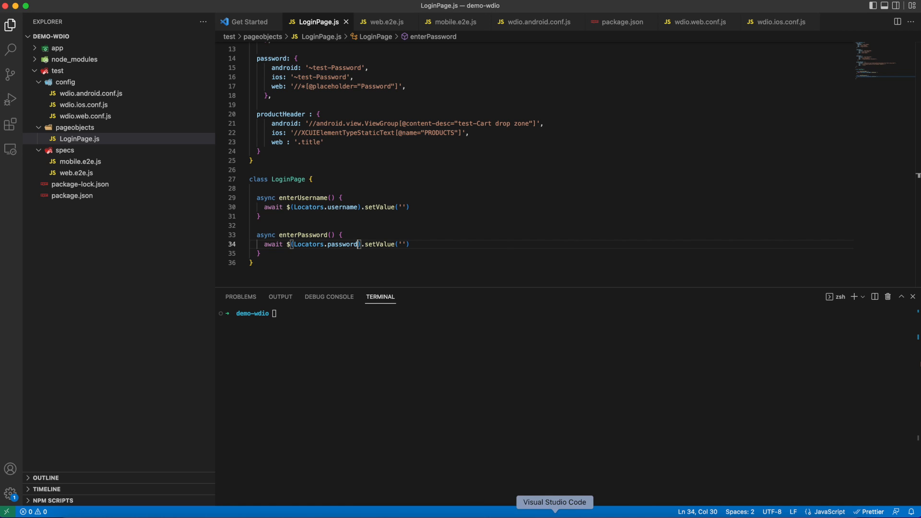
type("standard_user")
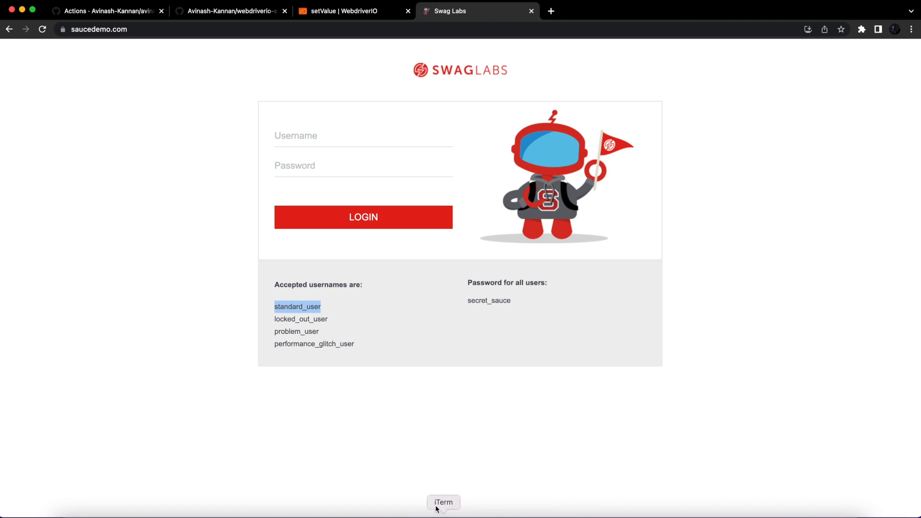
double_click(488, 300)
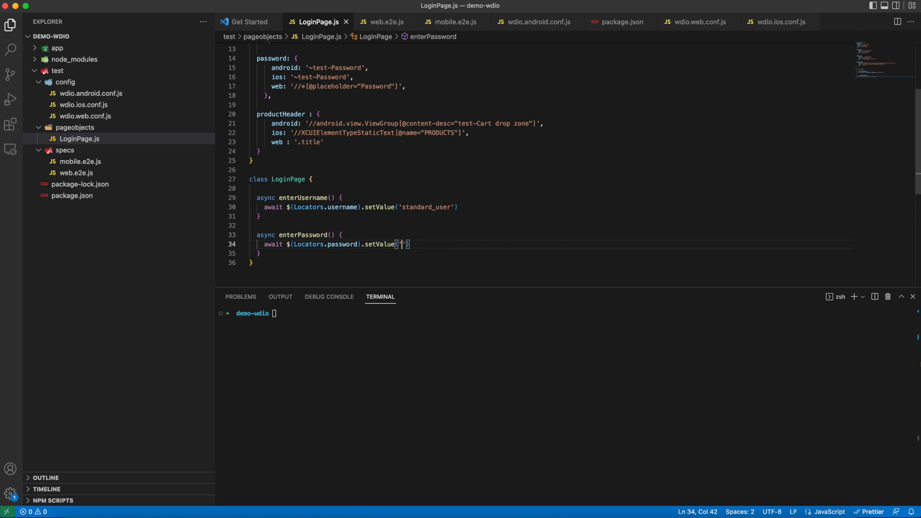
type("secret_sauce")
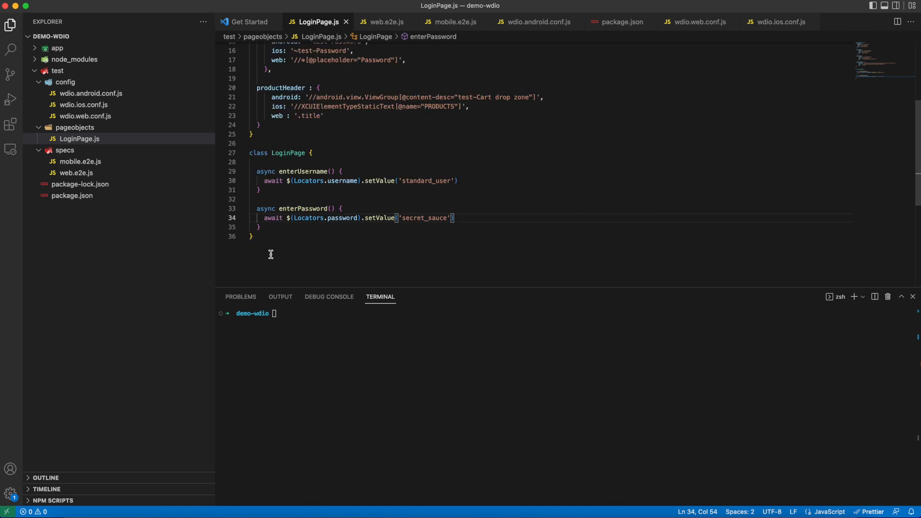
type("a")
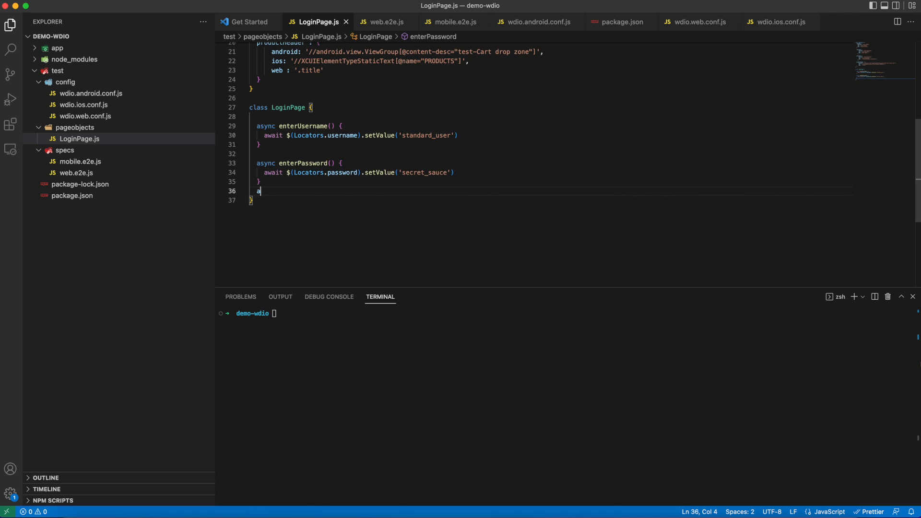
Step: Start an async Login() method and its first await line
type("sync")
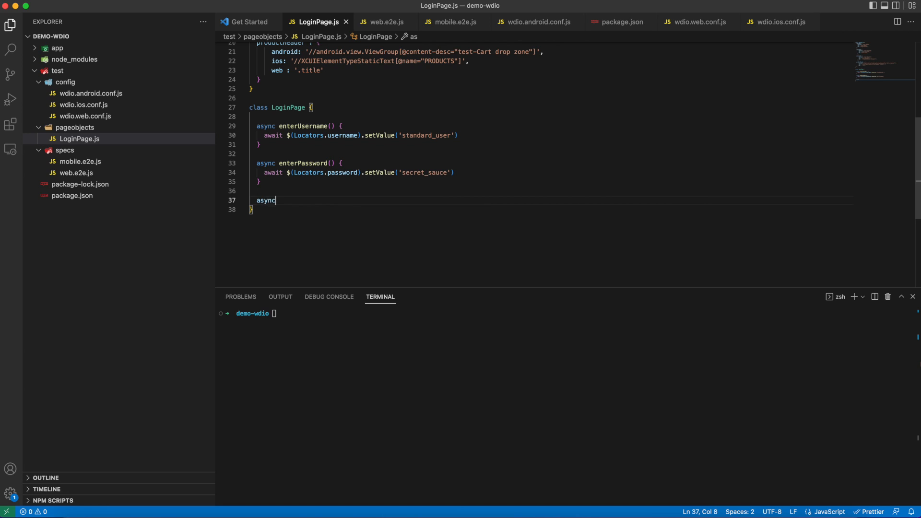
type("Log")
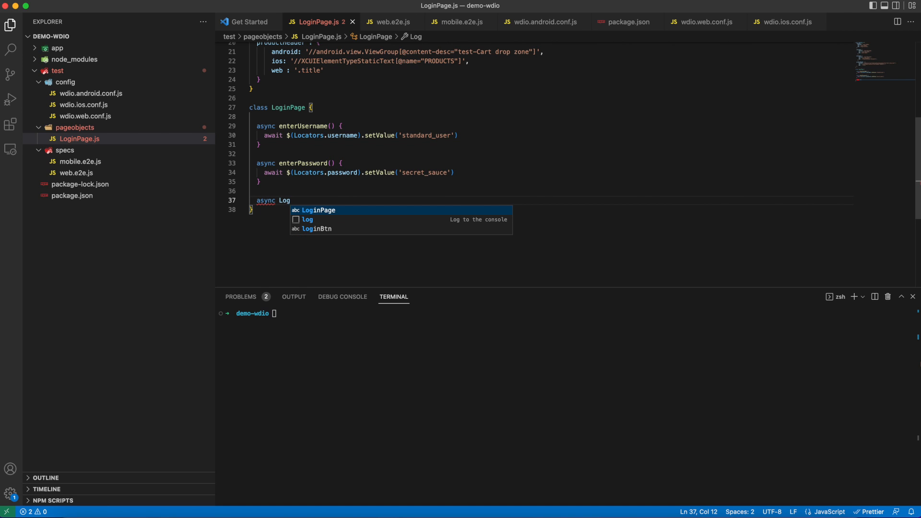
type("in")
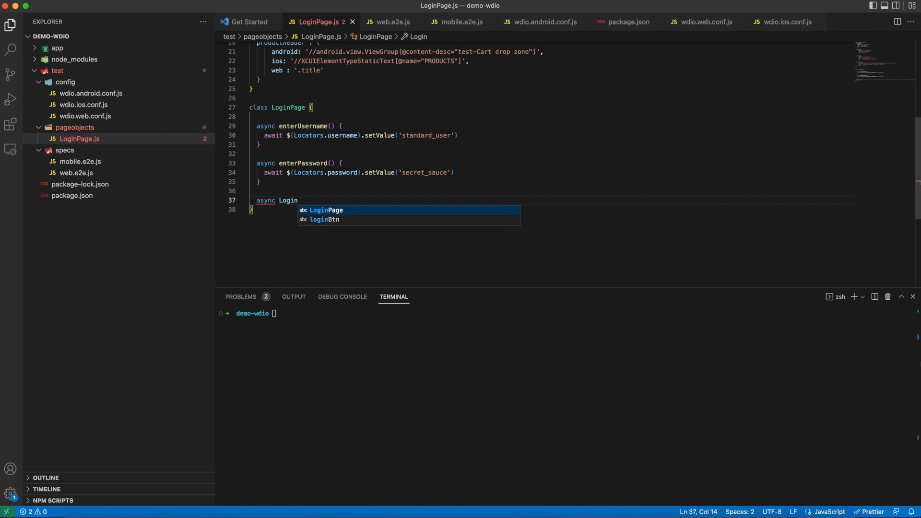
type("()")
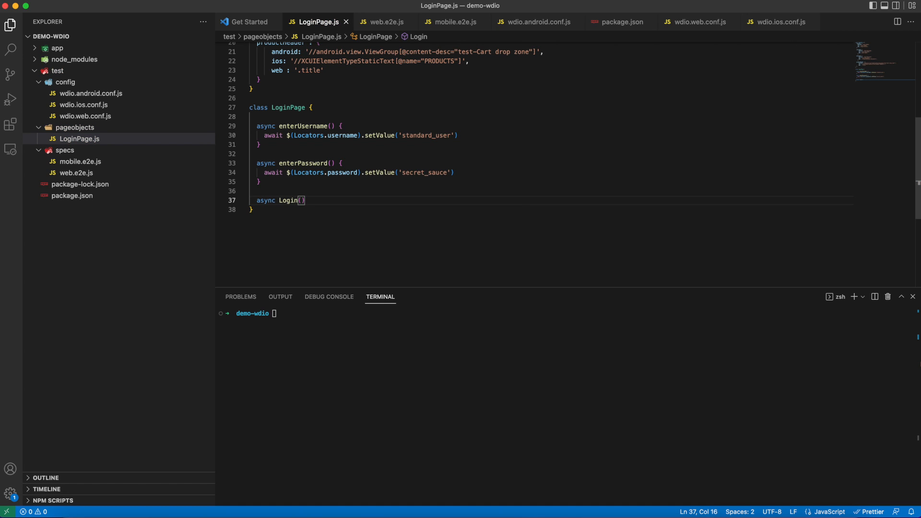
type("{")
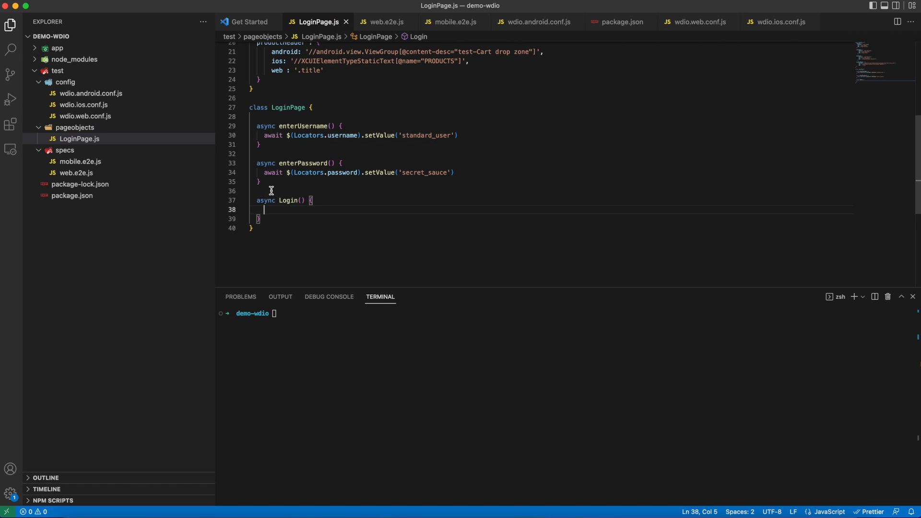
type("wathis")
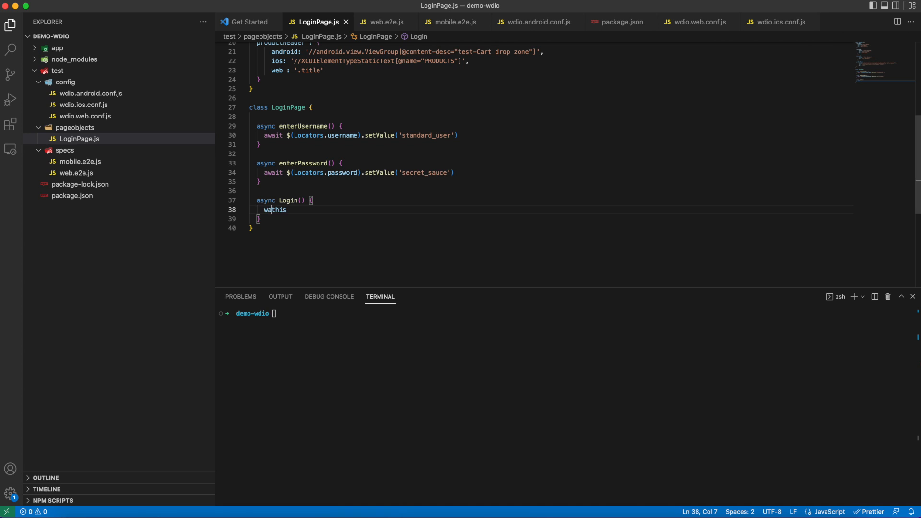
key("Backspace")
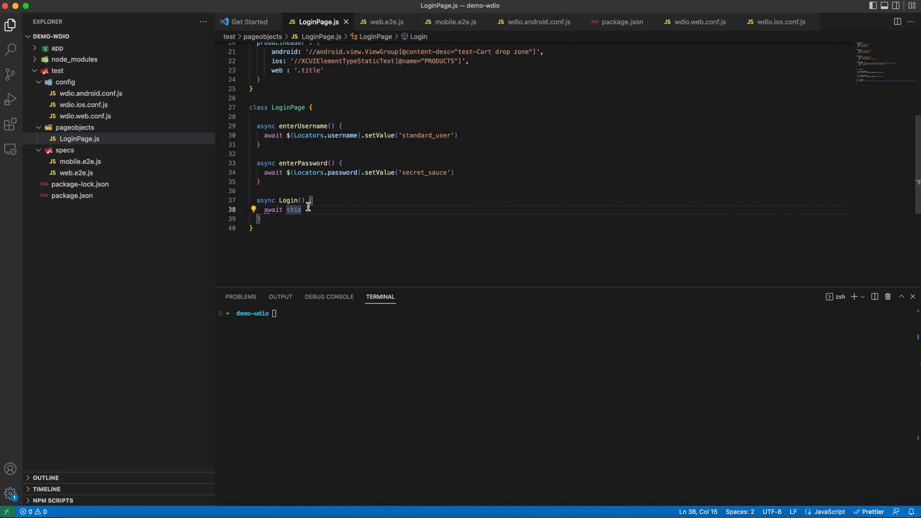
Step: Have Login await this.enterUsername() and this.enterPassword()
type(".enterUsername")
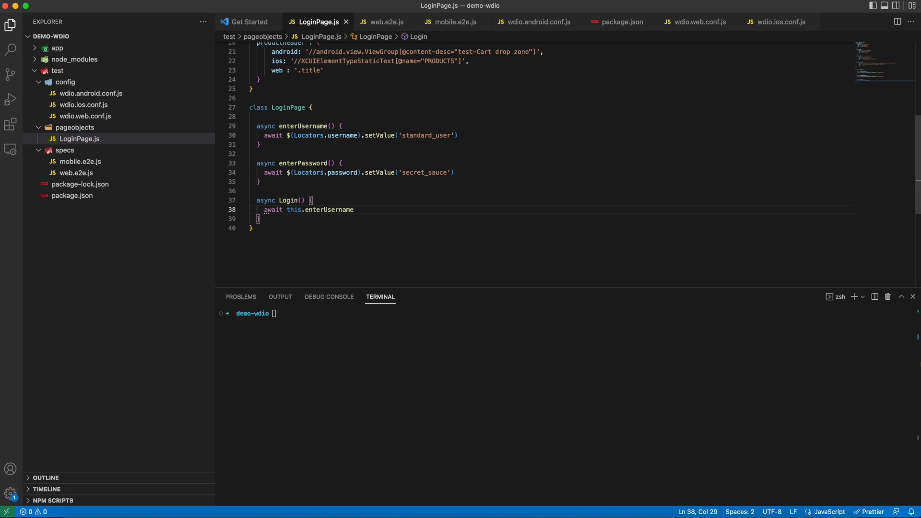
type("();")
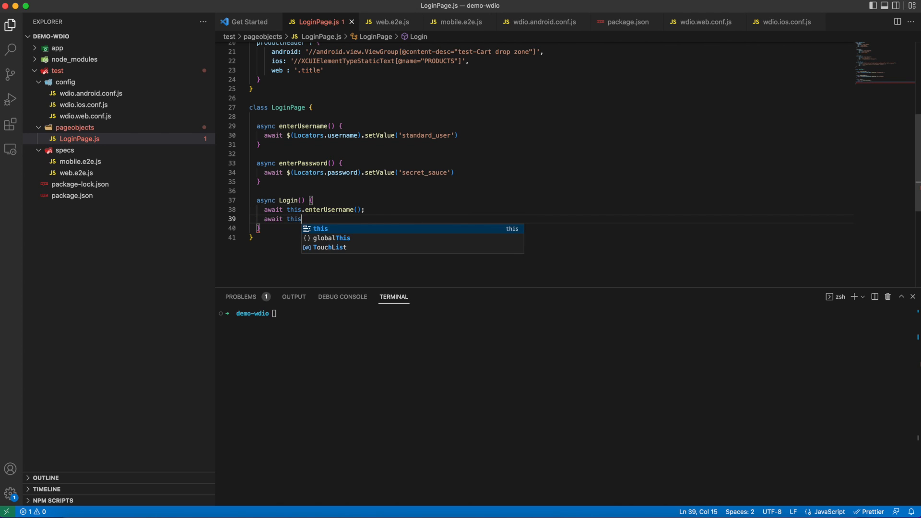
type(".")
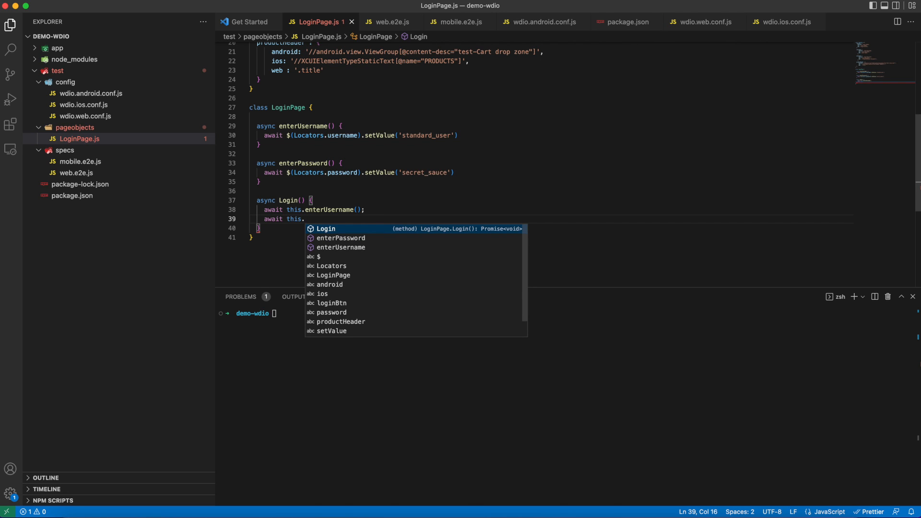
type("enterPassword();")
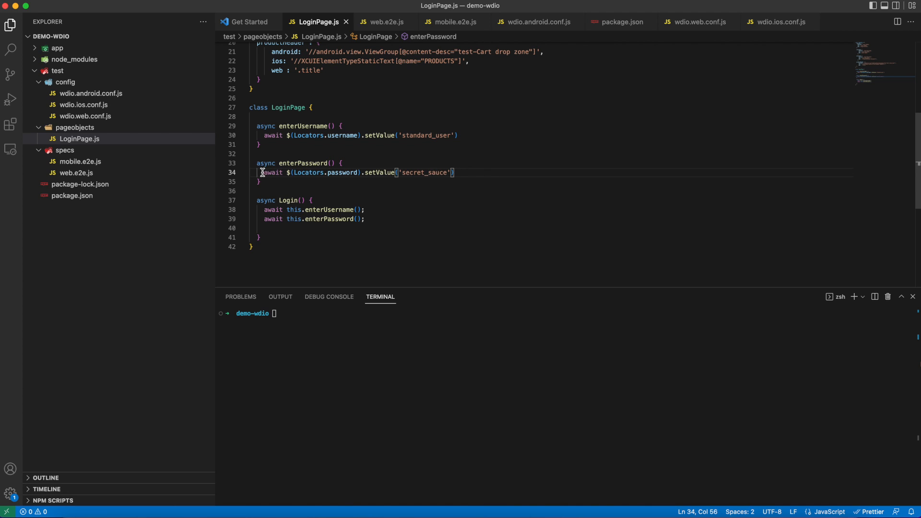
type("await $(Locators.password).setValue('secret_sauce')")
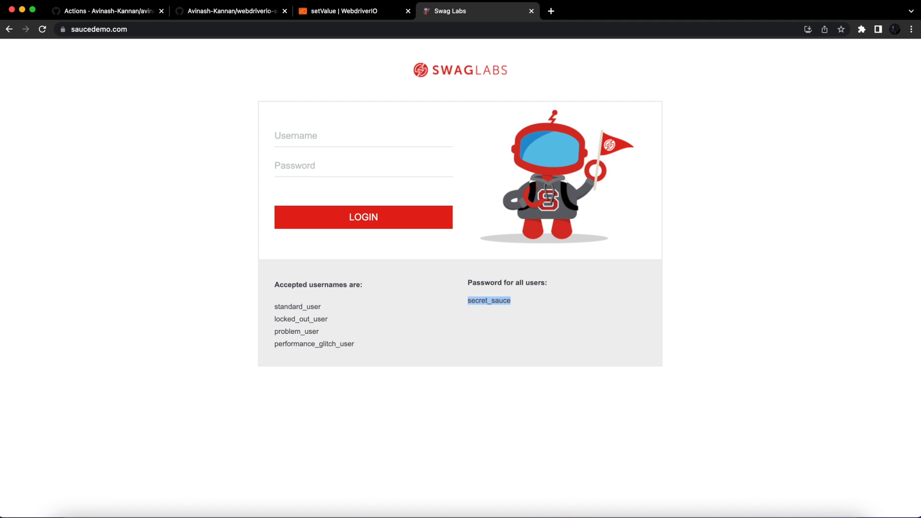
Step: Consult the click docs, complete await $(Locators.loginBtn).click(), and start another await line
left_click(354, 11)
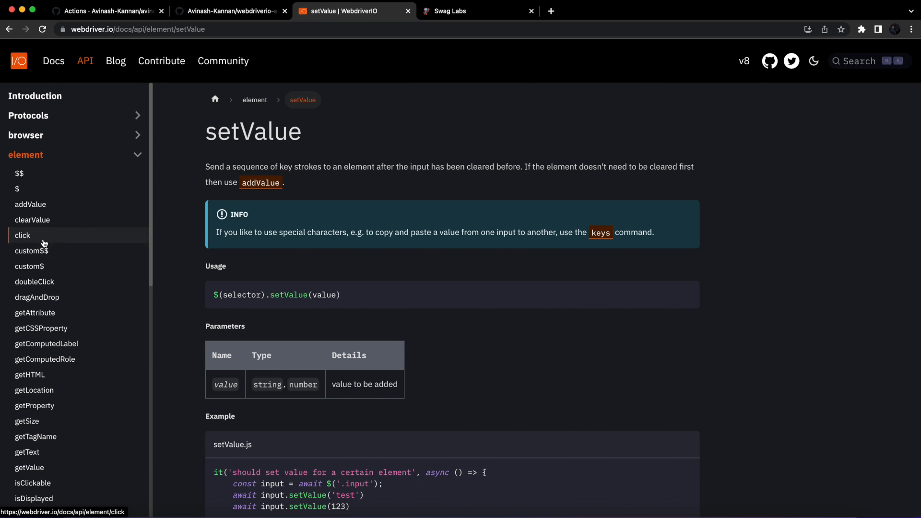
left_click(23, 235)
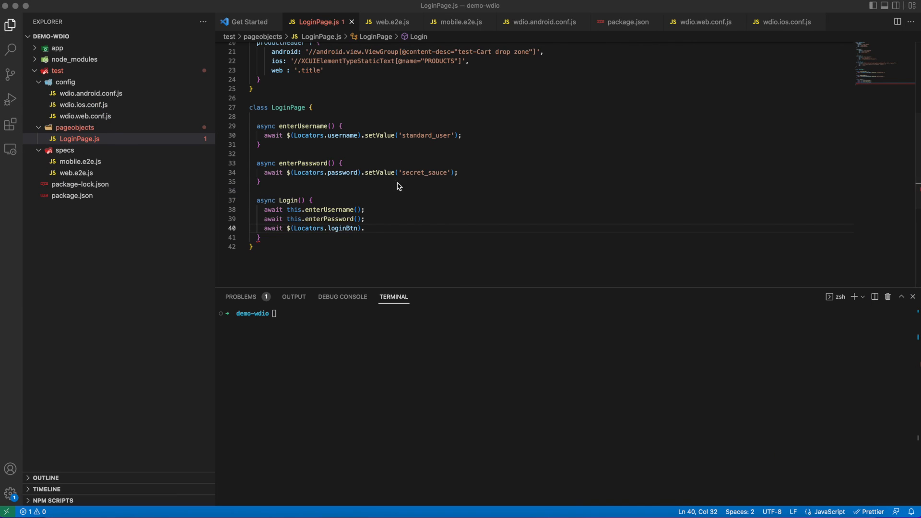
type("cli")
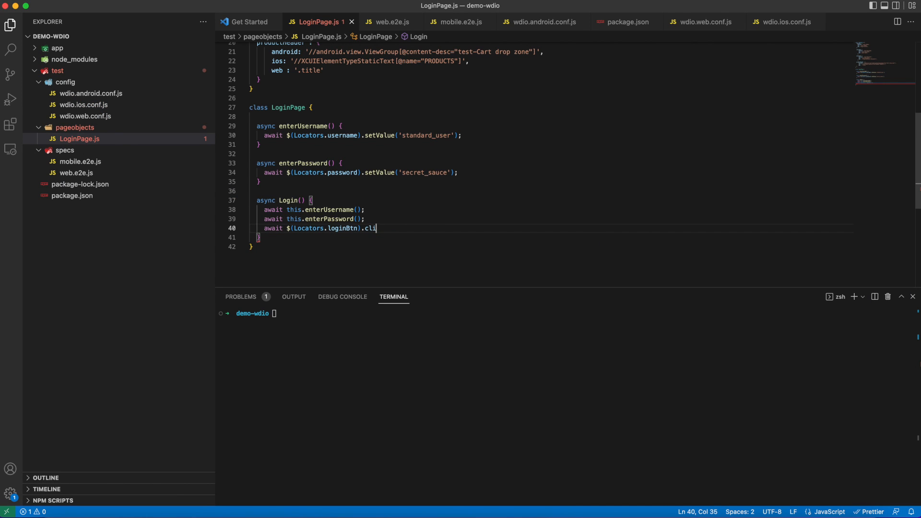
type("ck();")
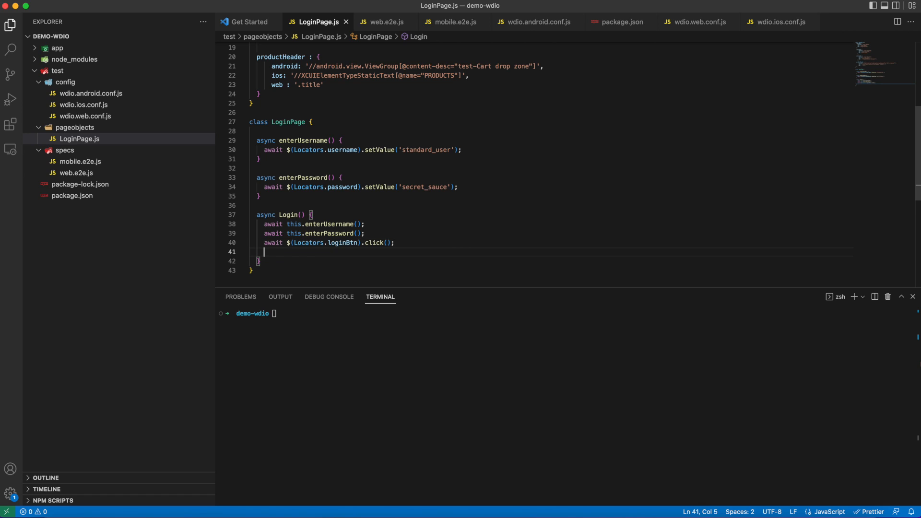
type("await")
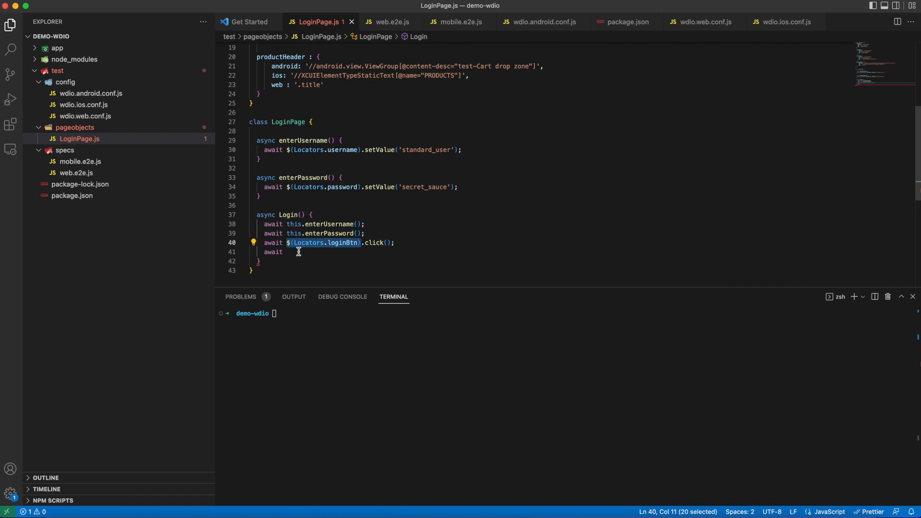
type("$(Locators.loginBtn)")
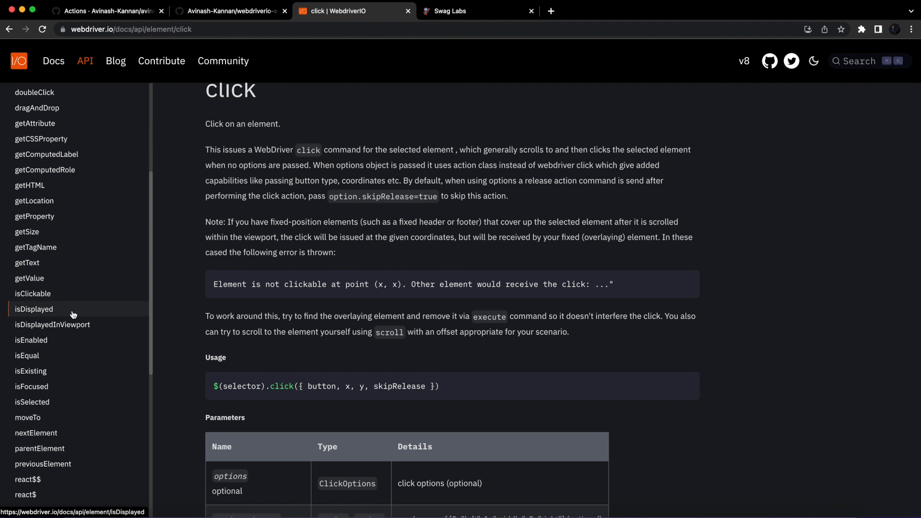
Step: Select the $(selector).isDisplayed() usage snippet from the isDisplayed docs
left_click(34, 309)
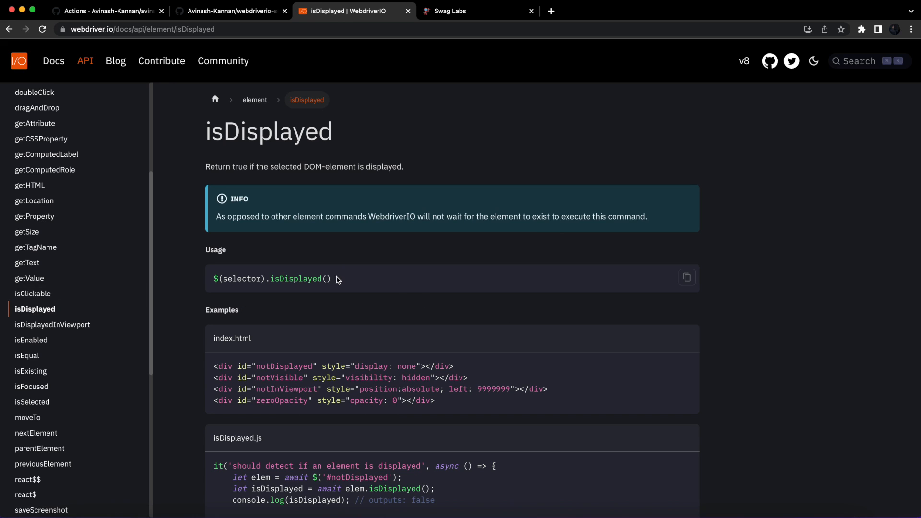
double_click(299, 278)
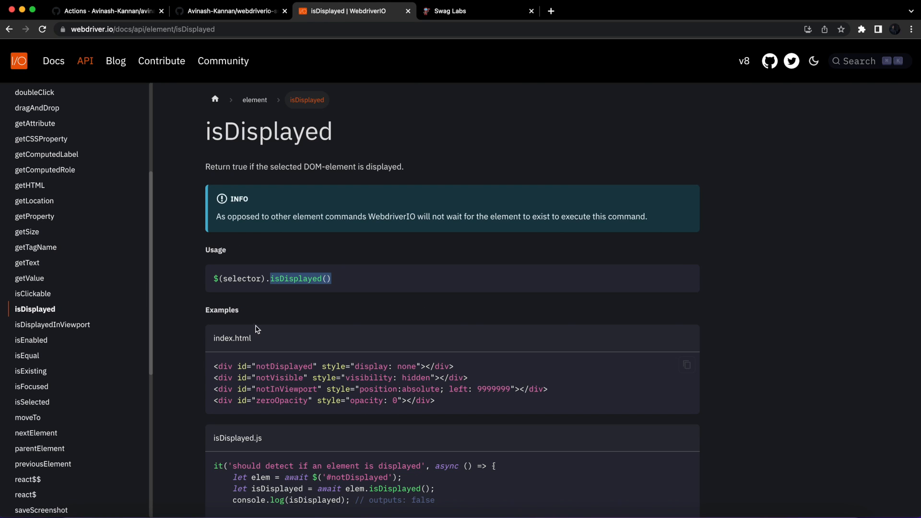
mouse_move(314, 242)
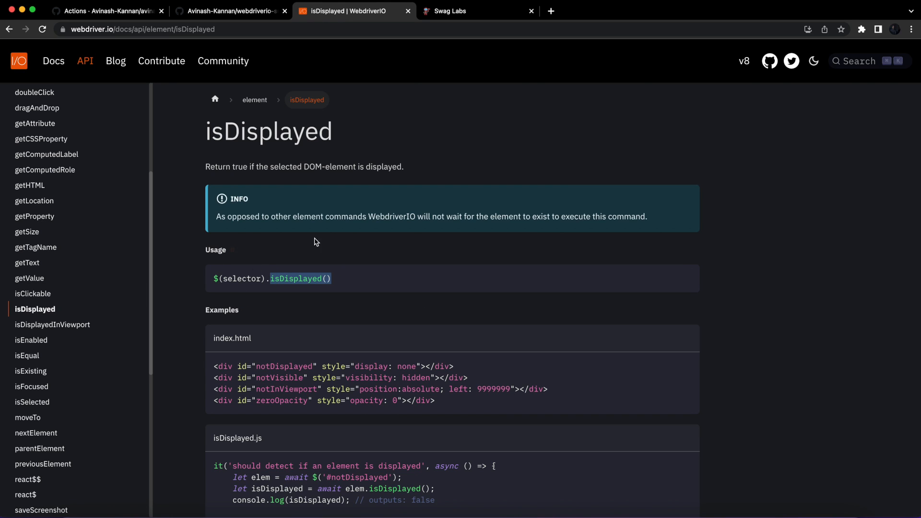
scroll("down", 3)
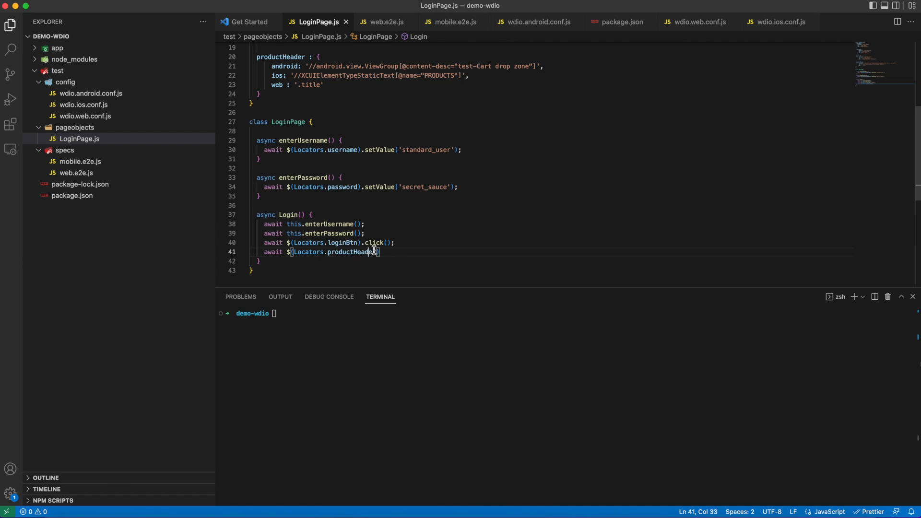
Step: Append .isDisplayed() to the productHeader line and reselect LoginPage.js in the Explorer
type(".isDisplayed()")
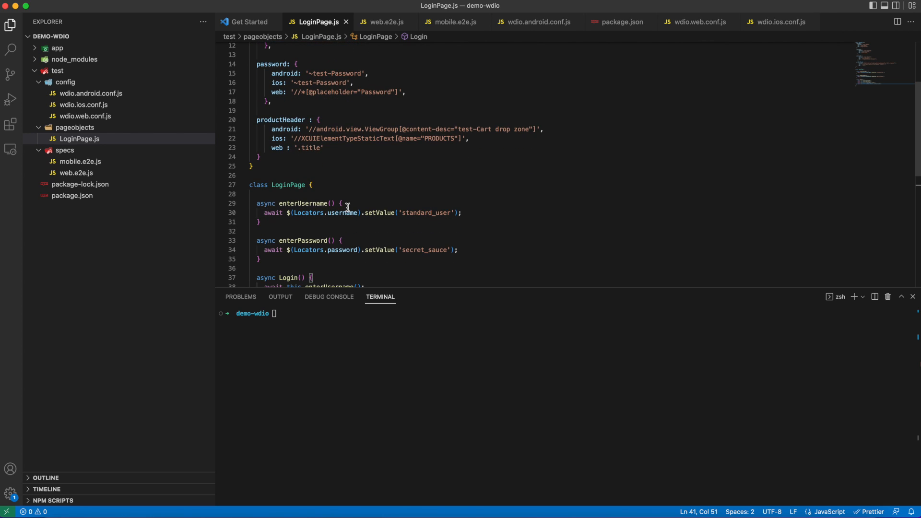
left_click(79, 139)
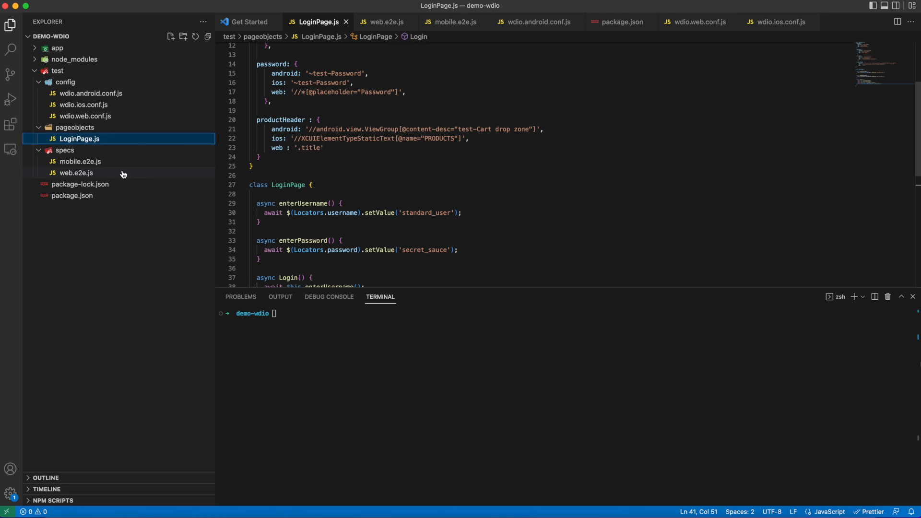
Step: In web.e2e.js, start the test body with 'await LoginPage.' to call Login
left_click(75, 172)
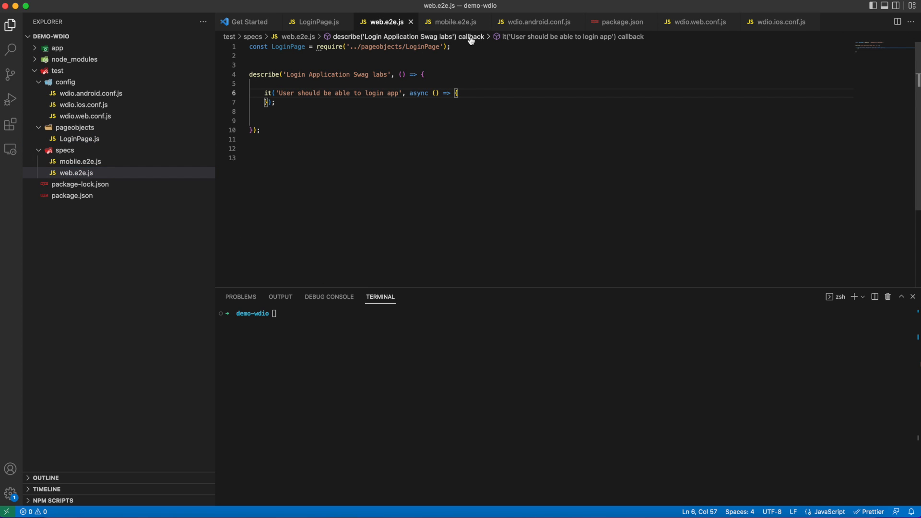
mouse_move(584, 52)
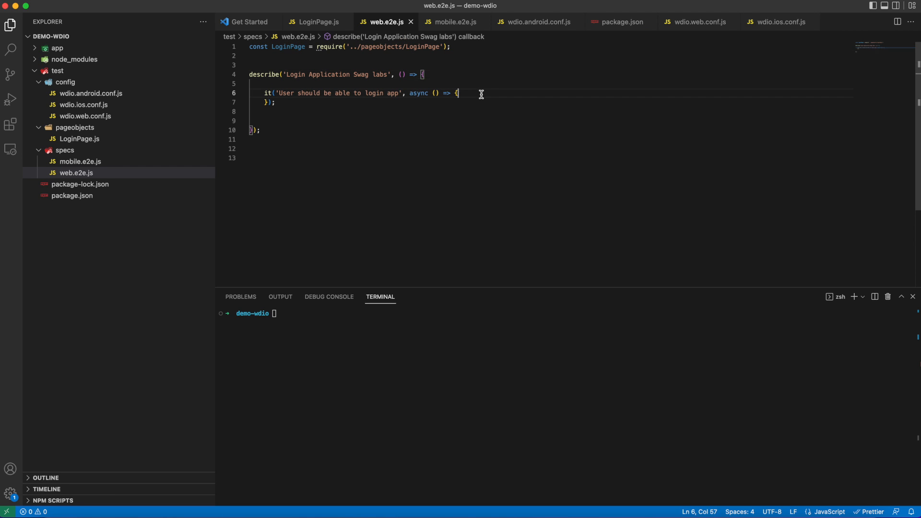
type("awa")
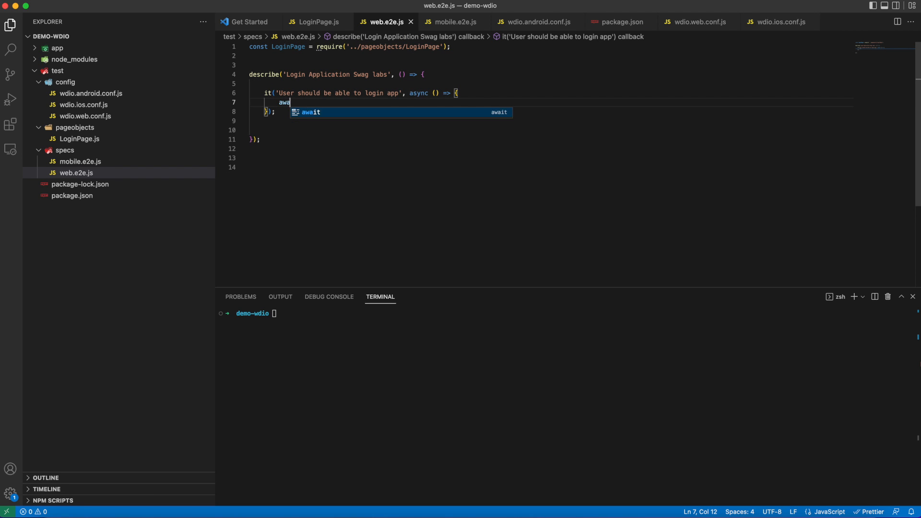
key("Tab")
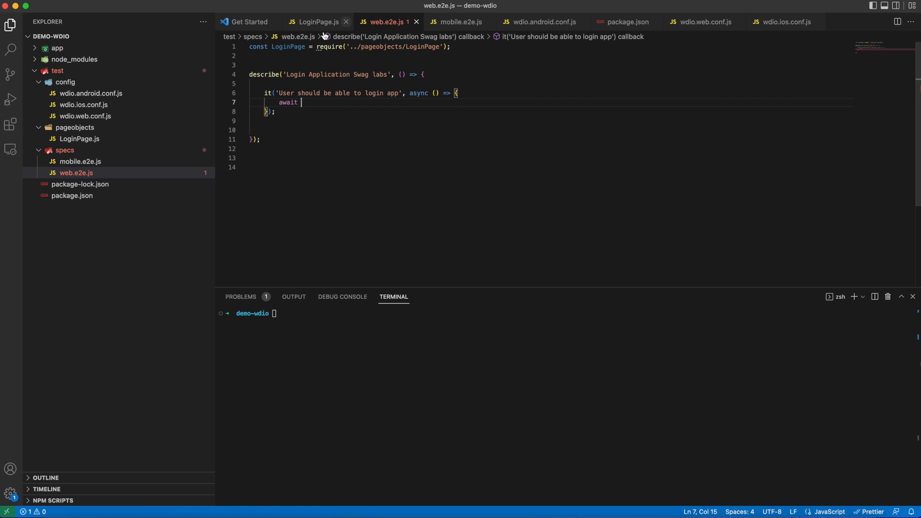
type("LoginPage")
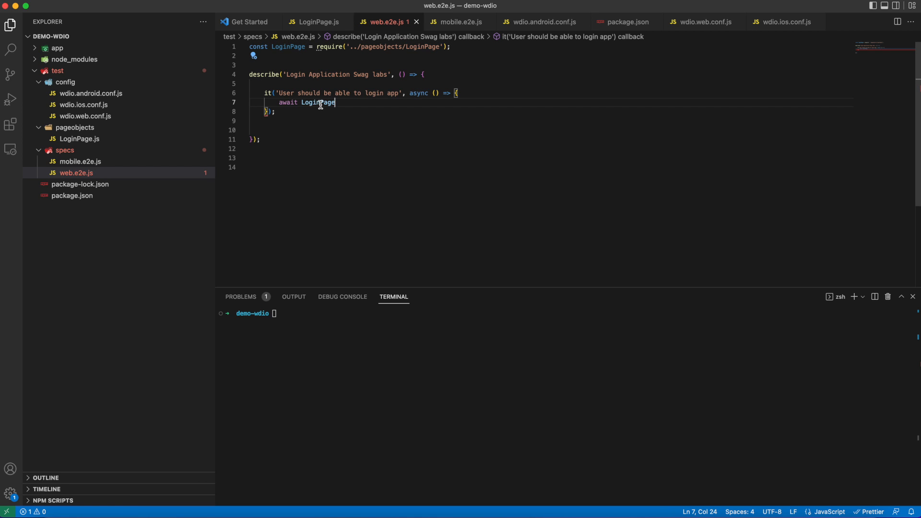
type(".")
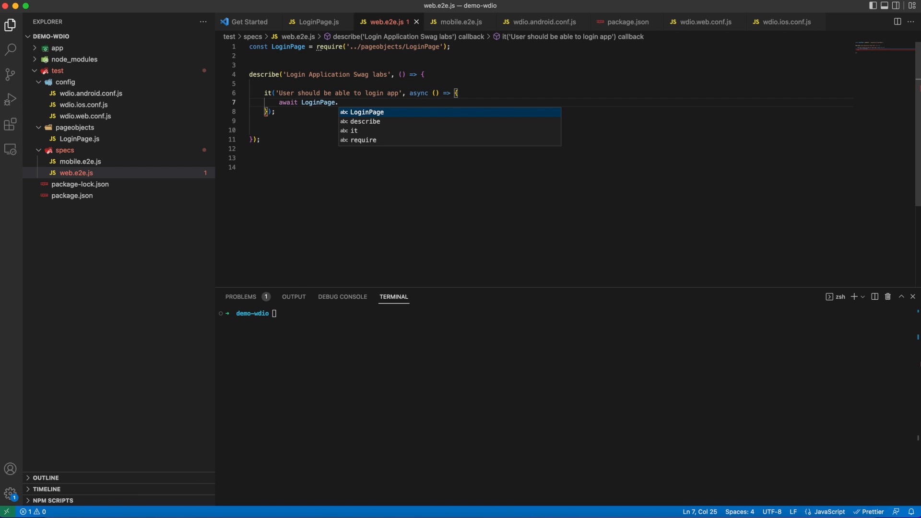
Step: Add 'module.exports = new LoginPage();' to LoginPage.js
left_click(76, 173)
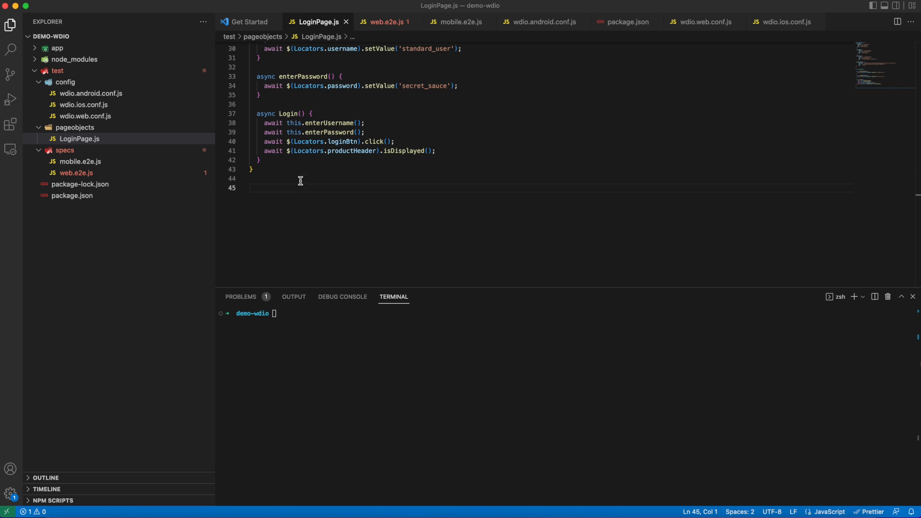
type("module.exports = new LoginPage();")
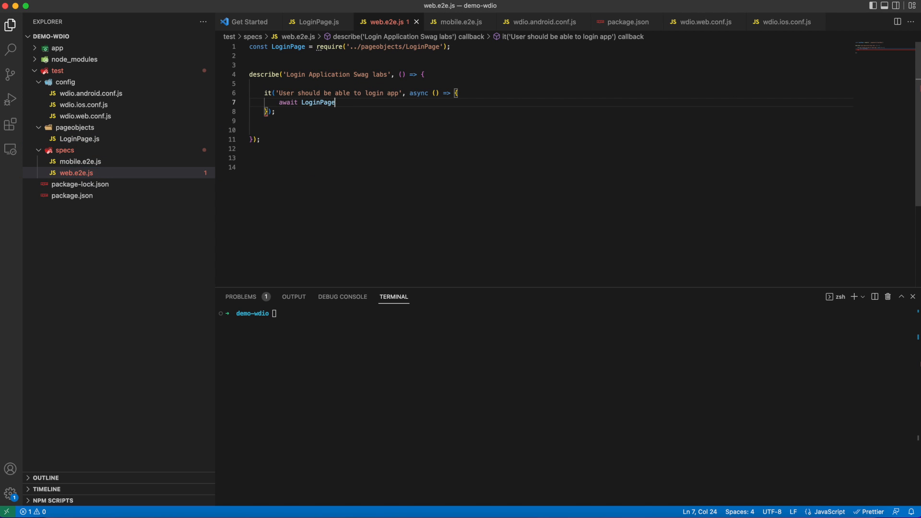
type(".")
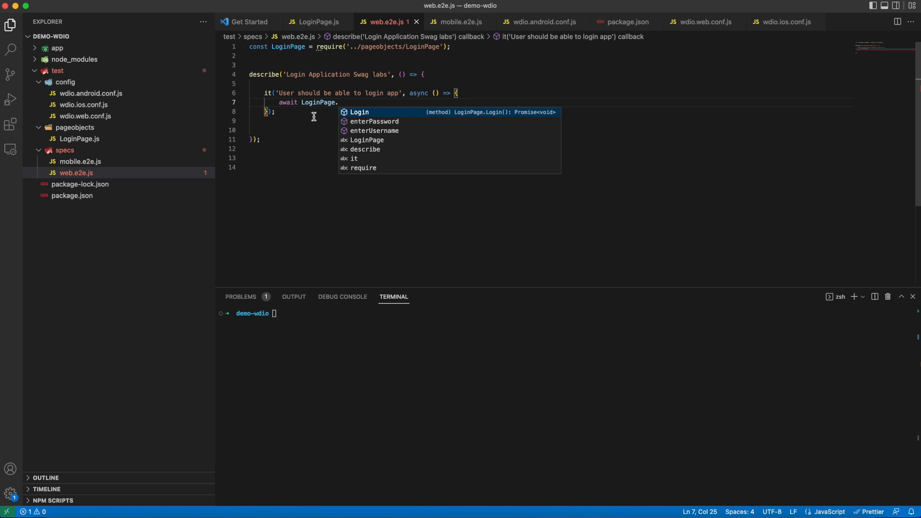
mouse_move(372, 118)
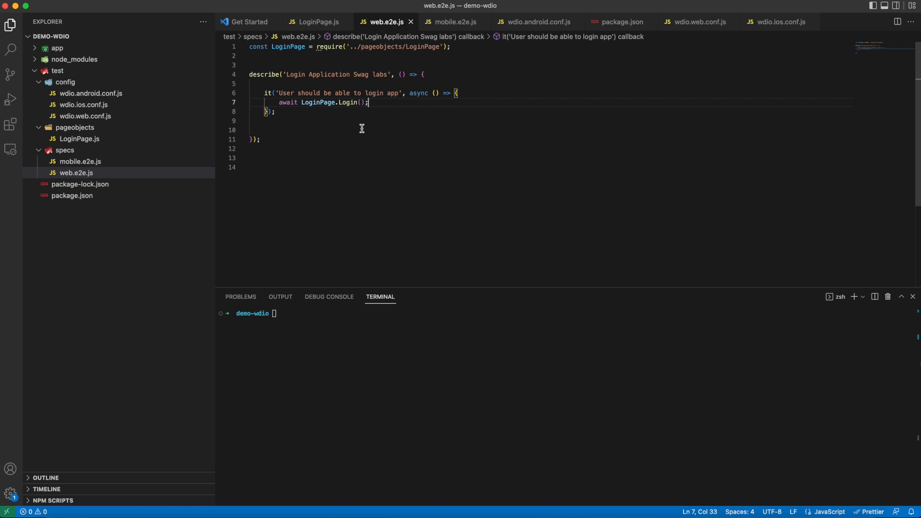
mouse_move(302, 118)
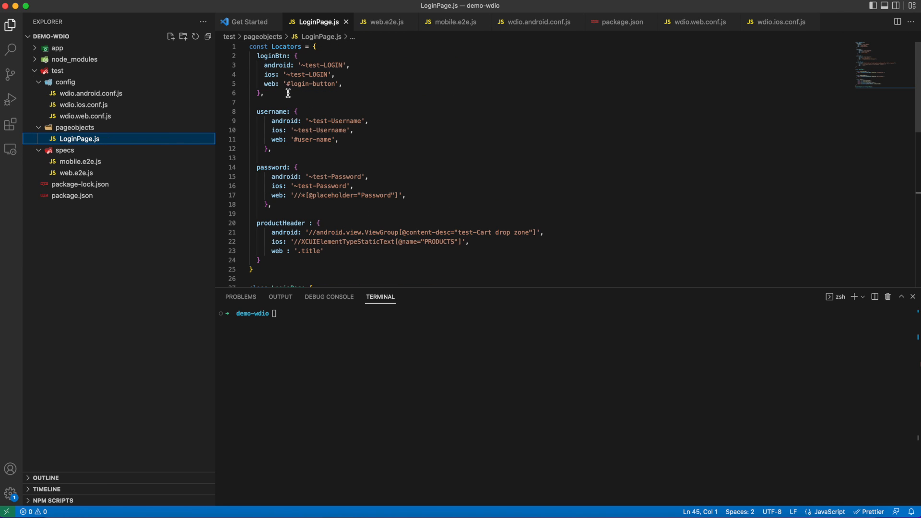
mouse_move(313, 111)
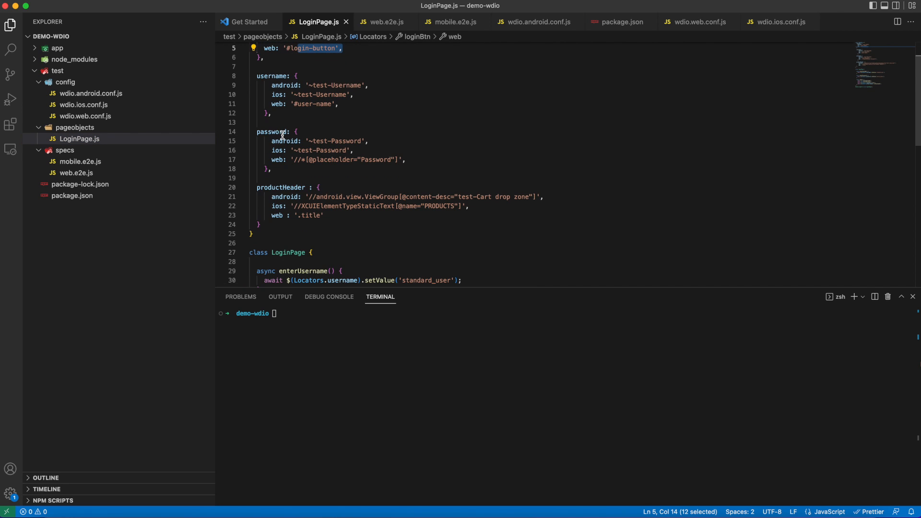
mouse_move(100, 170)
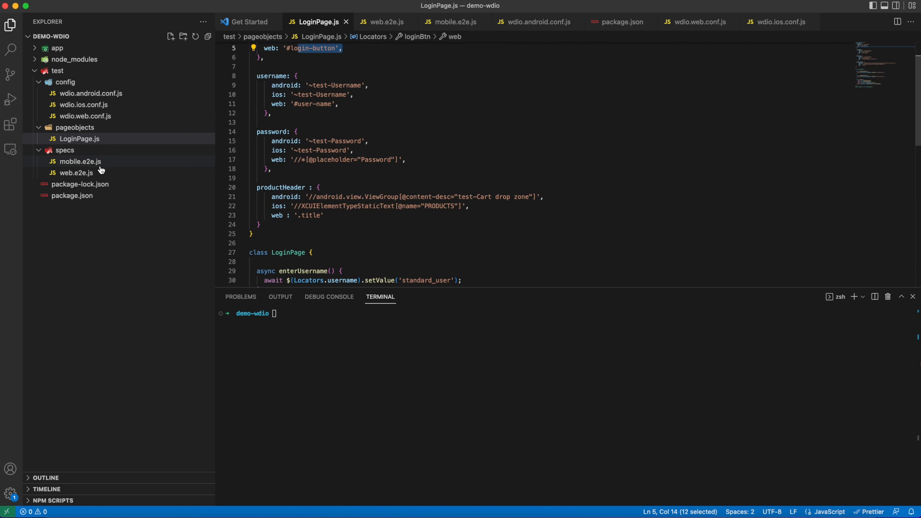
Step: Check web.e2e.js, then view wdio.web.conf.js and its ./test/specs/**.e2e.js pattern
left_click(76, 172)
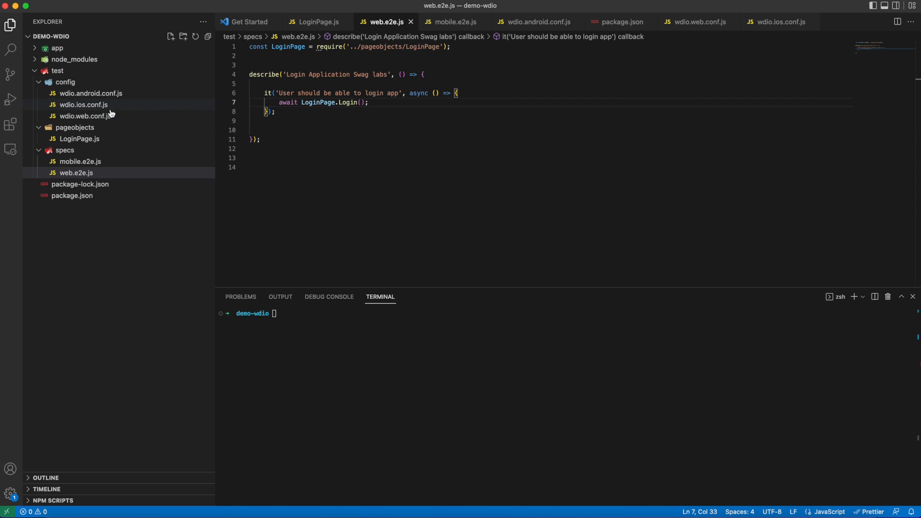
left_click(85, 115)
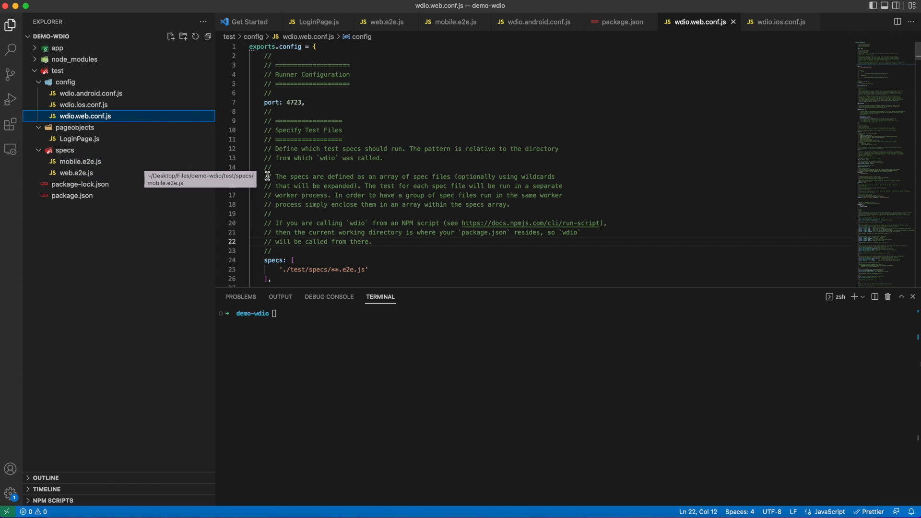
mouse_move(312, 149)
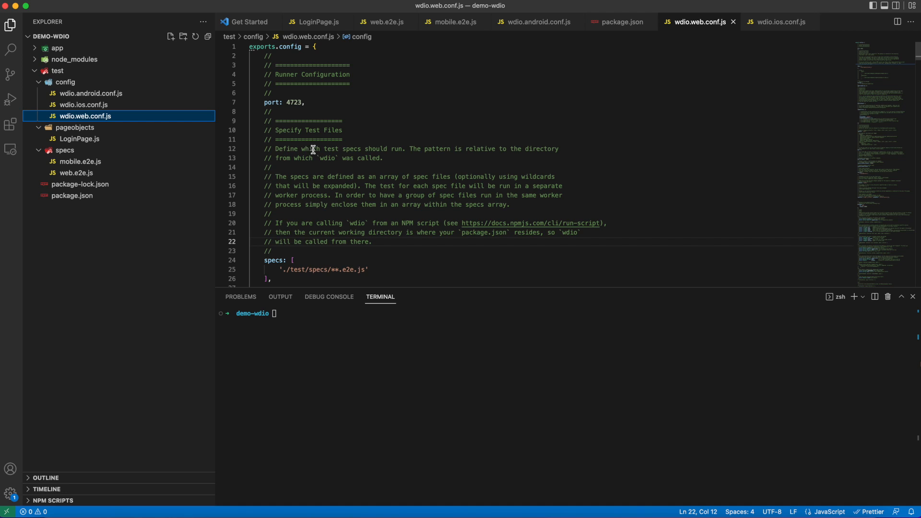
mouse_move(348, 102)
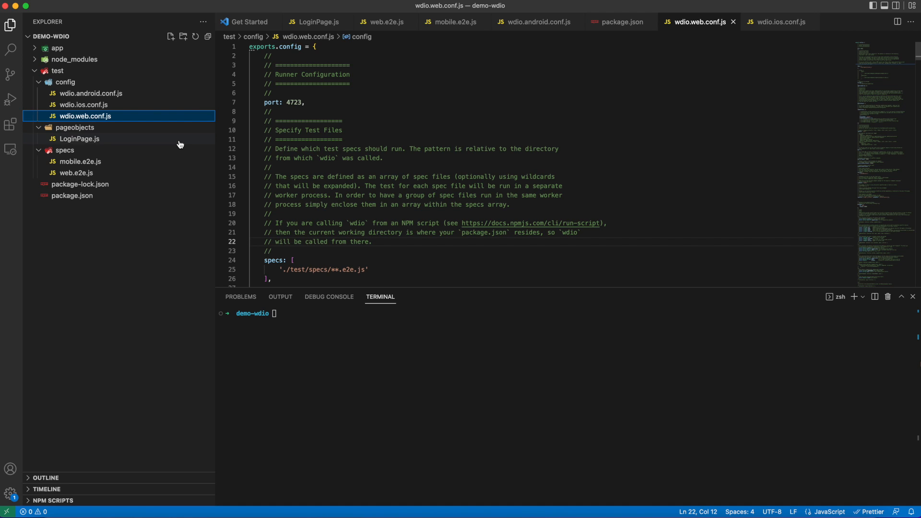
mouse_move(88, 74)
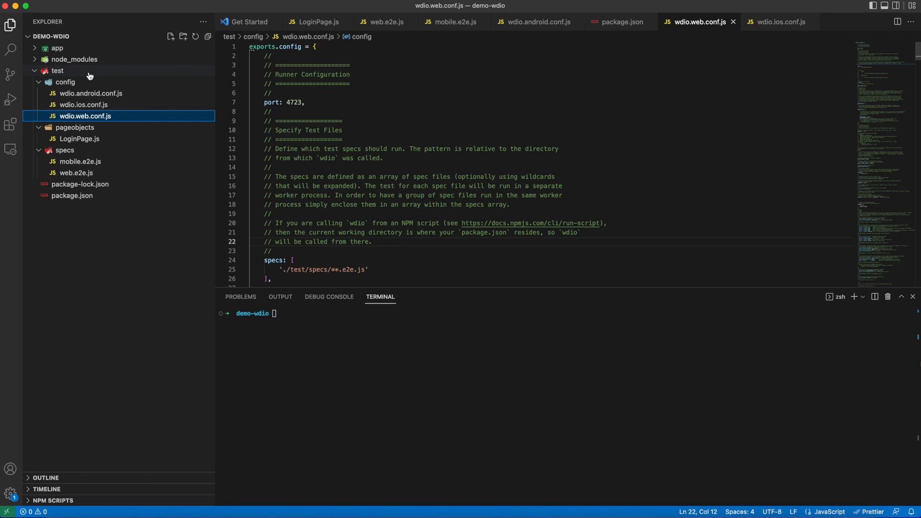
Step: Create a new utils folder inside the test folder
left_click(57, 70)
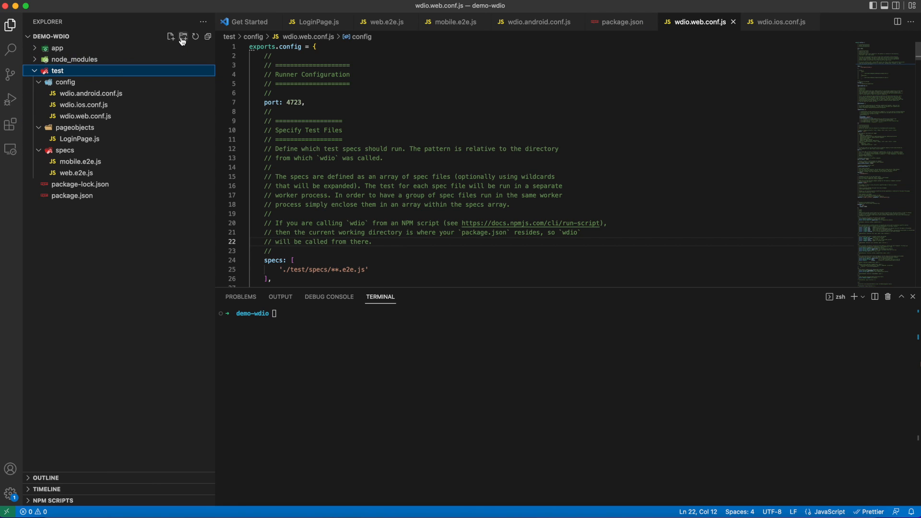
left_click(183, 36)
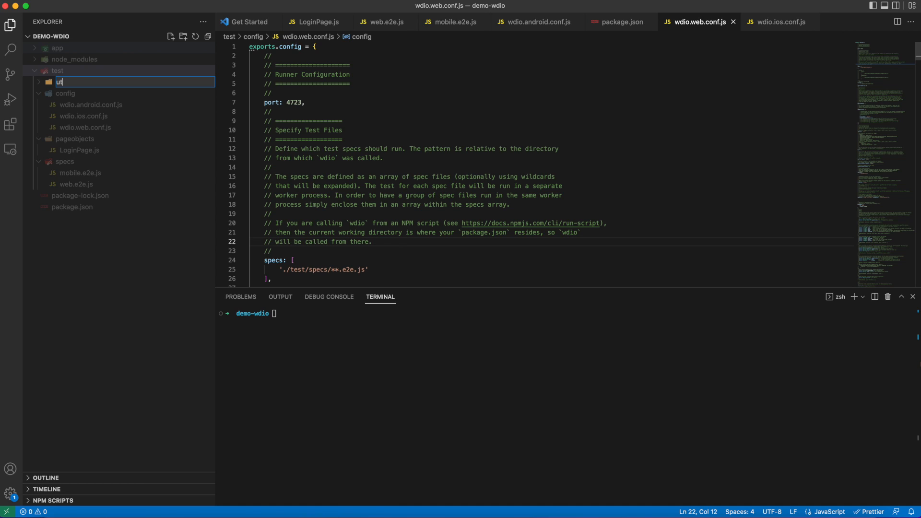
type("ility")
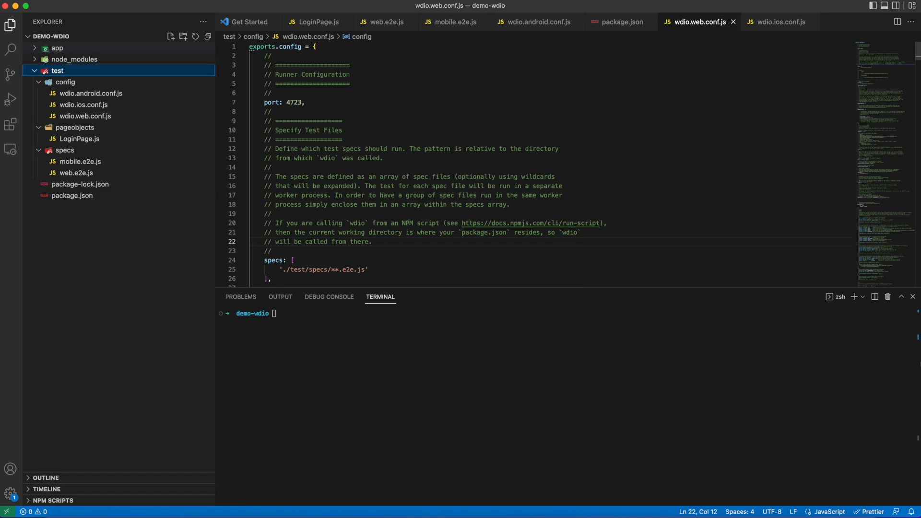
Step: Add a new file named CustomCommand inside the utils folder
left_click(183, 36)
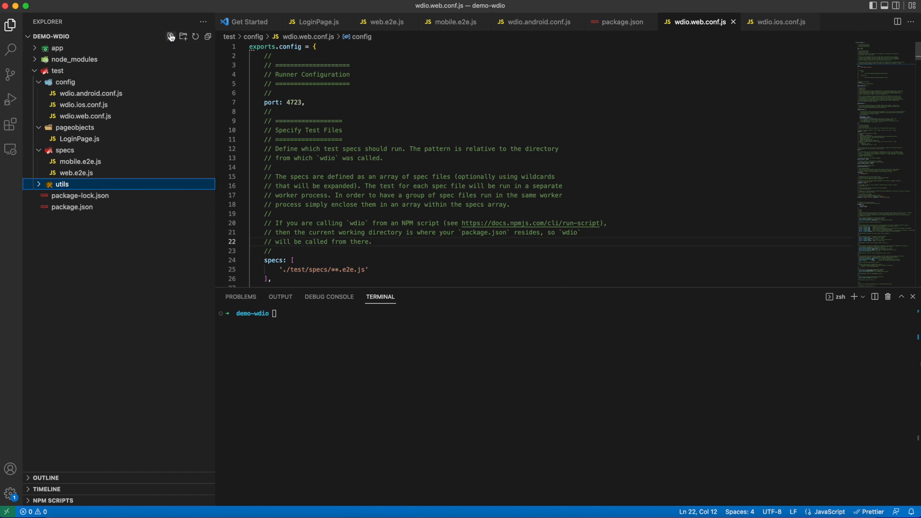
left_click(170, 36)
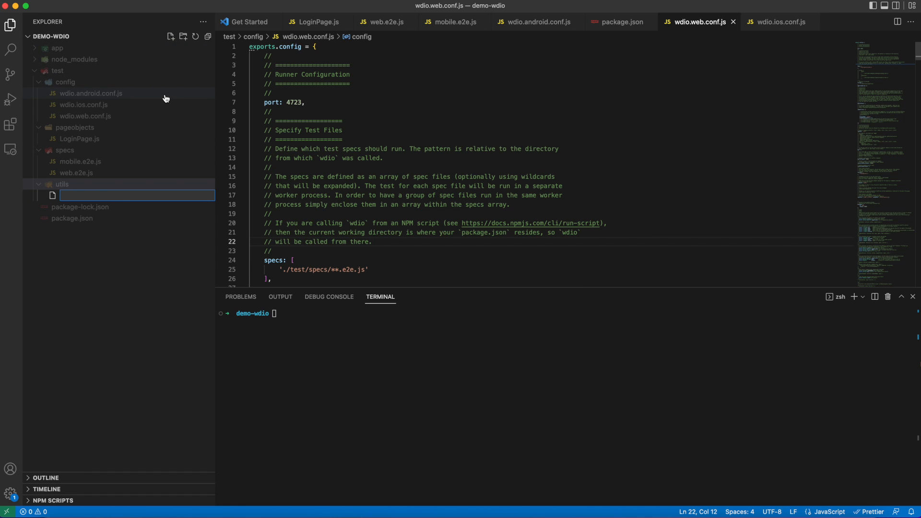
type("Custom")
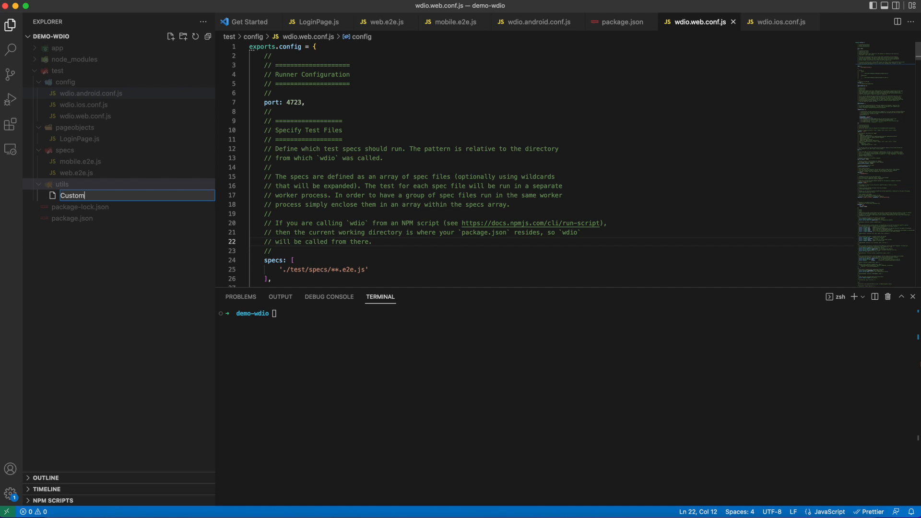
type("Command")
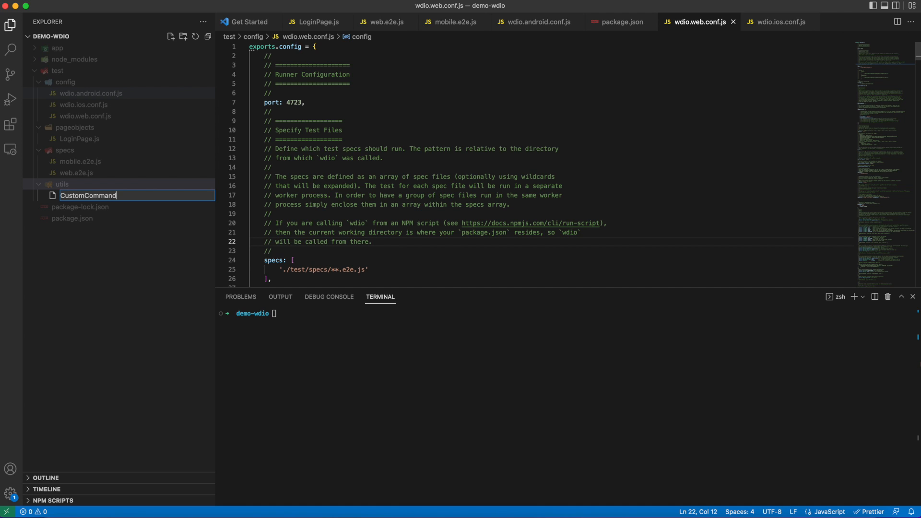
key("Enter")
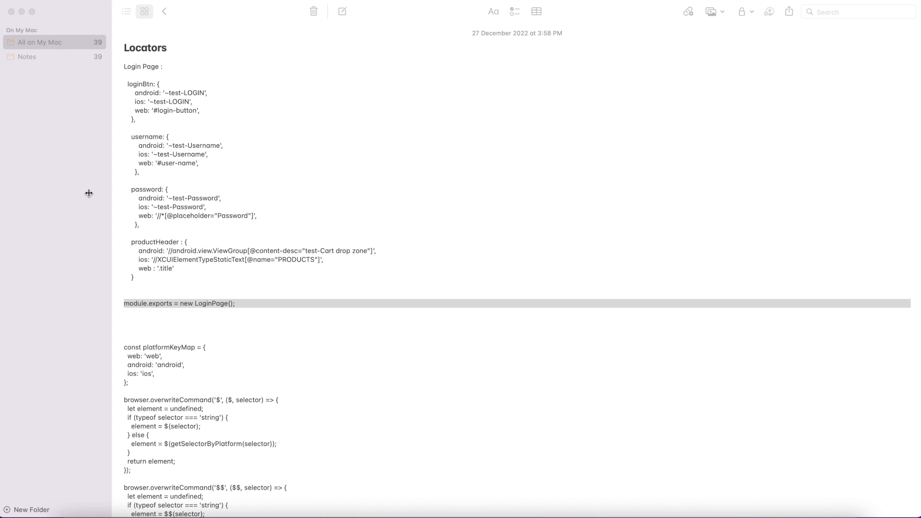
Step: Scroll the Locators note to the platformKeyMap and overwriteCommand code
scroll("down", 3)
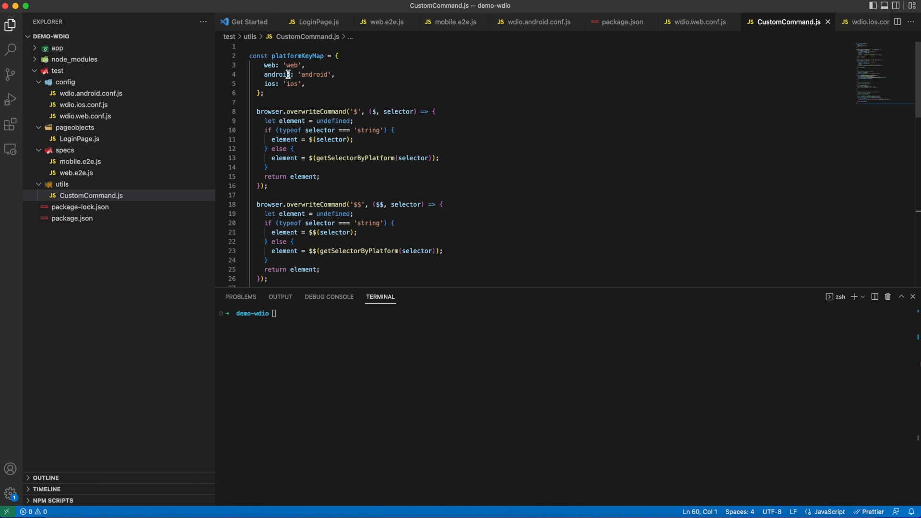
mouse_move(280, 86)
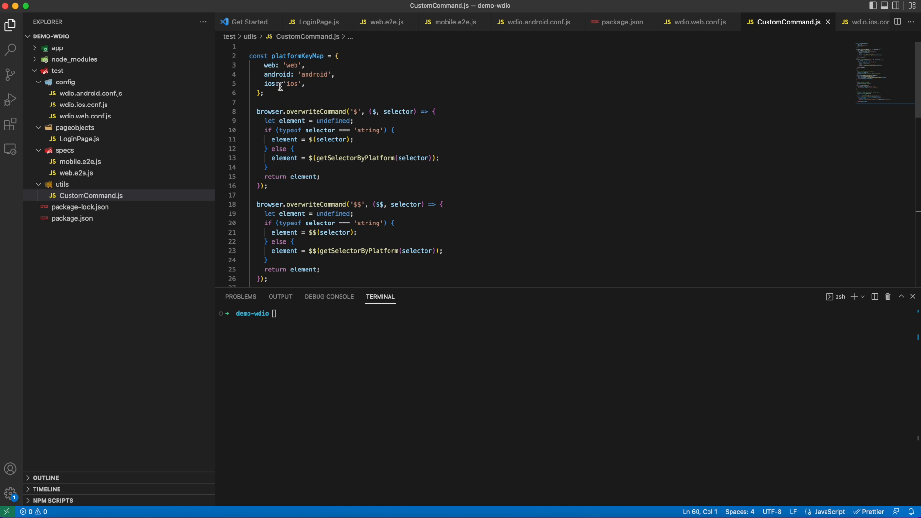
mouse_move(361, 111)
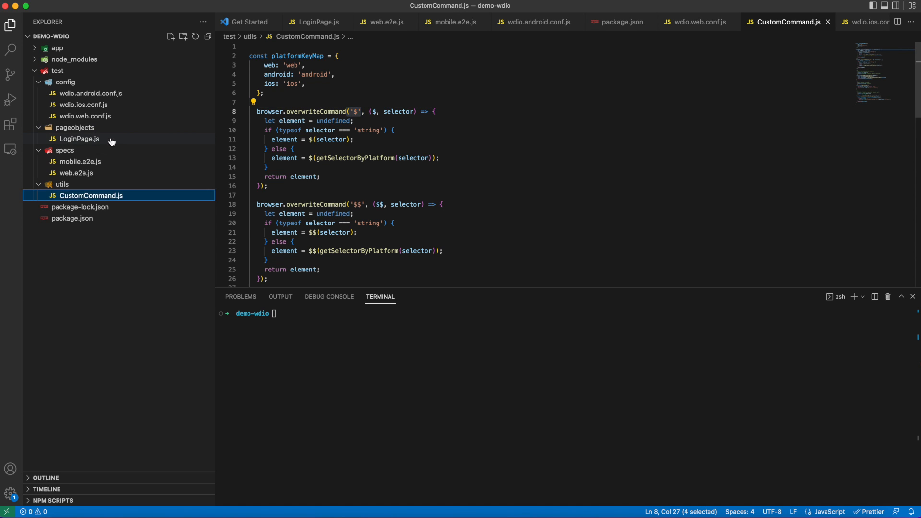
Step: Fill CustomCommand.js with platformKeyMap, $/$$ overrides and getPlatform helpers, reviewing driver and isIOS
left_click(79, 138)
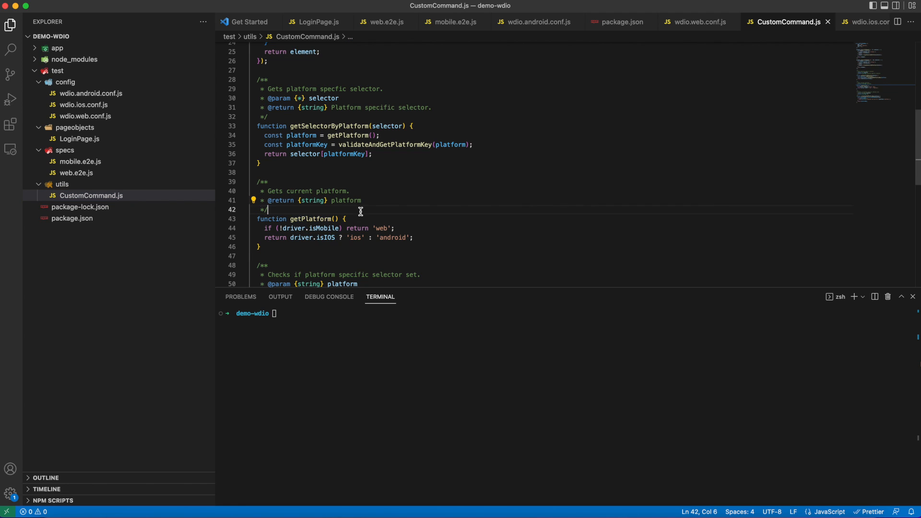
double_click(293, 228)
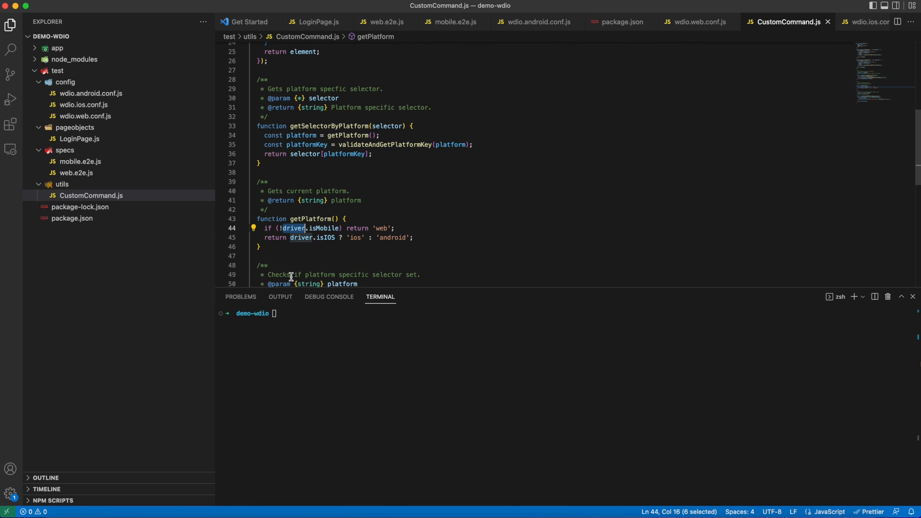
mouse_move(322, 228)
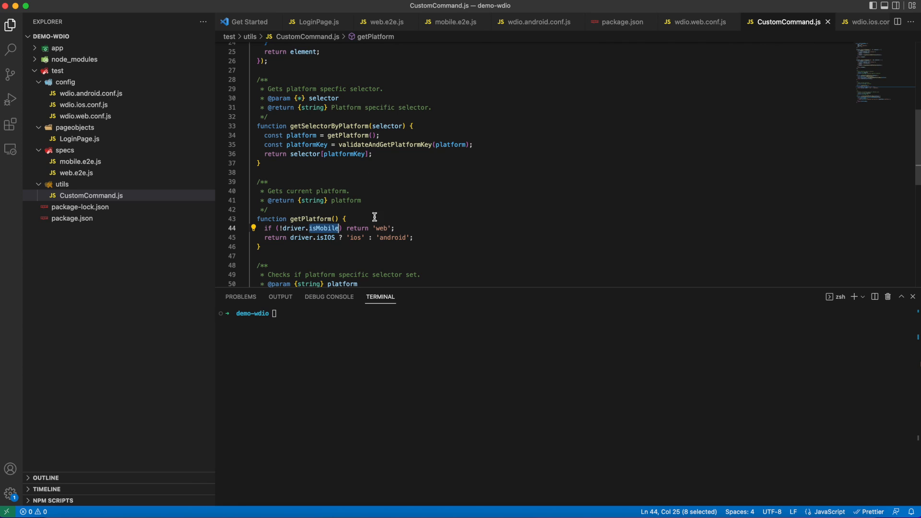
mouse_move(361, 220)
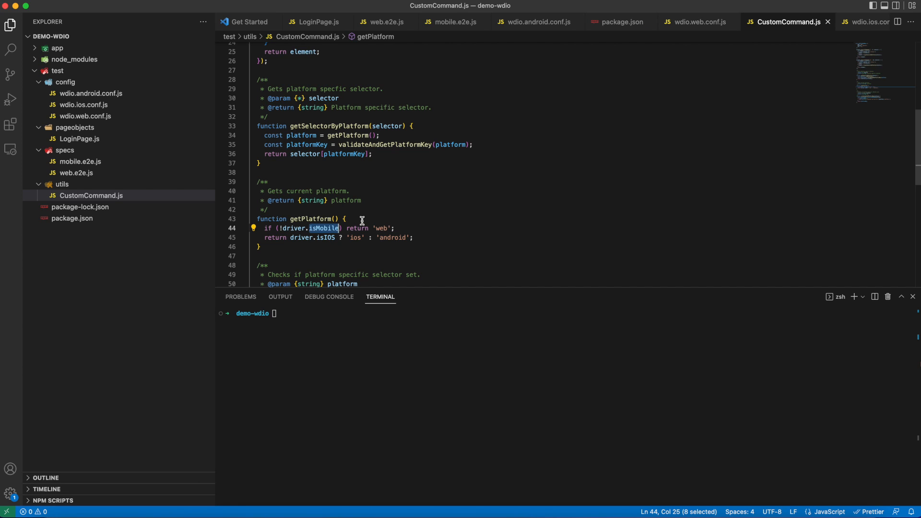
double_click(323, 237)
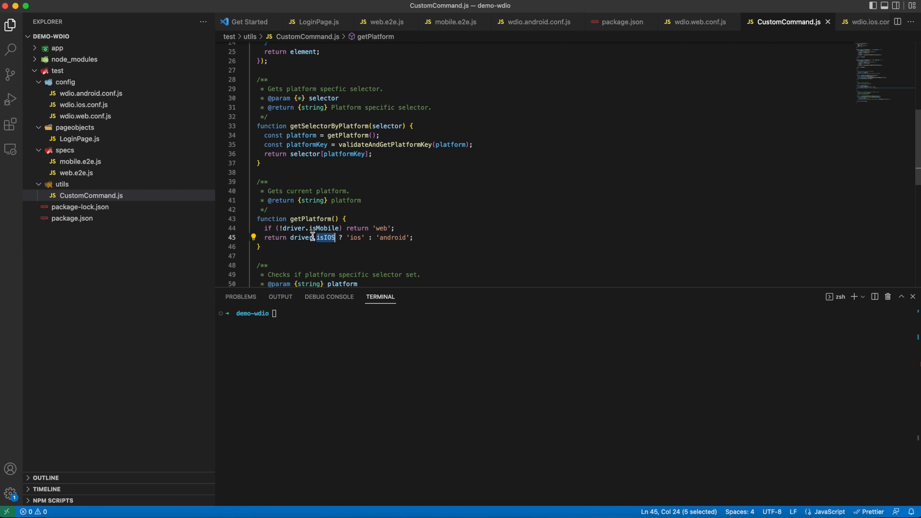
mouse_move(323, 246)
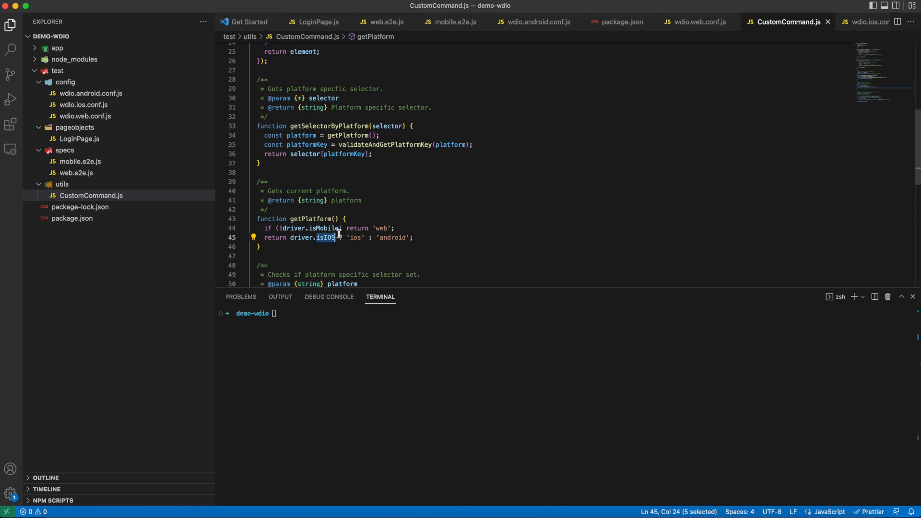
mouse_move(356, 237)
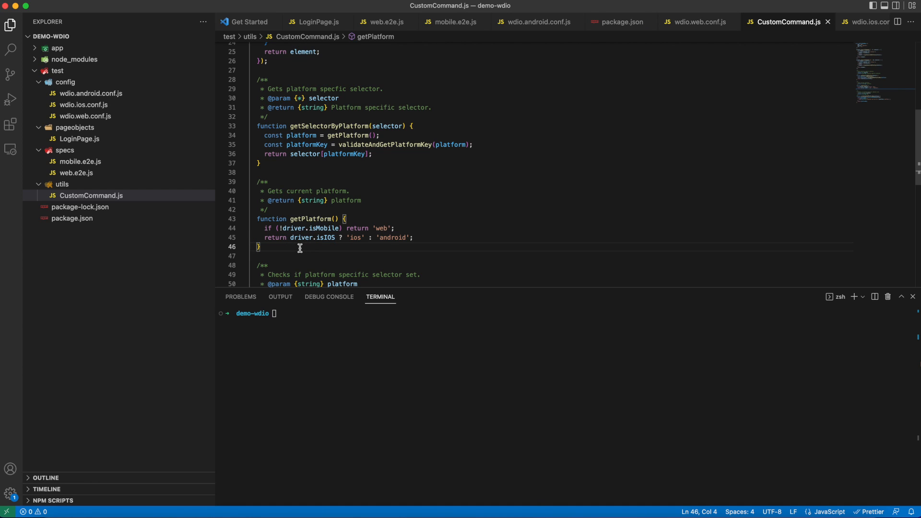
left_click(397, 228)
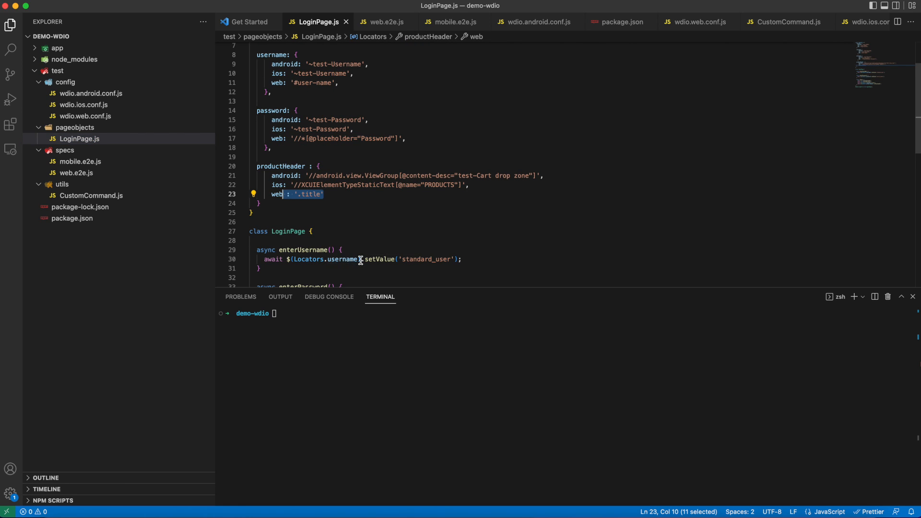
mouse_move(343, 259)
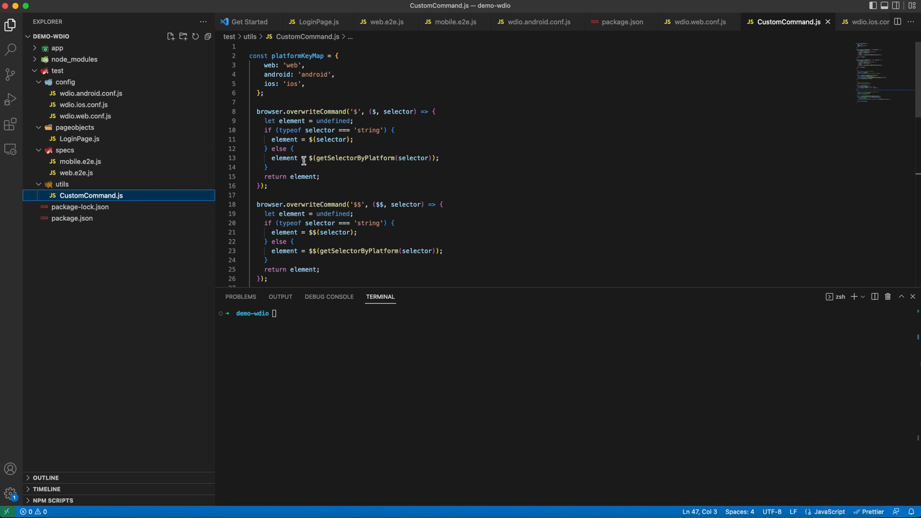
Step: Reopen wdio.web.conf.js from the Explorer
left_click(84, 115)
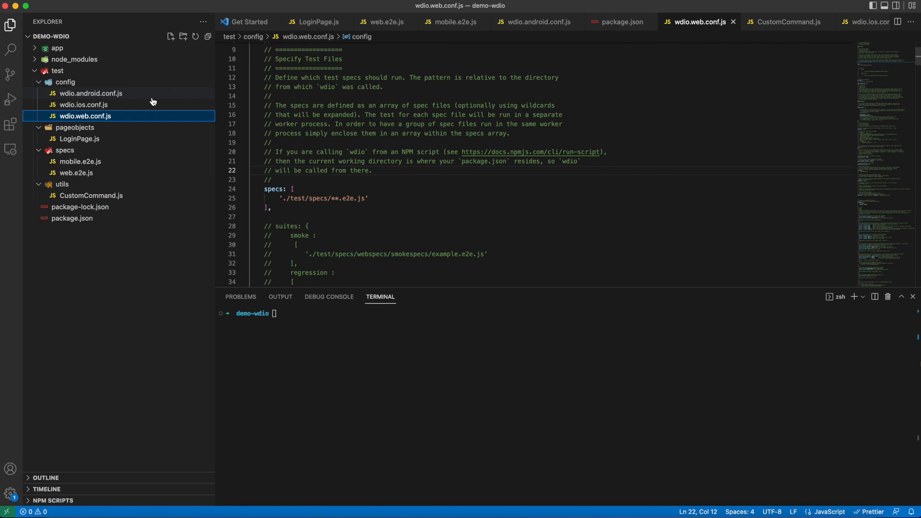
Step: Uncomment the before hook requiring '../utils/CustomCommands', keeping setBrowserOptions commented out
scroll("down", 3)
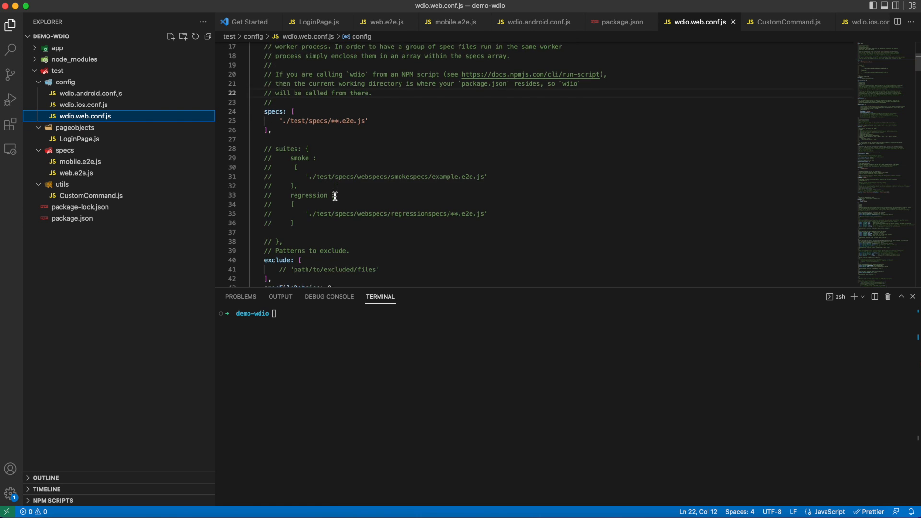
scroll("down", 3)
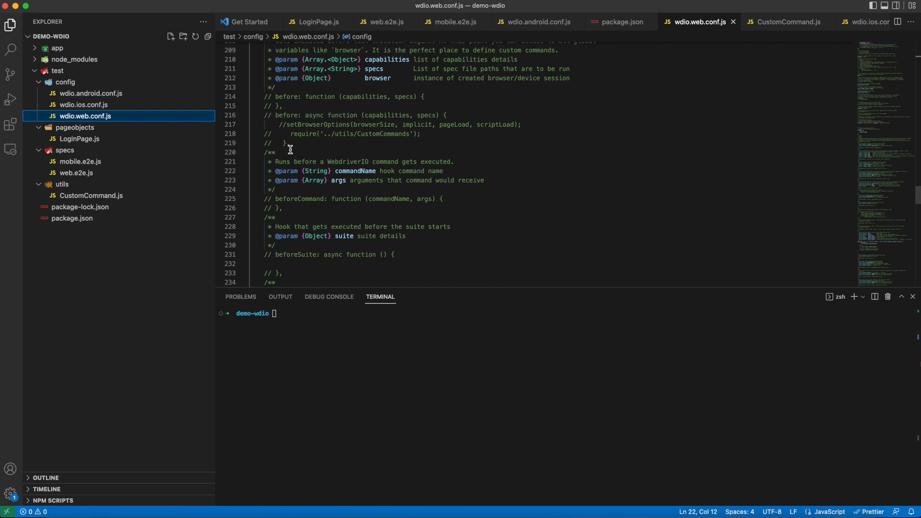
left_click_drag(266, 115, 288, 142)
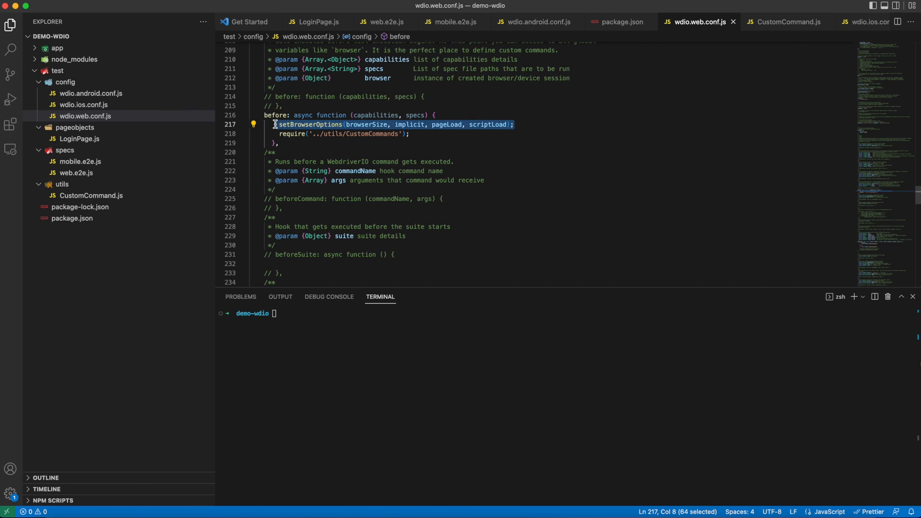
key("cmd+/")
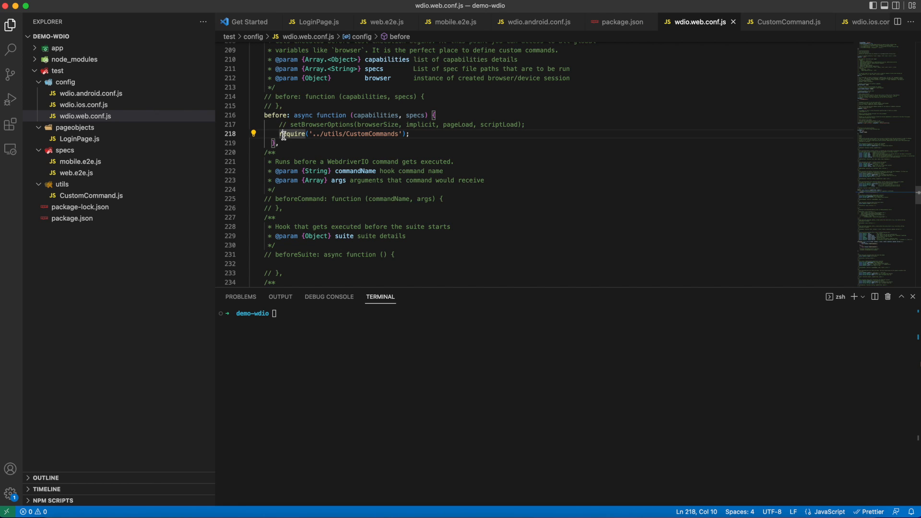
double_click(373, 134)
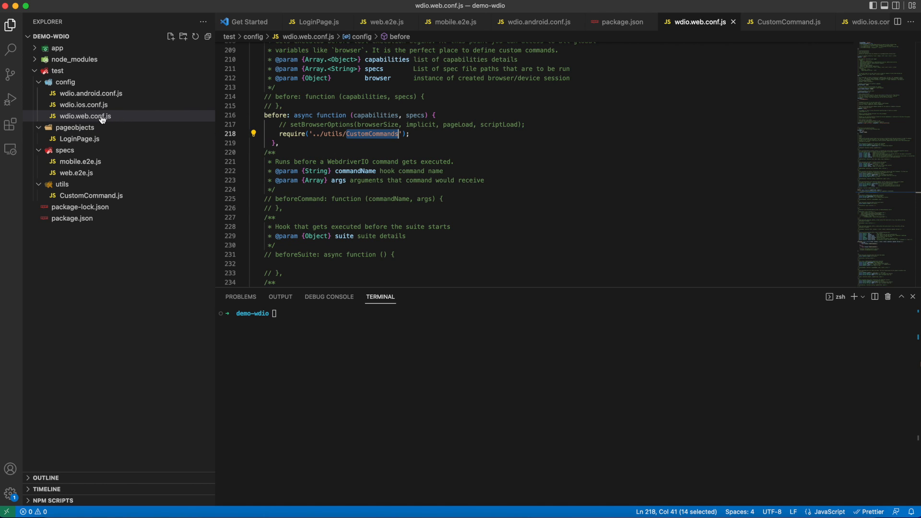
mouse_move(371, 133)
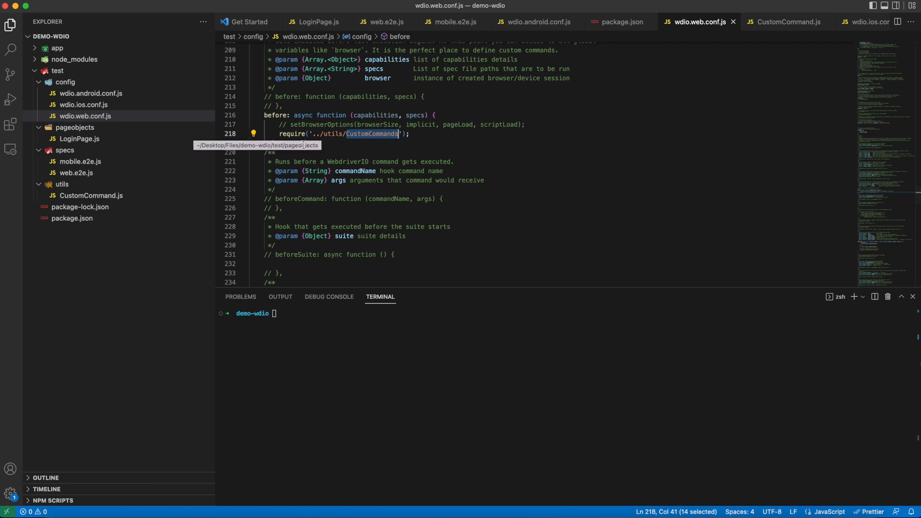
left_click(411, 133)
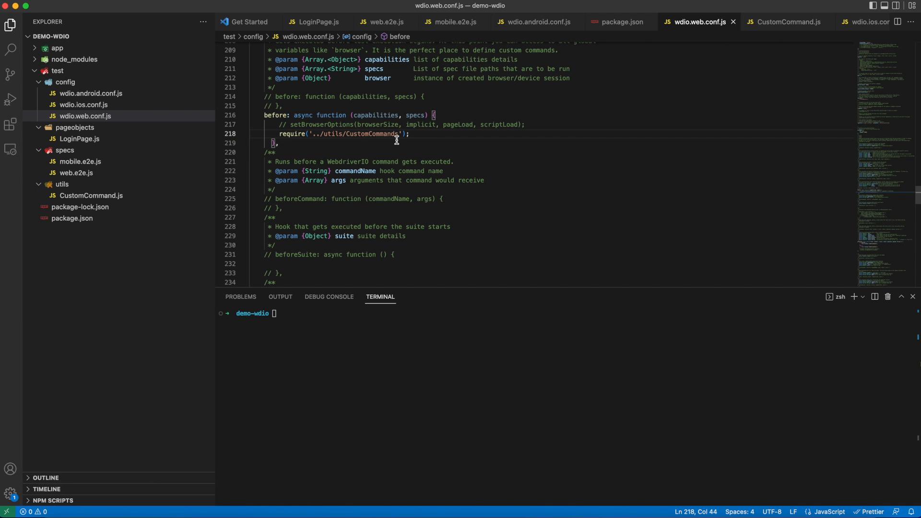
mouse_move(345, 144)
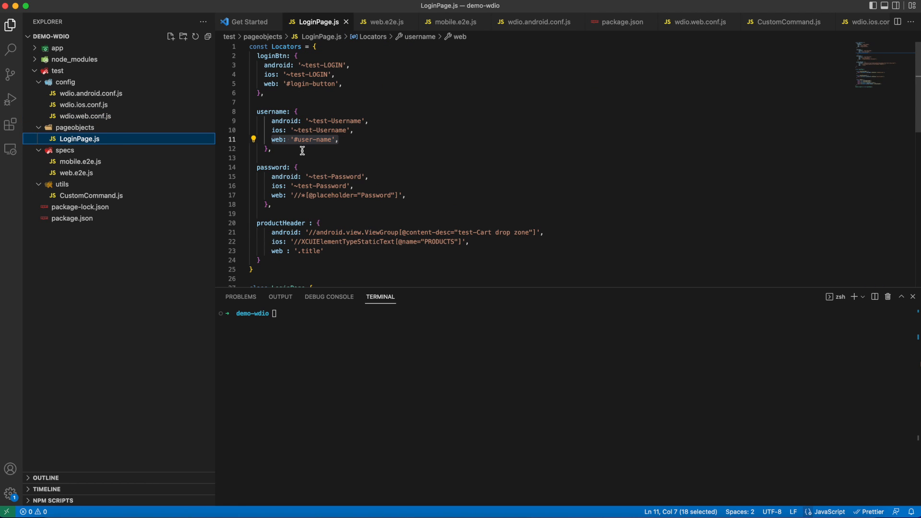
scroll("down", 3)
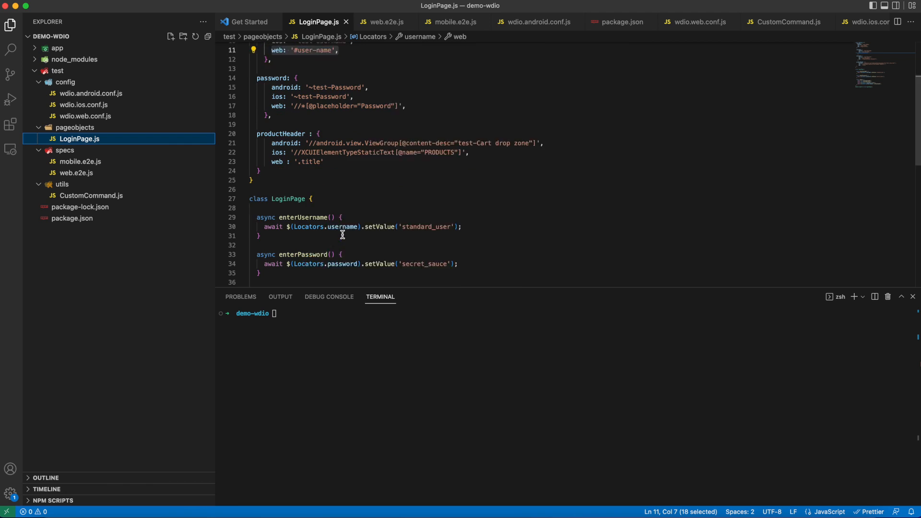
scroll("down", 3)
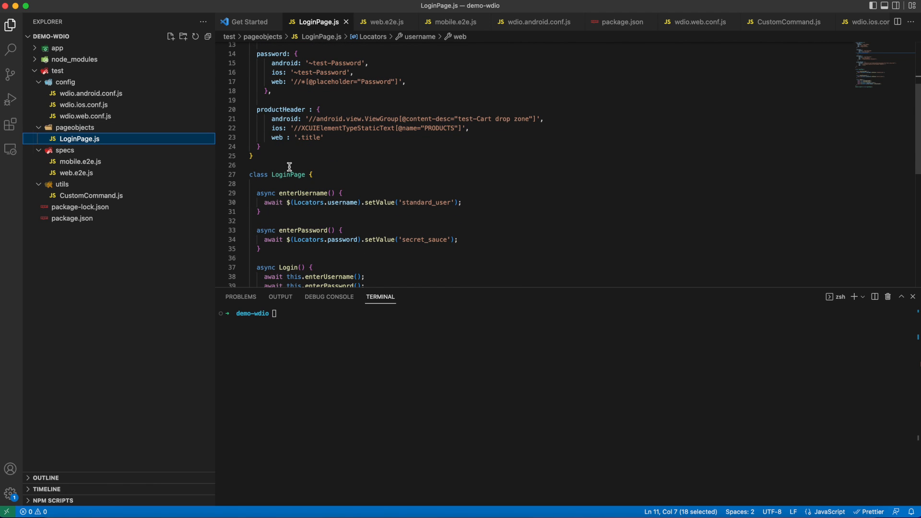
left_click(86, 116)
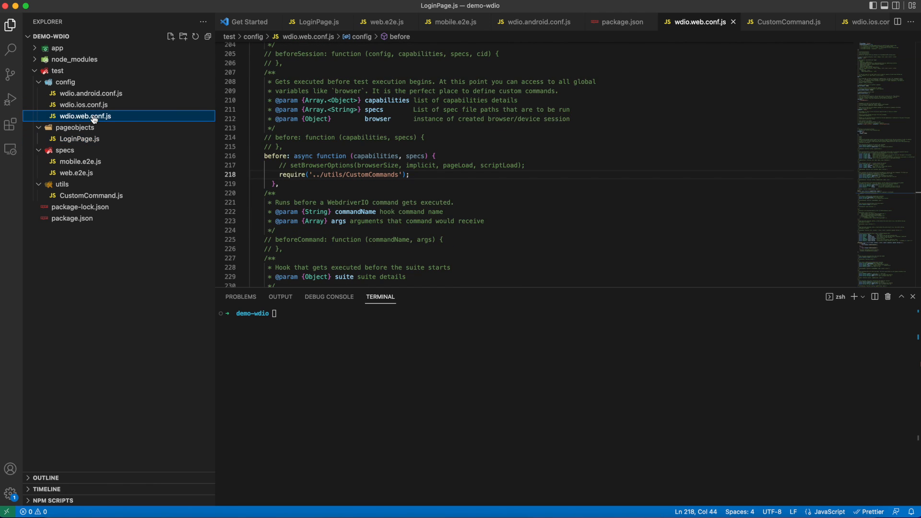
Step: Comment out browser.newWindow in beforeTest, keeping the saucedemo.com and window-size calls
scroll("down", 3)
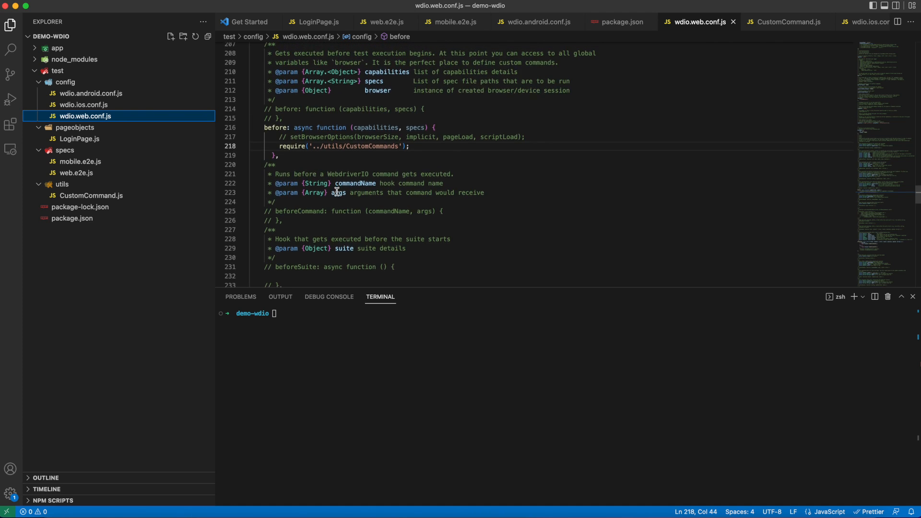
scroll("down", 3)
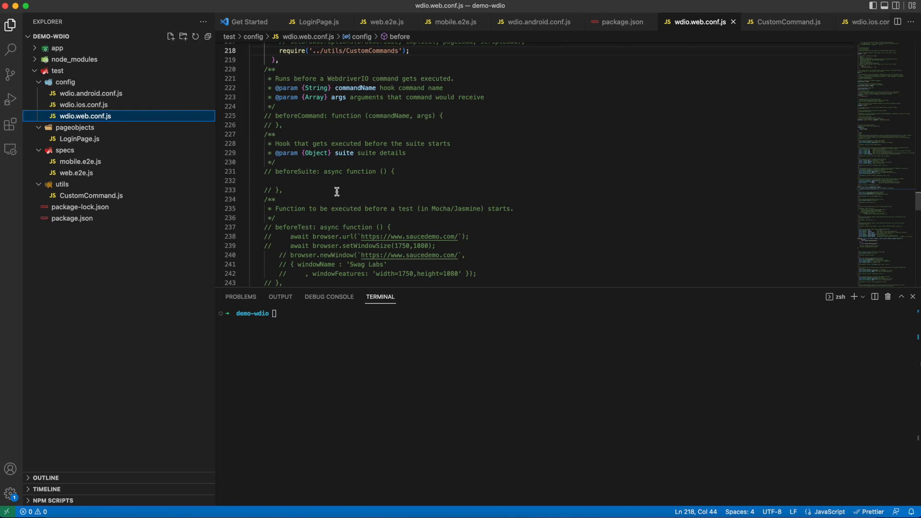
scroll("down", 3)
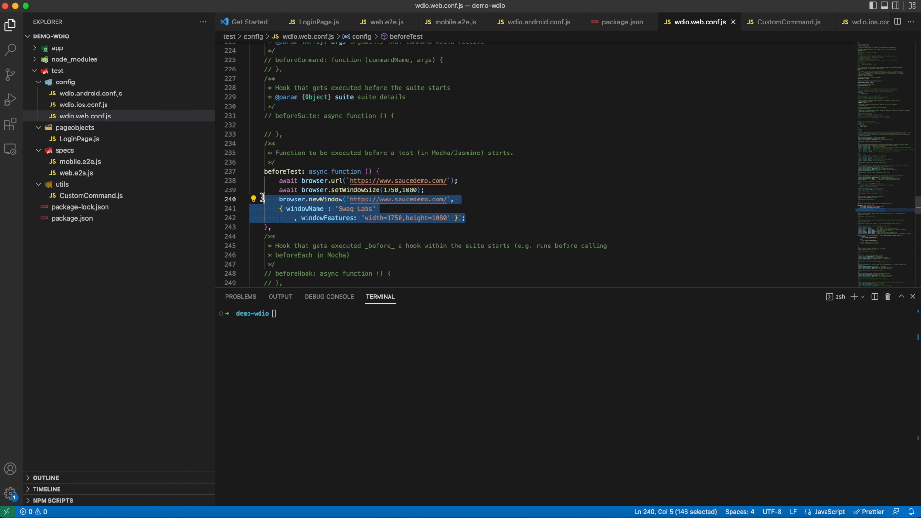
key("cmd+/")
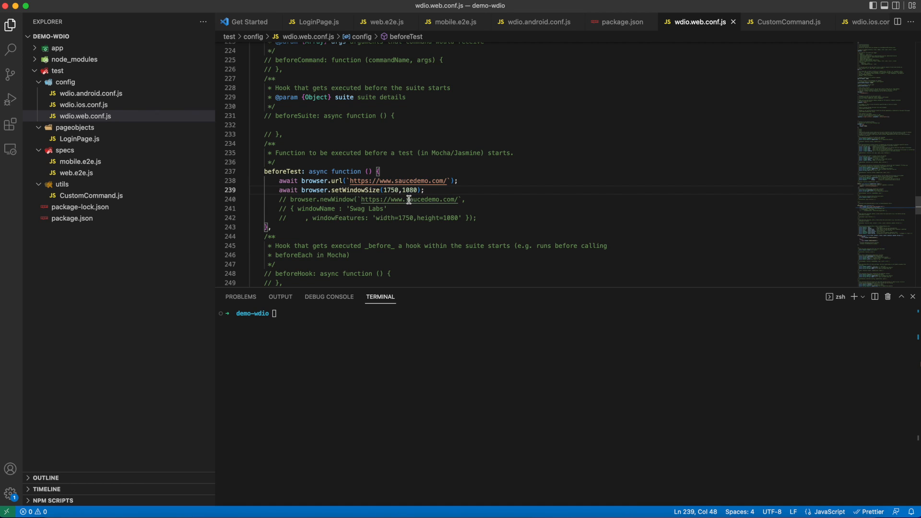
mouse_move(118, 176)
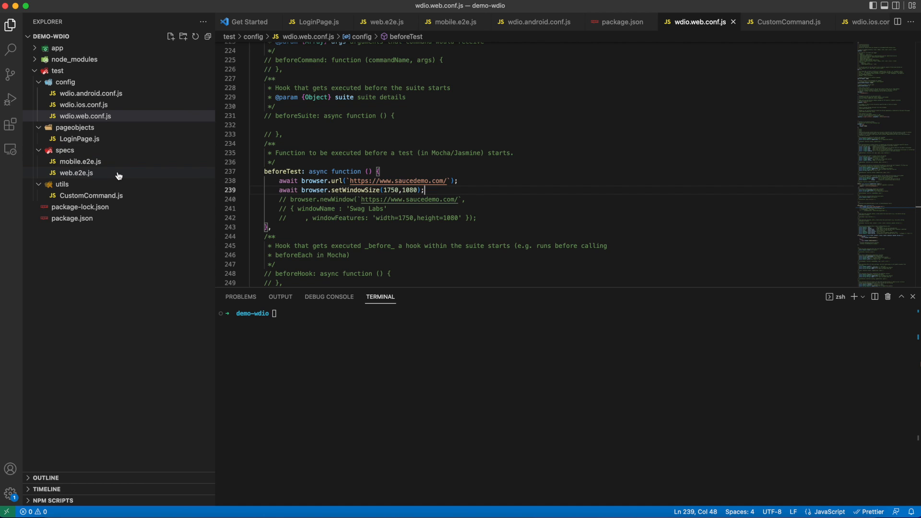
left_click(76, 172)
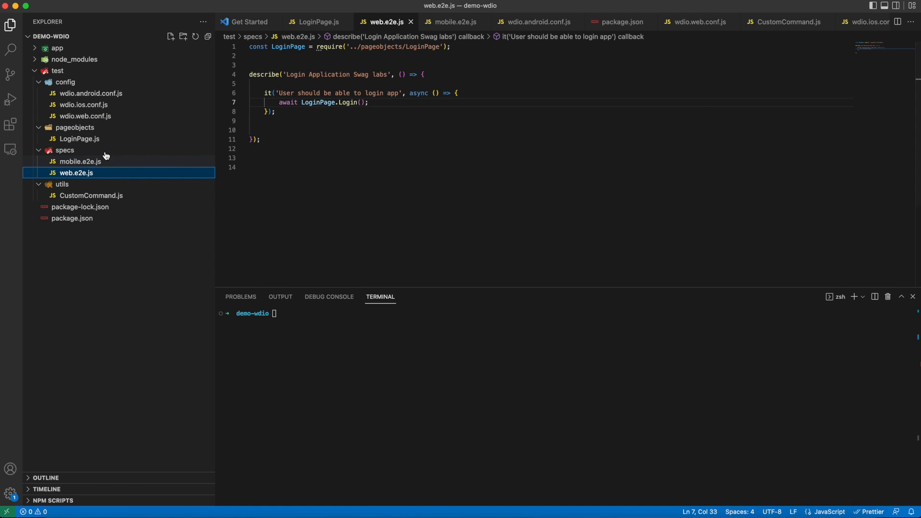
Step: Delete mobile.e2e.js by moving it to the trash
left_click(79, 139)
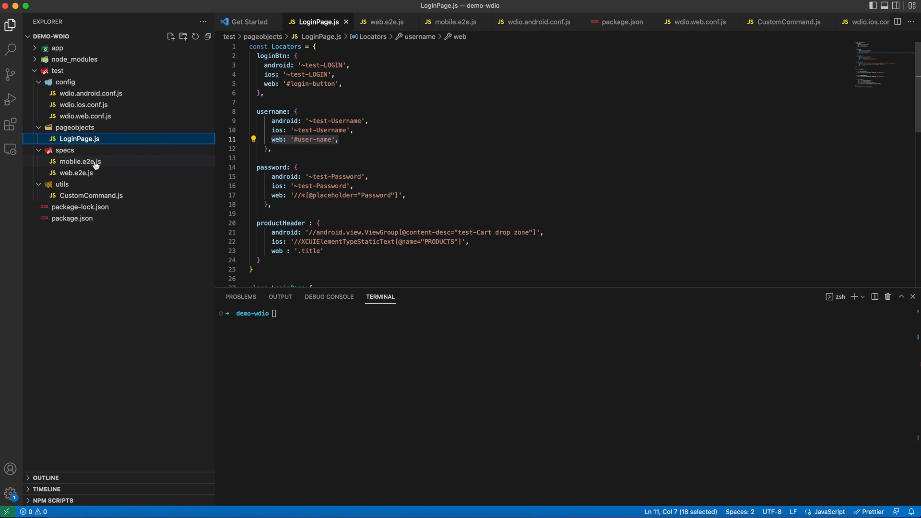
right_click(81, 162)
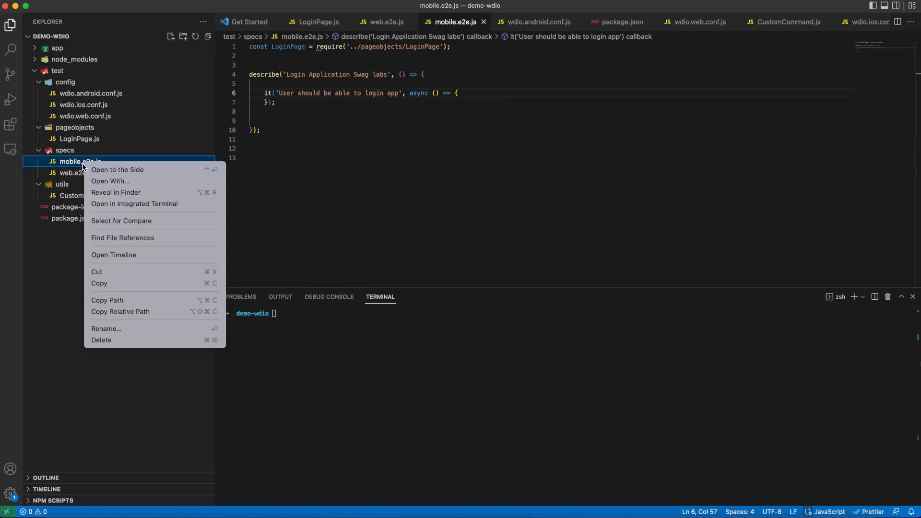
left_click(100, 339)
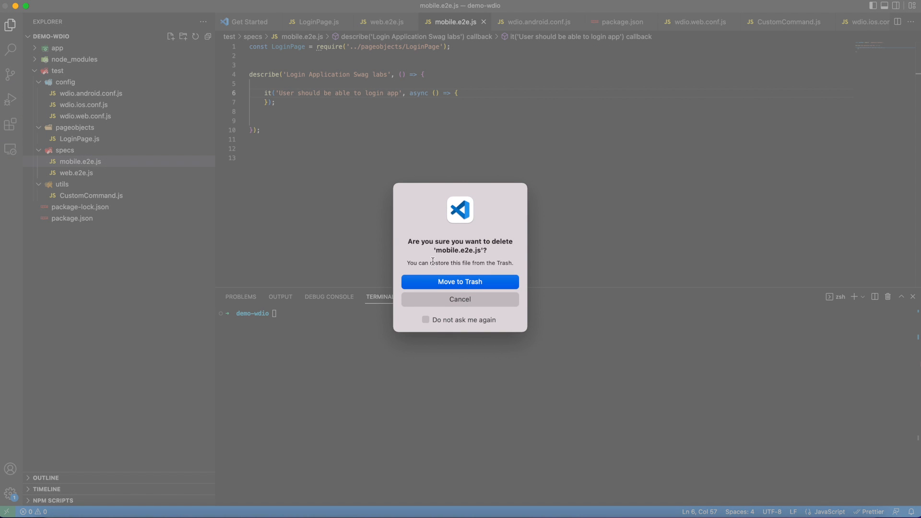
left_click(460, 281)
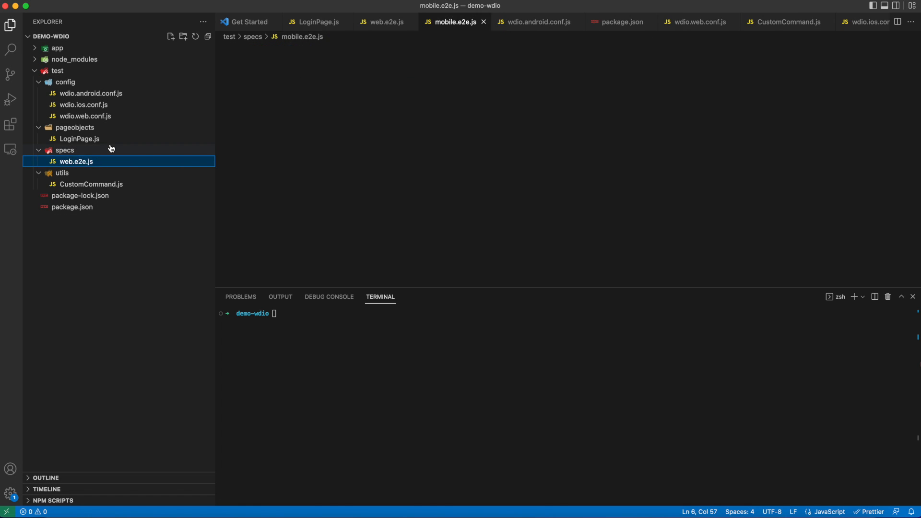
Step: Rename web.e2e.js to Login.e2e.js
double_click(75, 162)
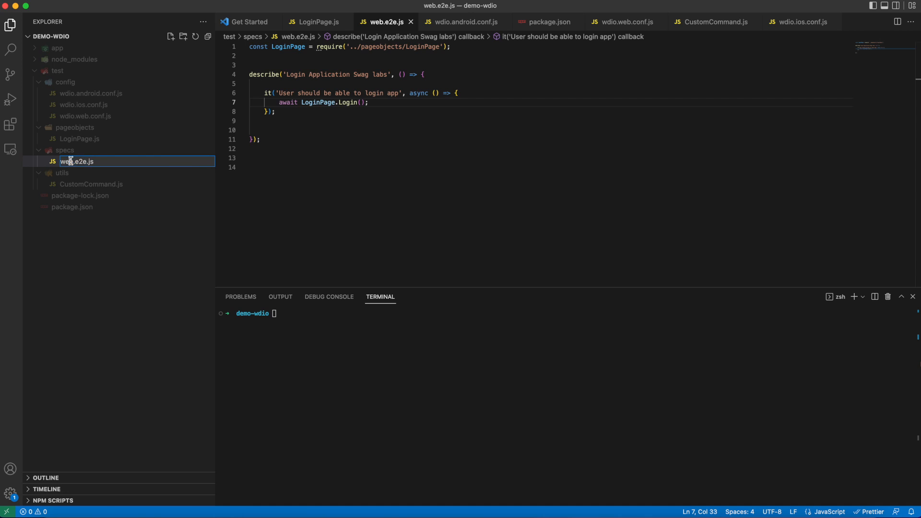
key("Backspace")
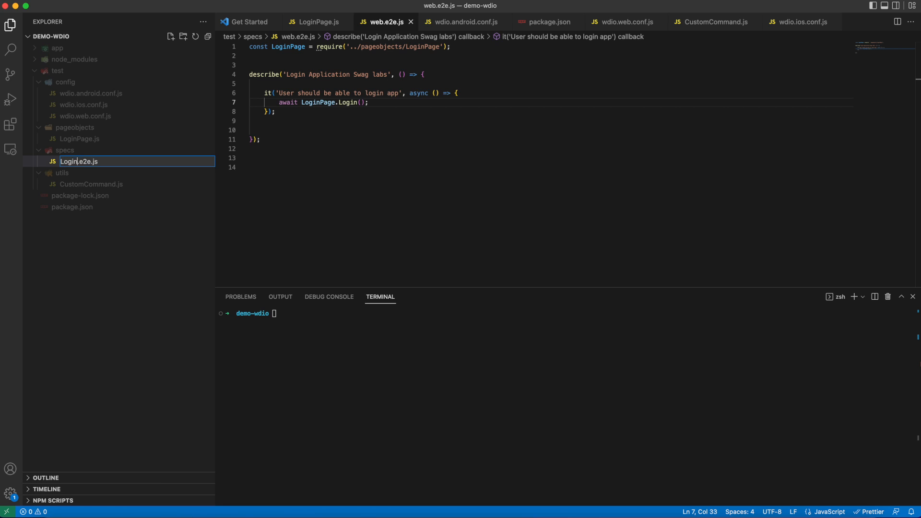
left_click(78, 162)
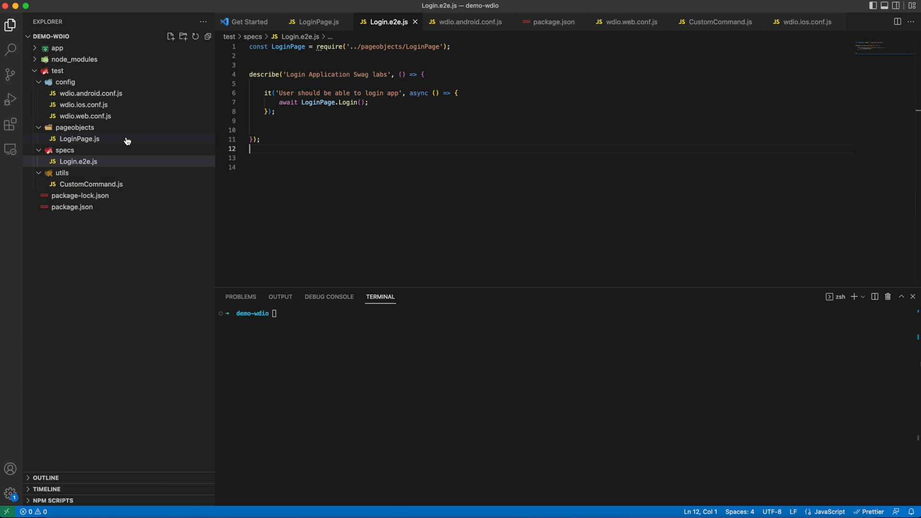
mouse_move(78, 162)
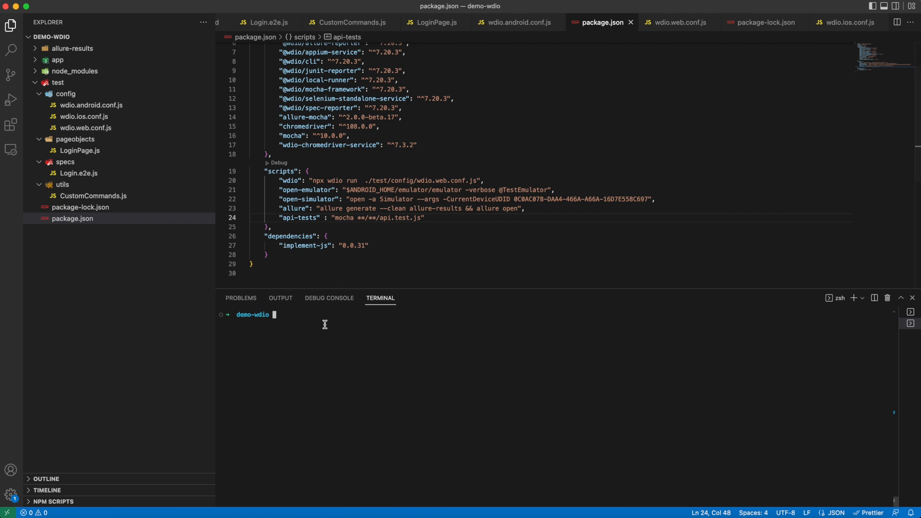
Step: Run Login.e2e.js in Chrome via npx wdio with wdio.web.conf.js, then launch the Android emulator
type("npx wdio run")
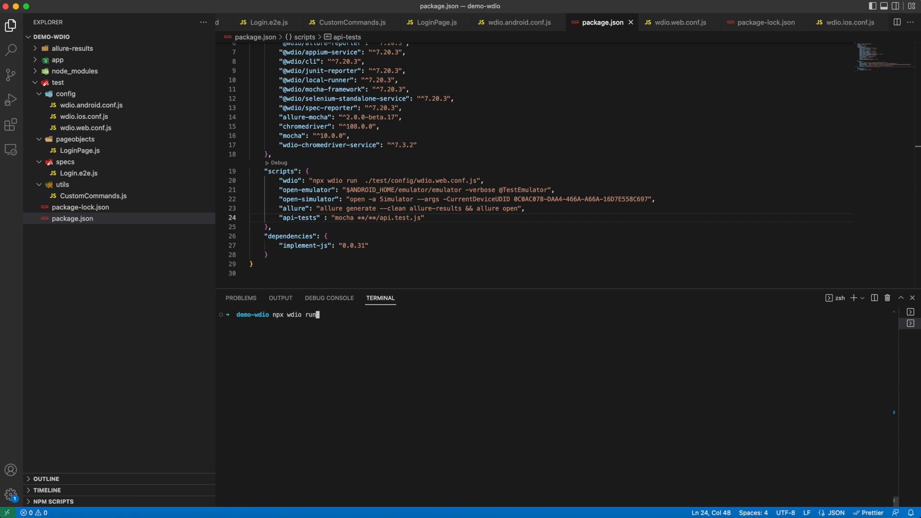
left_click(364, 180)
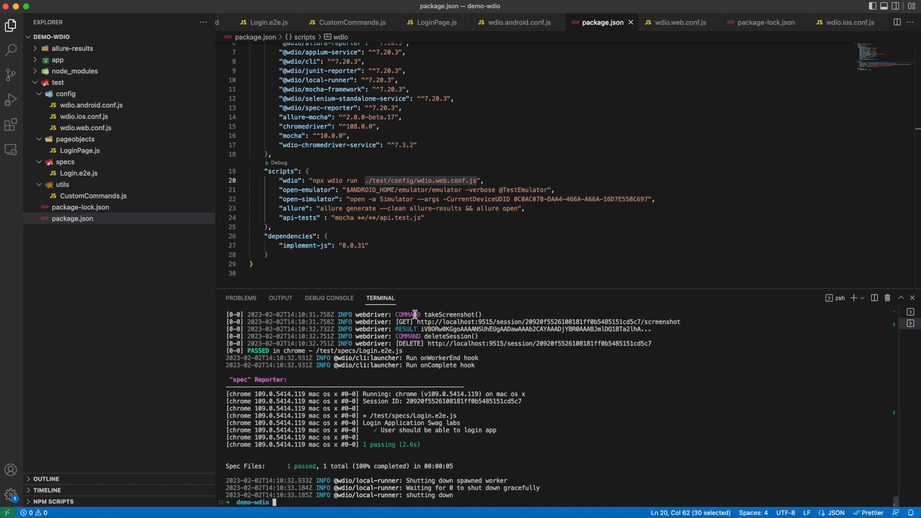
double_click(256, 379)
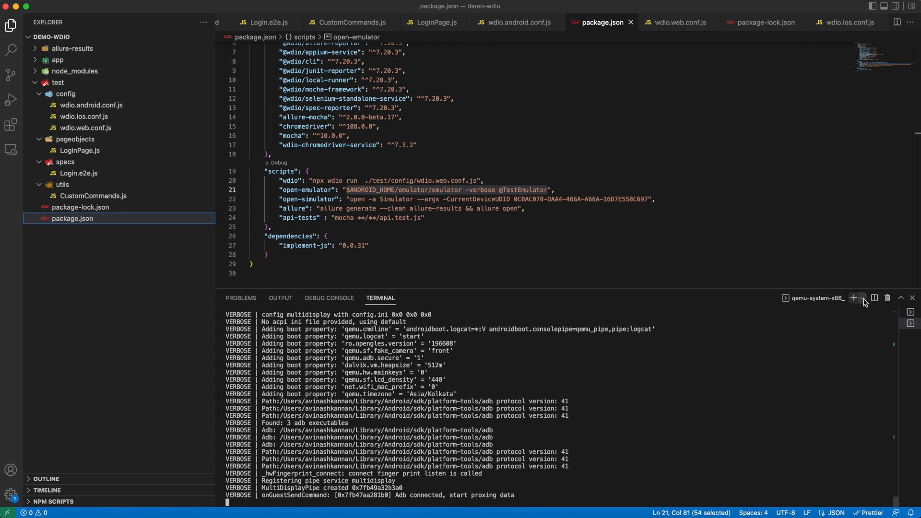
Step: In a new terminal, launch the TestEmulator AVD and run the WebdriverIO Android test to a pass
left_click(888, 298)
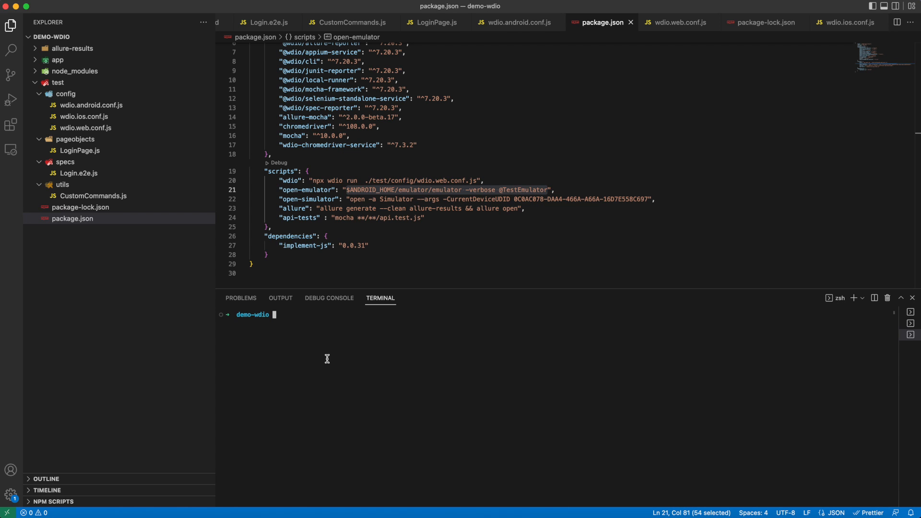
type("$ANDROID_HOME/emulator/emulator --verbose @TestEmulator")
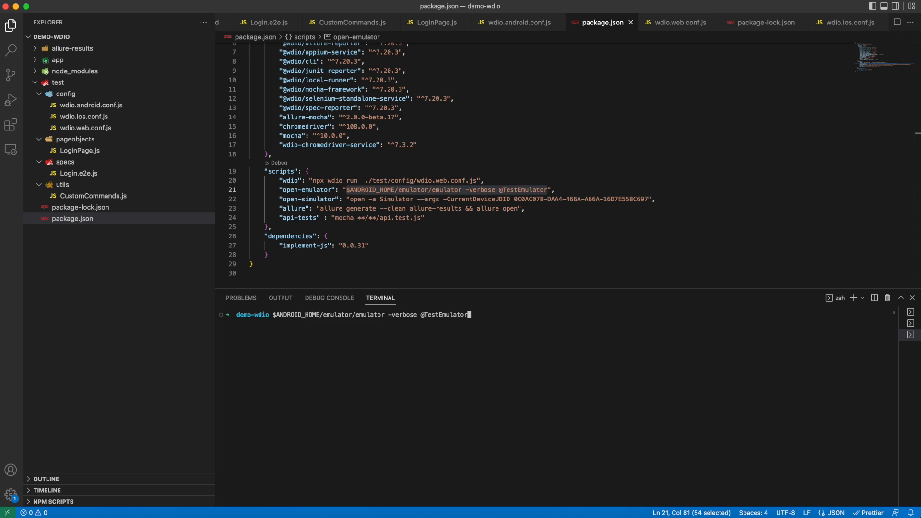
type("npx wdio run ./test/config/wdio.web.conf.js")
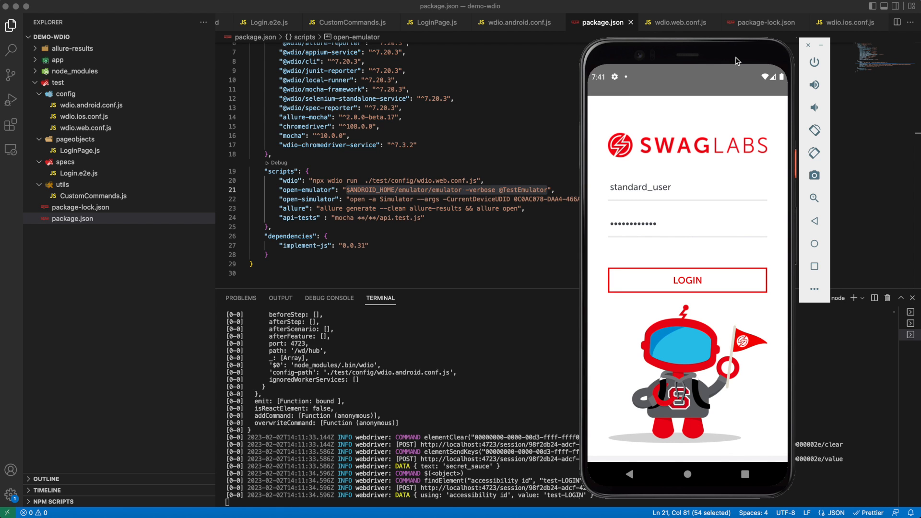
left_click(686, 280)
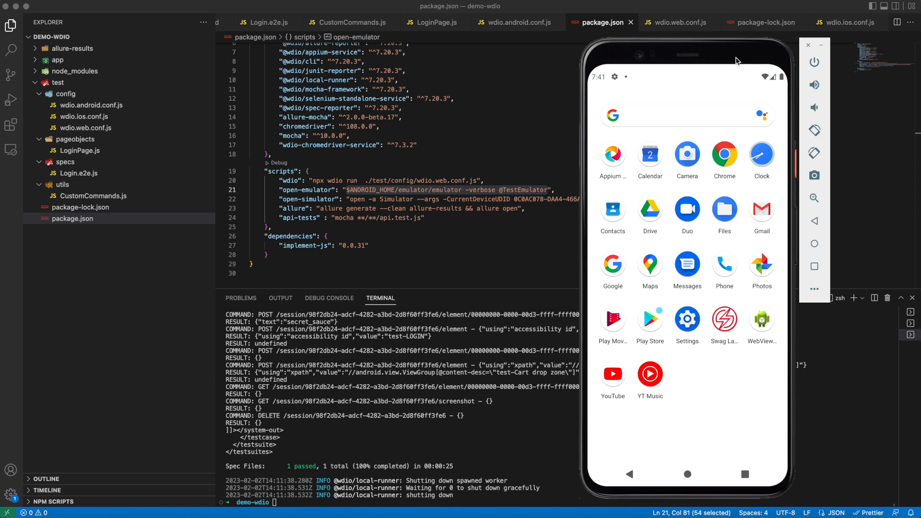
mouse_move(402, 401)
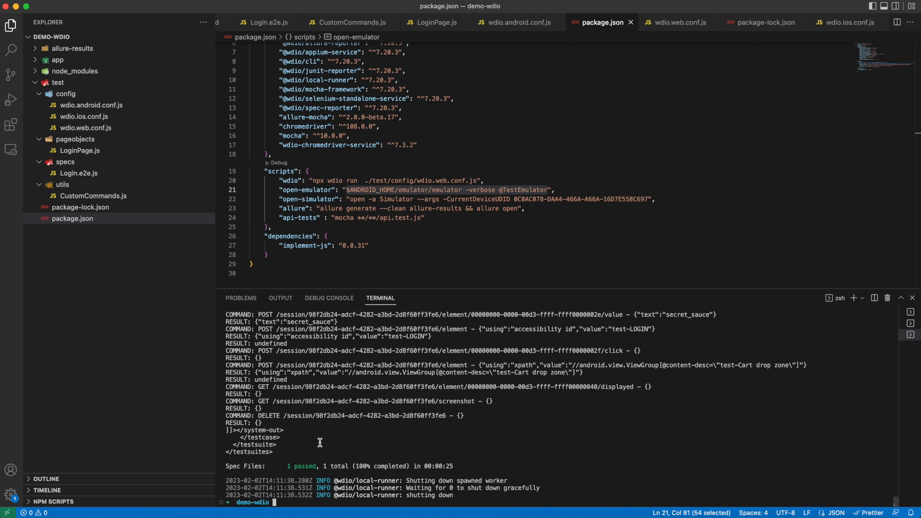
mouse_move(345, 445)
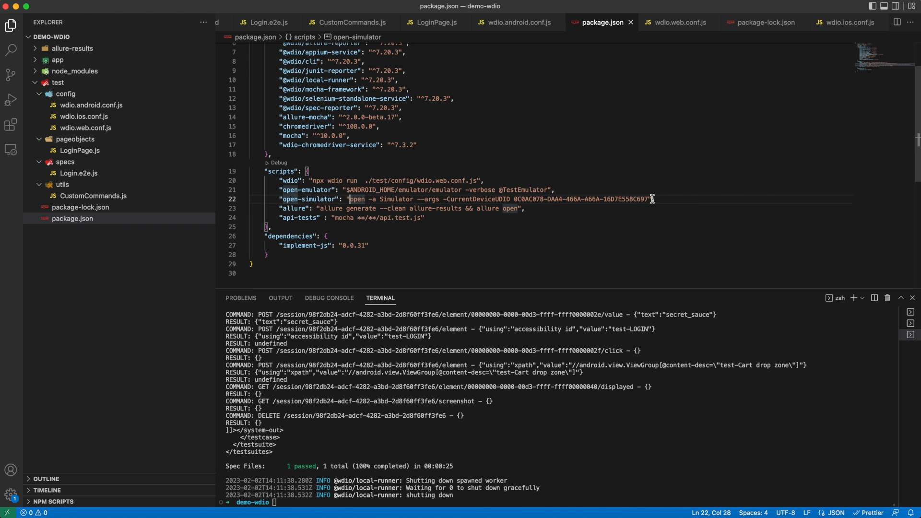
Step: Copy the simulator launch script, run the iOS WebdriverIO config, and allow incoming network connections
left_click_drag(349, 199, 651, 199)
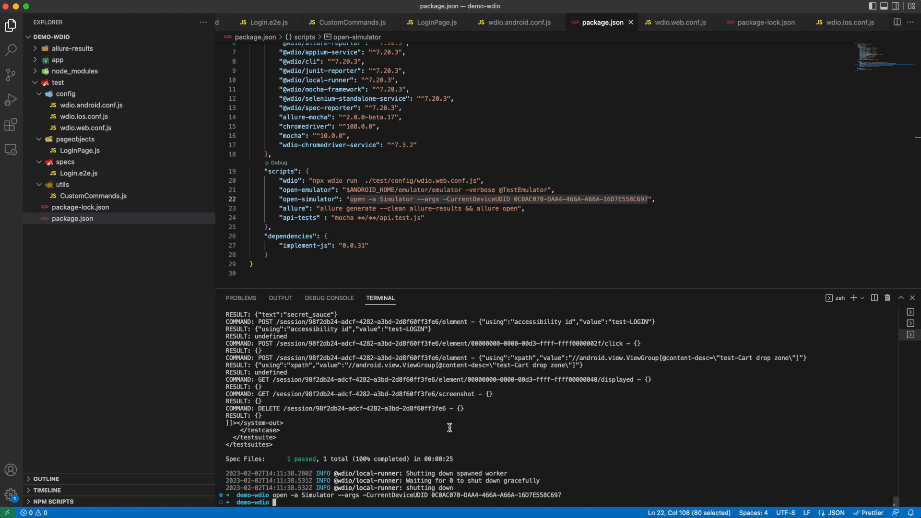
type("npx wdio run ./test/config/wdio.android.conf.js")
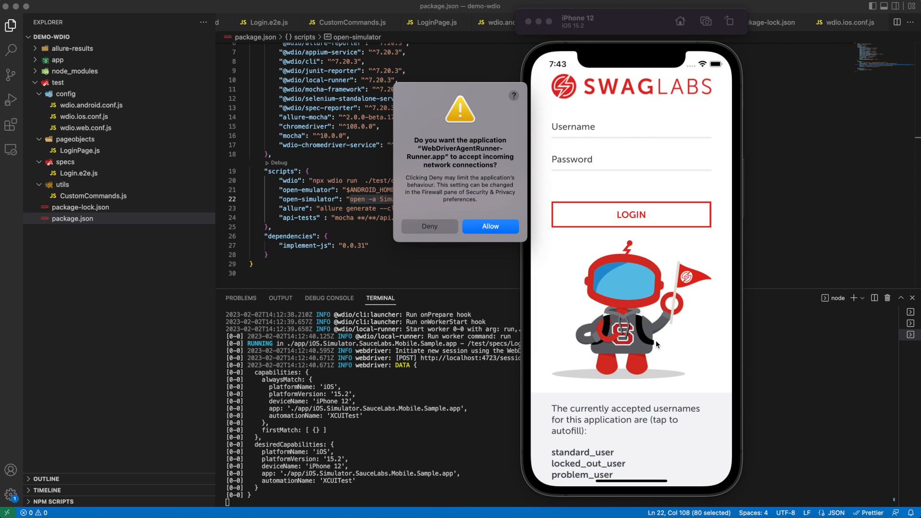
left_click(490, 225)
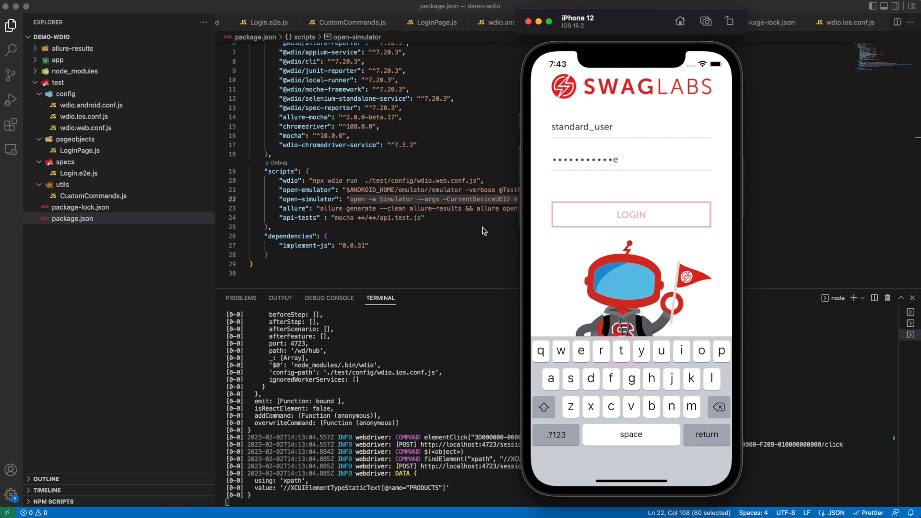
left_click(630, 214)
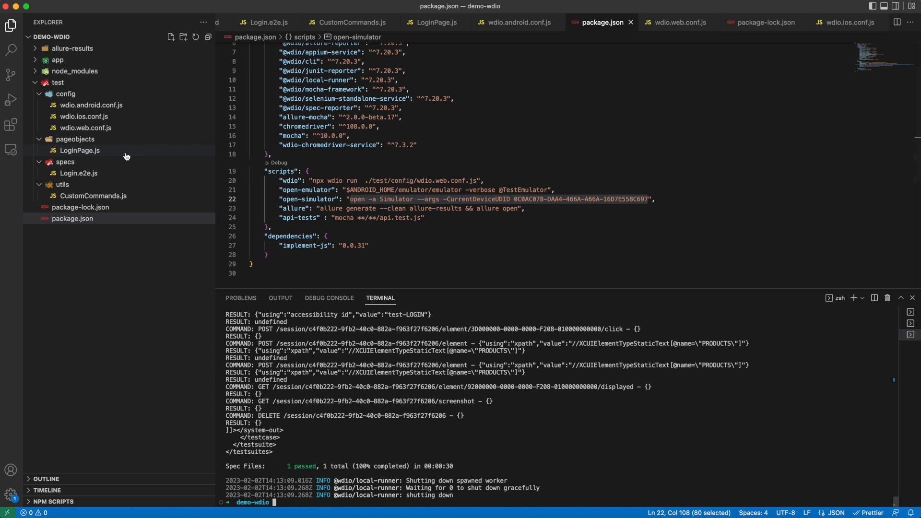
left_click(79, 150)
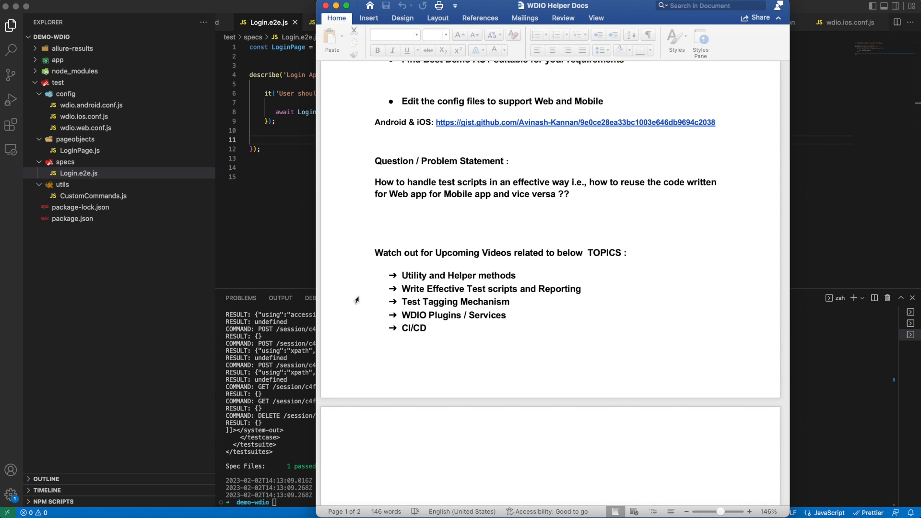
Step: Place the cursor at the end of the CI/CD bullet in WDIO Helper Docs
left_click(429, 327)
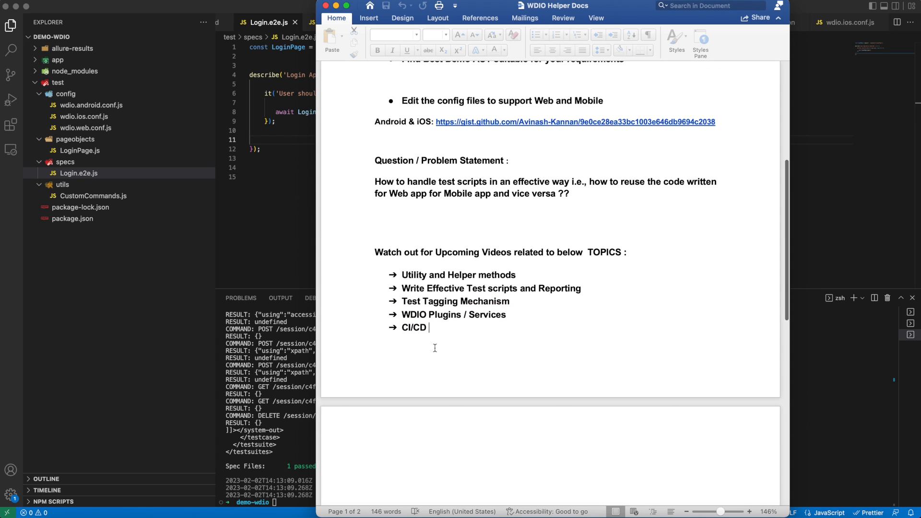